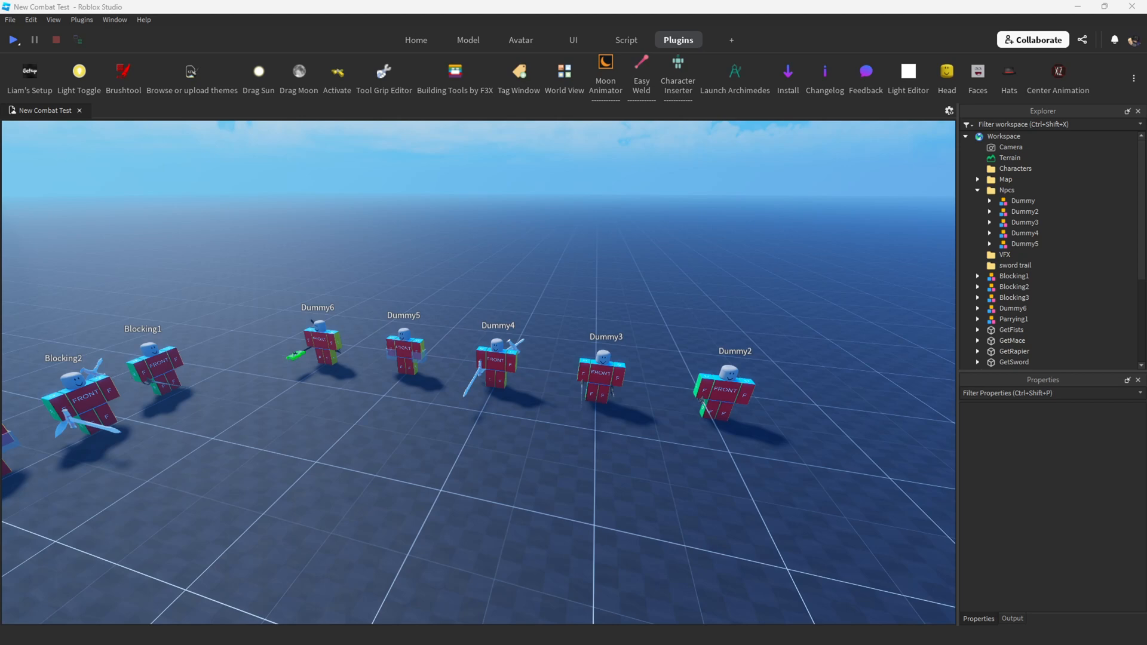
mouse_move(851, 185)
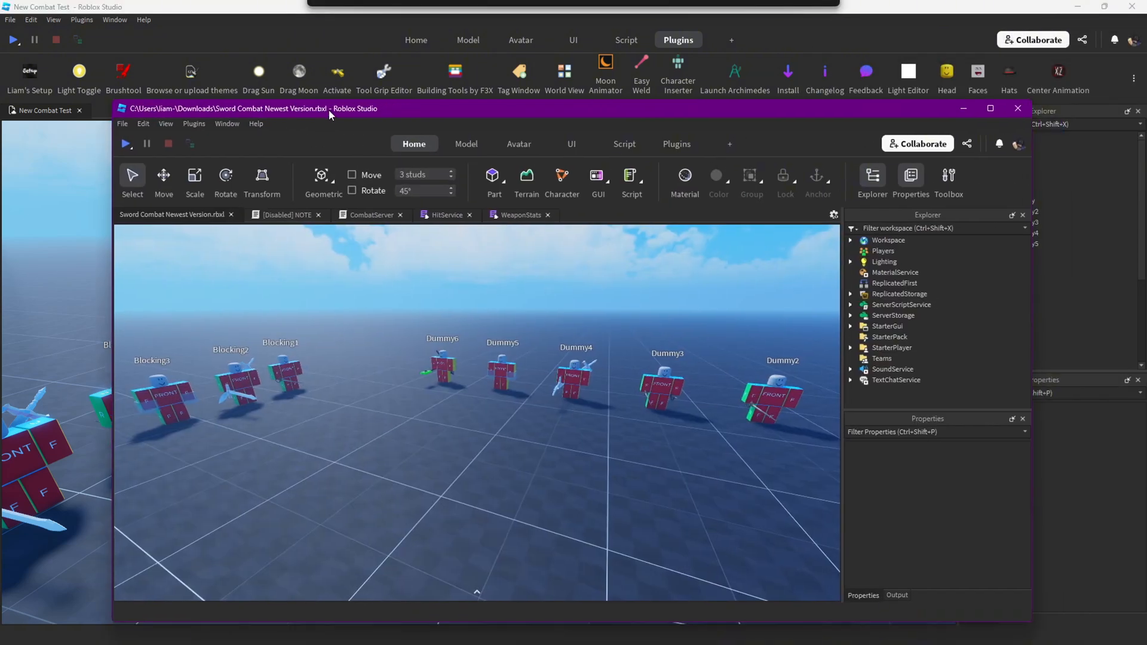
Maximize the Sword Combat project window and launch the Moon Animator plugin.
left_click(990, 108)
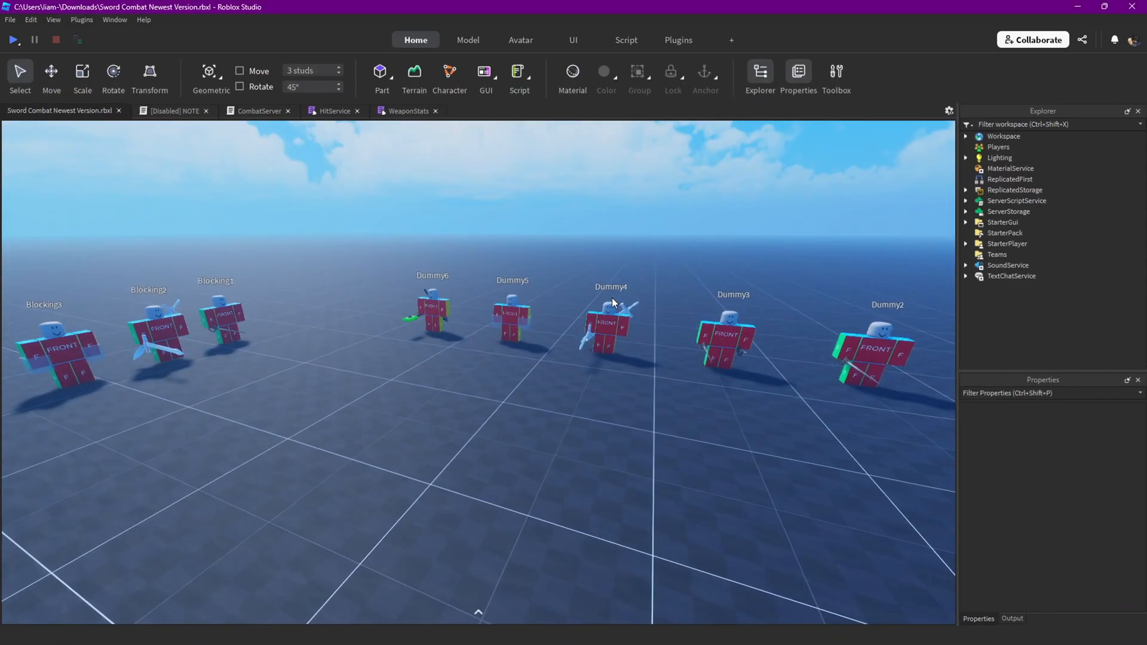
mouse_move(677, 48)
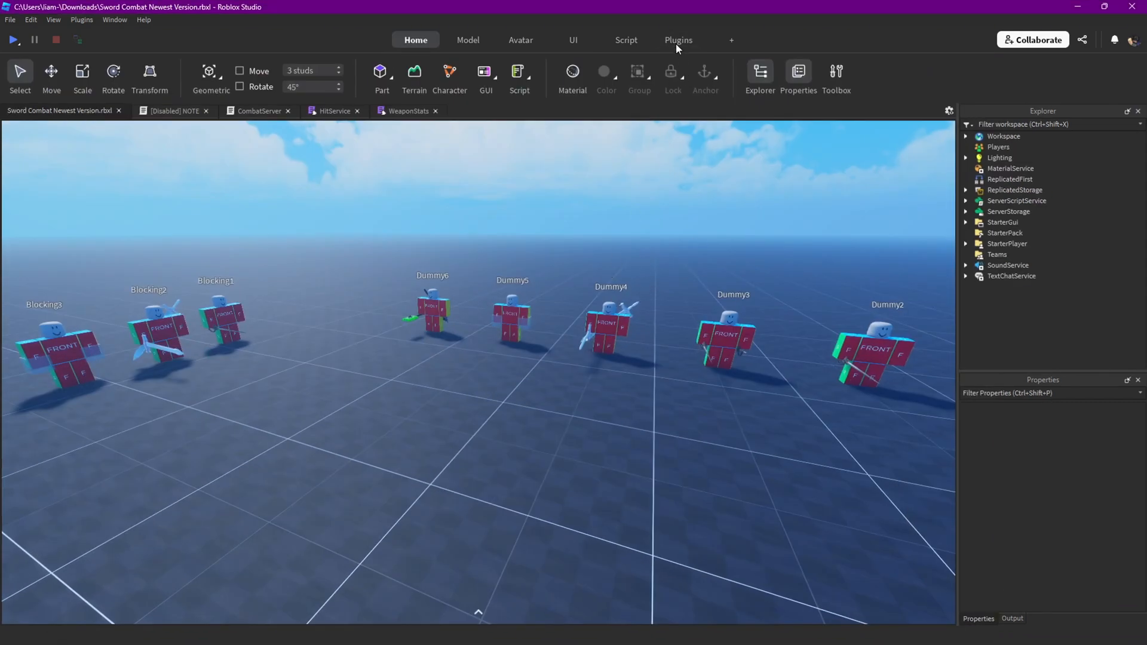
left_click(677, 40)
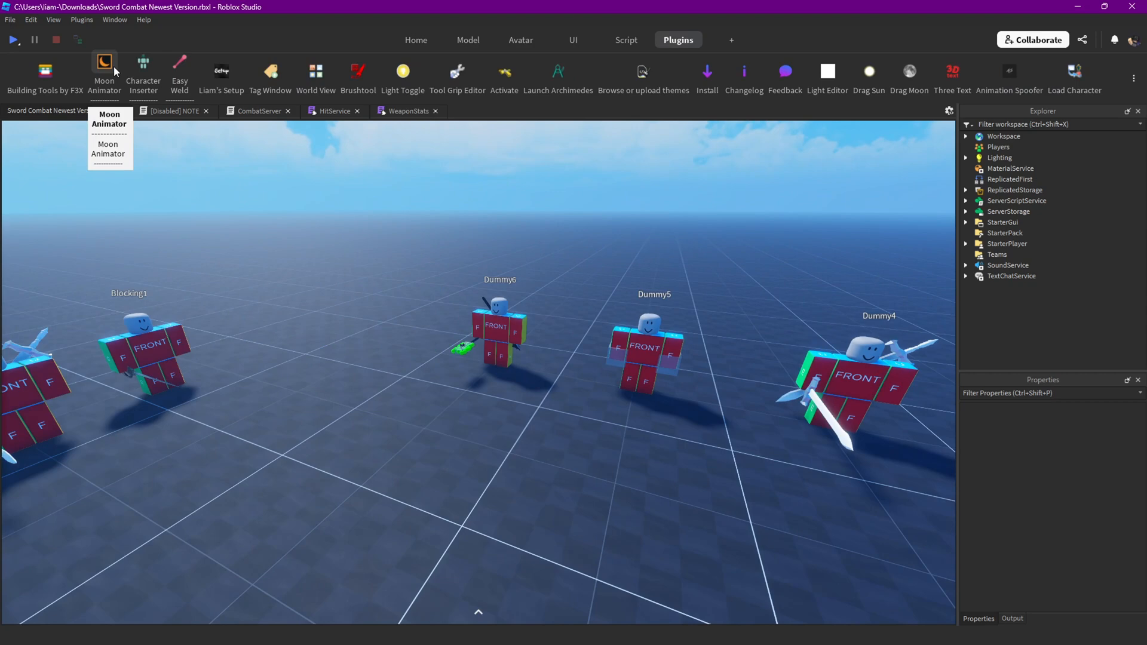
left_click(104, 71)
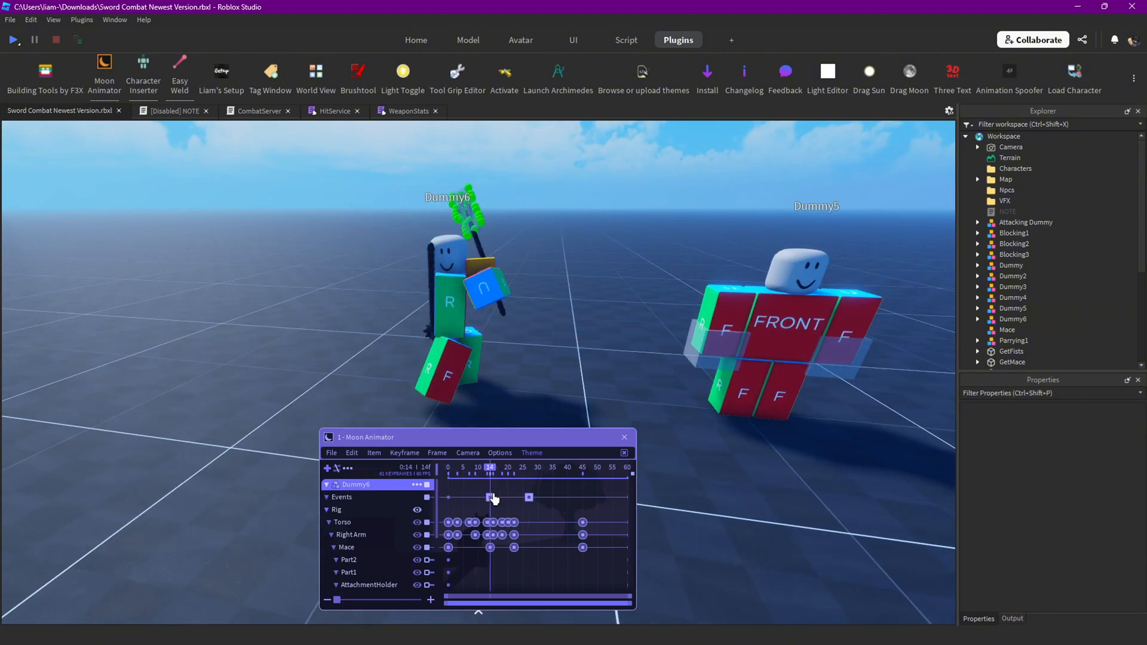
Inspect Dummy6's frame-14 HitStart event and its Blood parameter, then close the event settings.
double_click(489, 498)
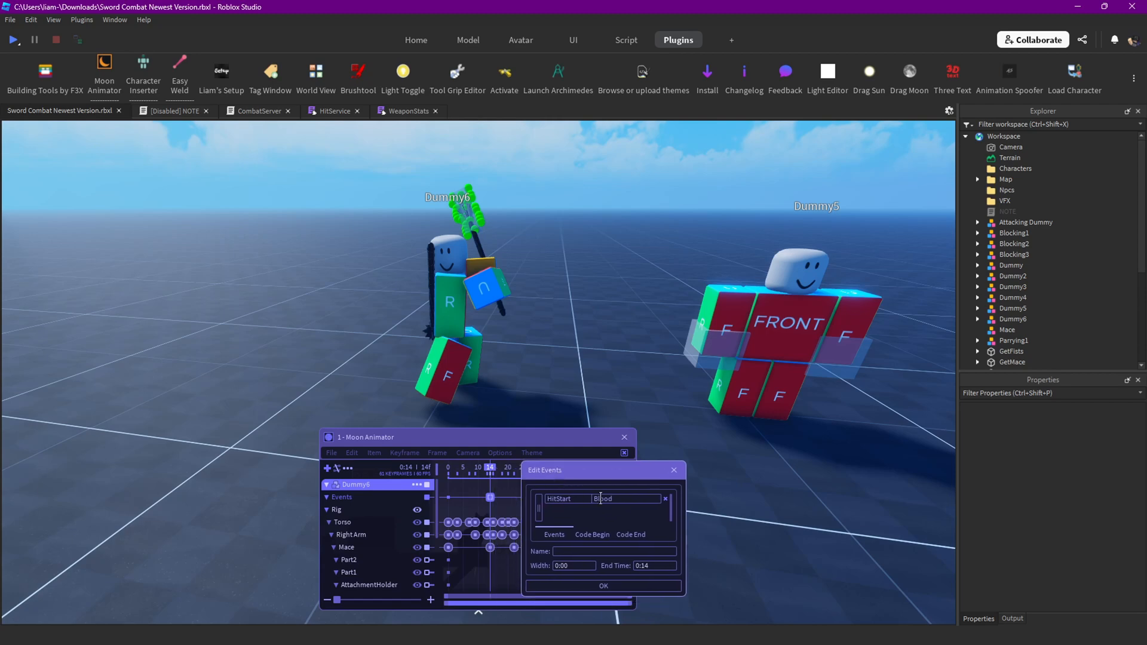
double_click(603, 498)
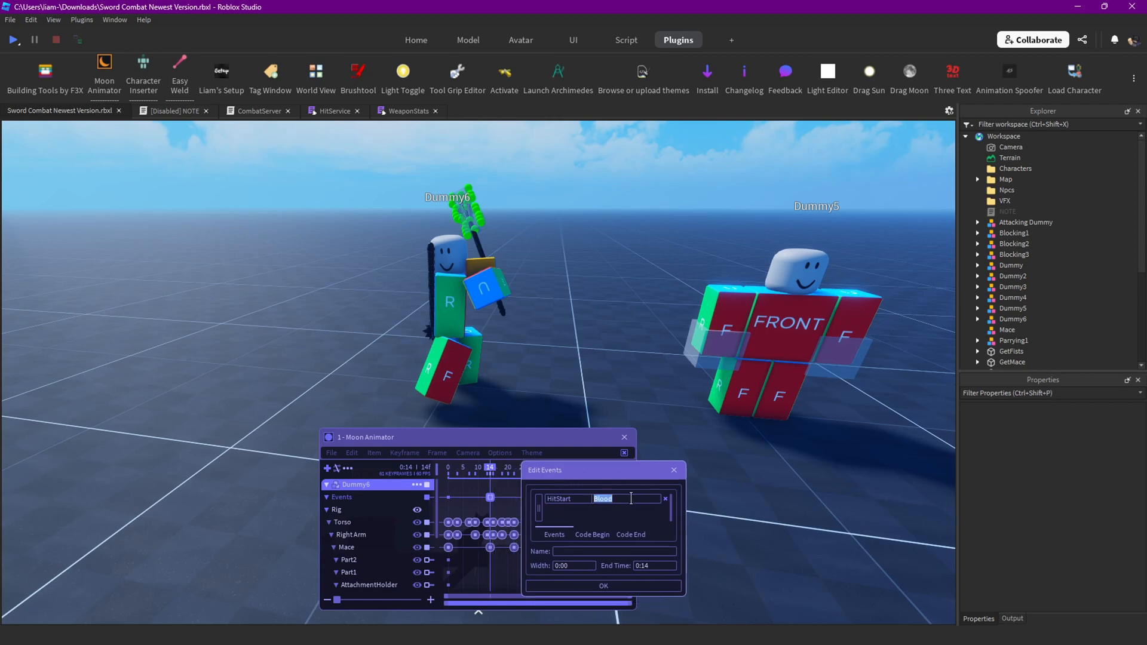
type("s")
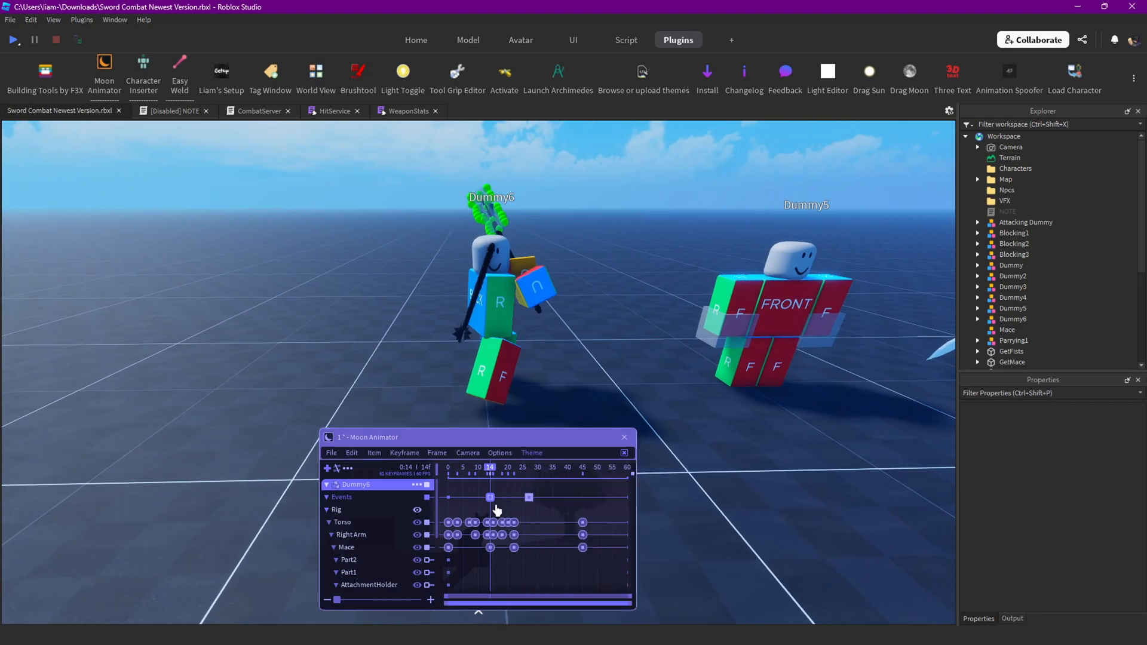
double_click(496, 498)
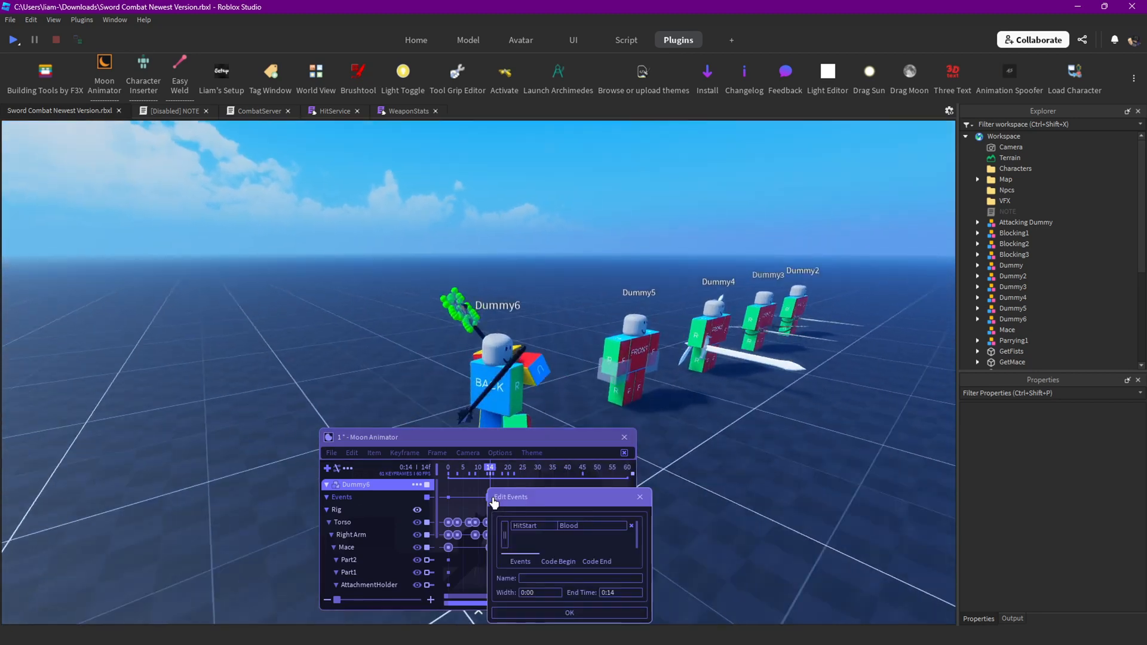
left_click(638, 496)
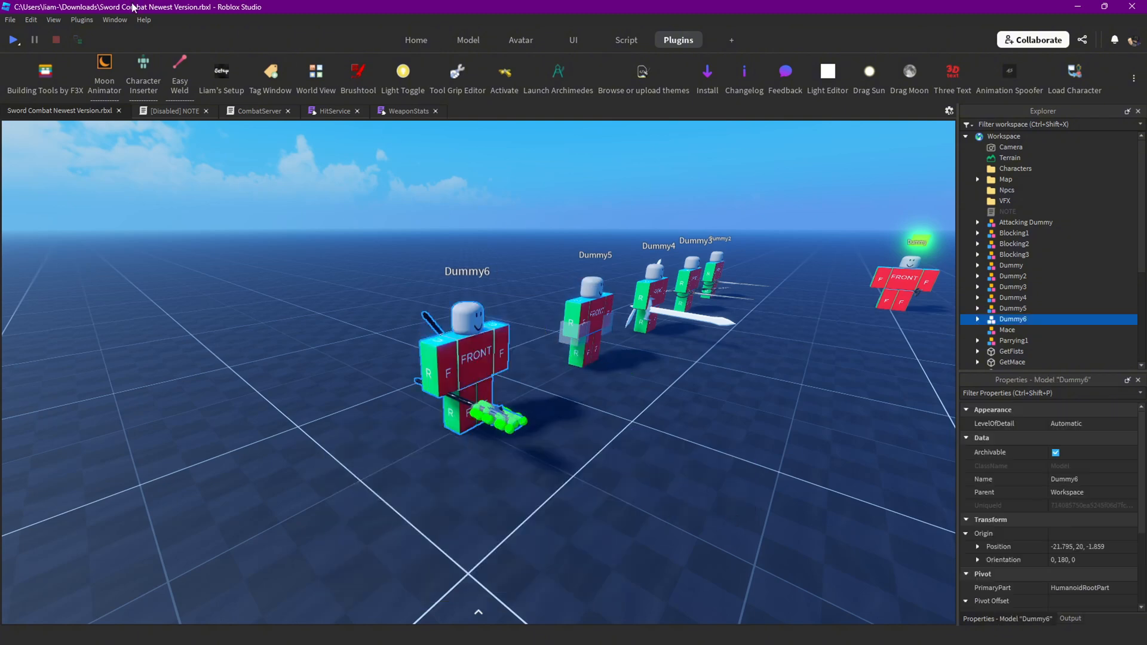
left_click(104, 73)
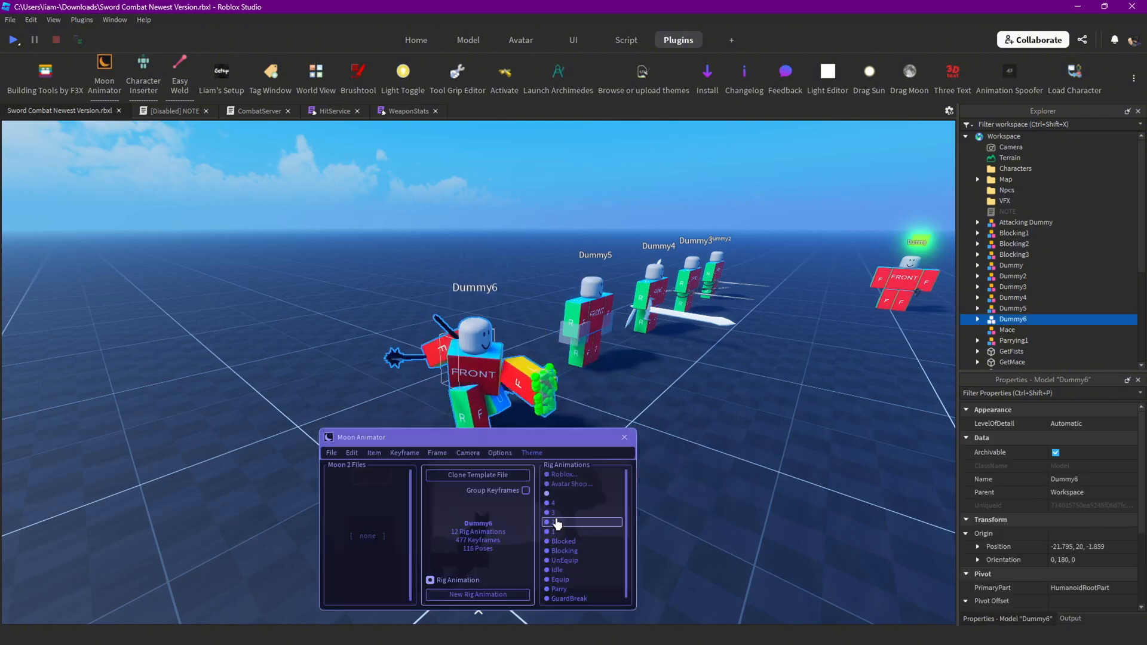
left_click(556, 522)
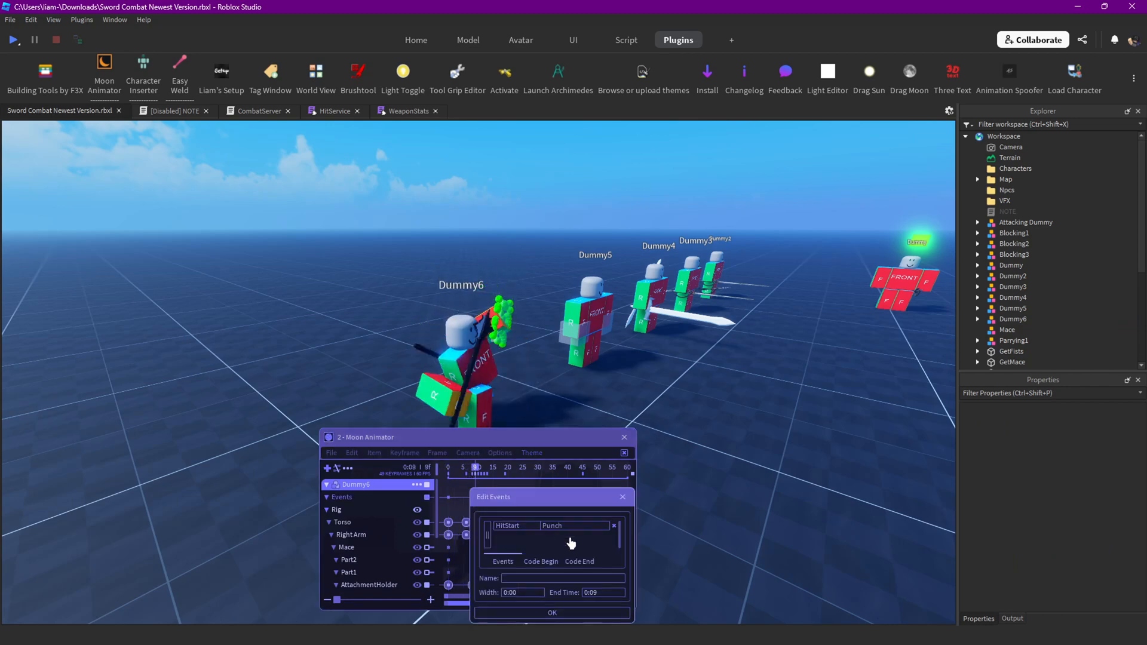
double_click(552, 525)
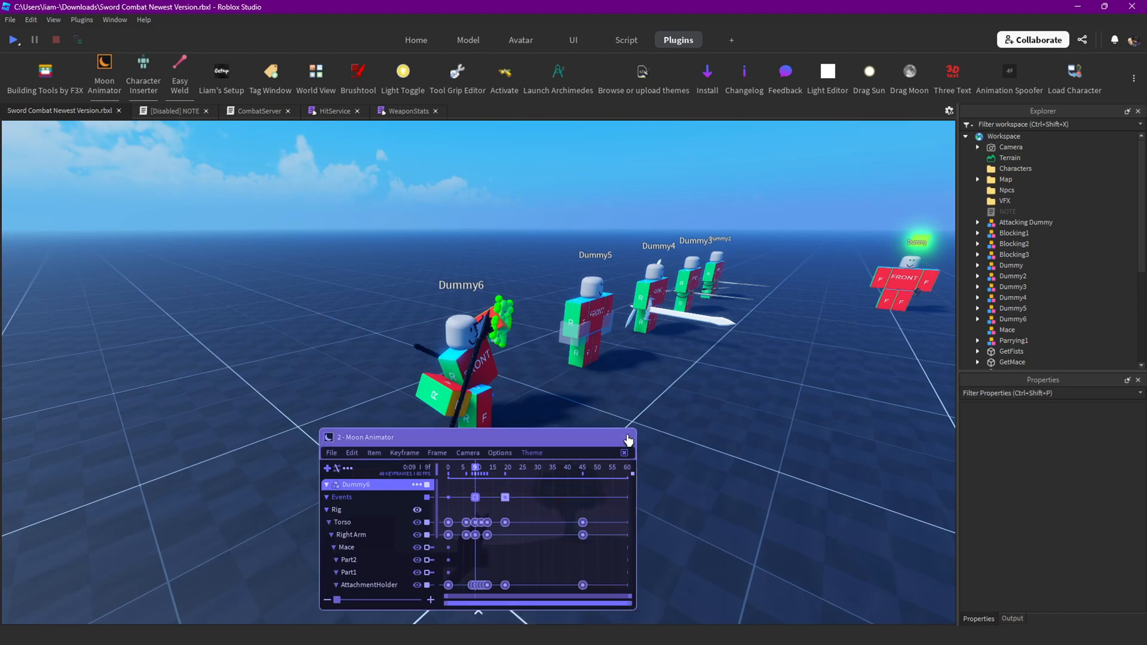
left_click(624, 437)
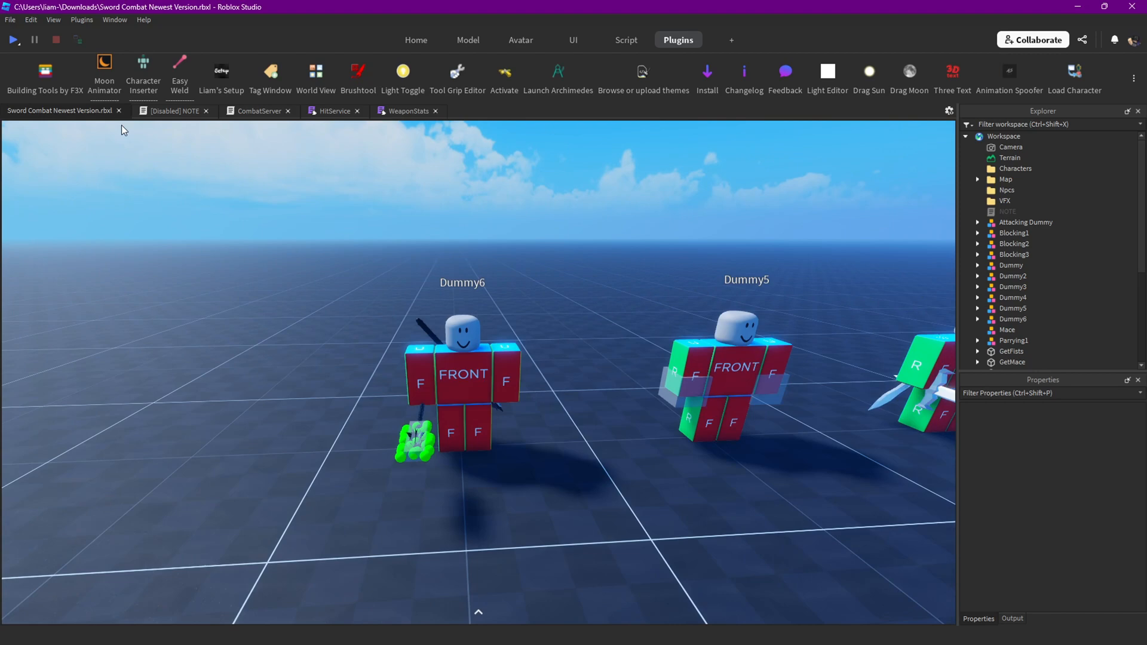
left_click(104, 73)
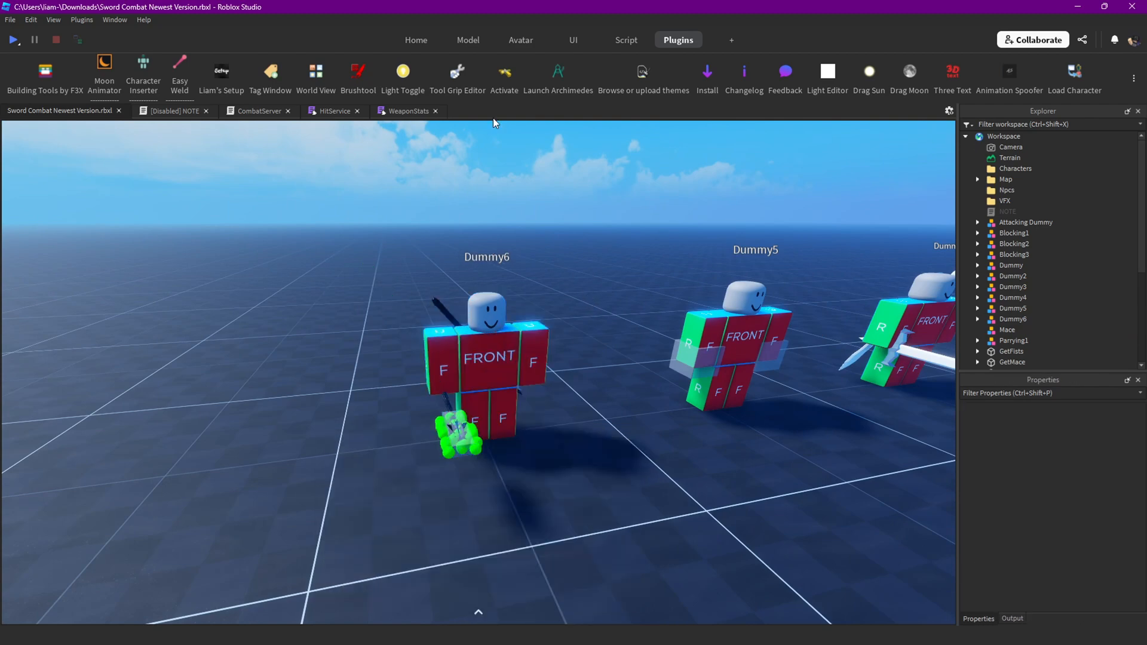
Open the Animation Editor, dismiss the duplicate-name error, and select Dummy6's second Mace for renaming to Mace2.
left_click(626, 40)
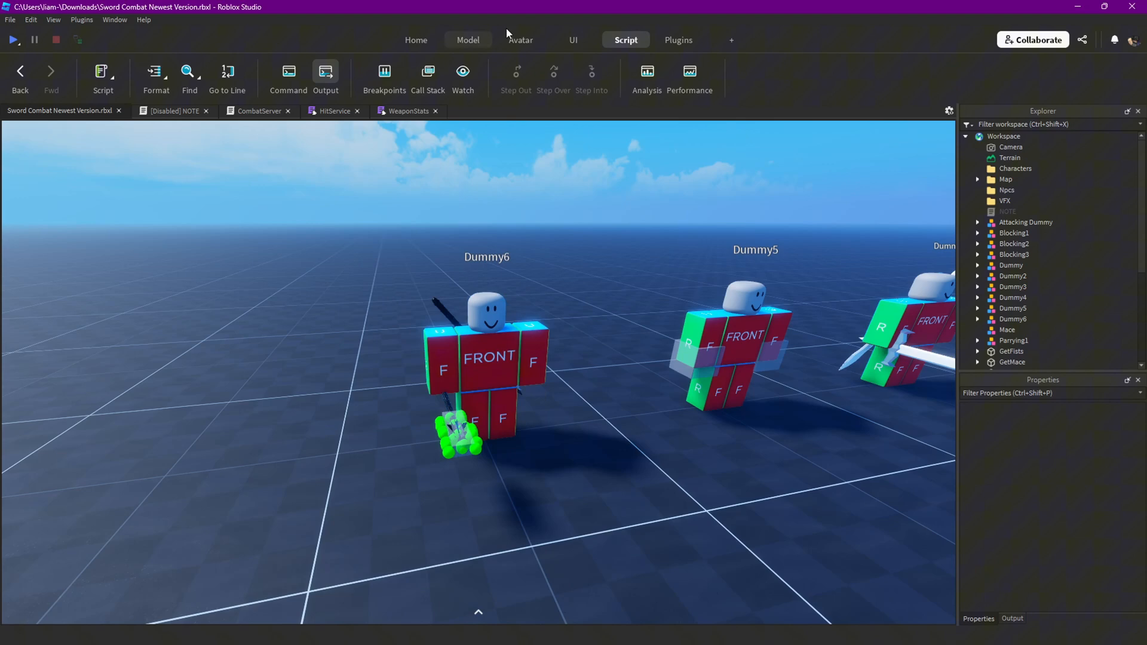
left_click(520, 39)
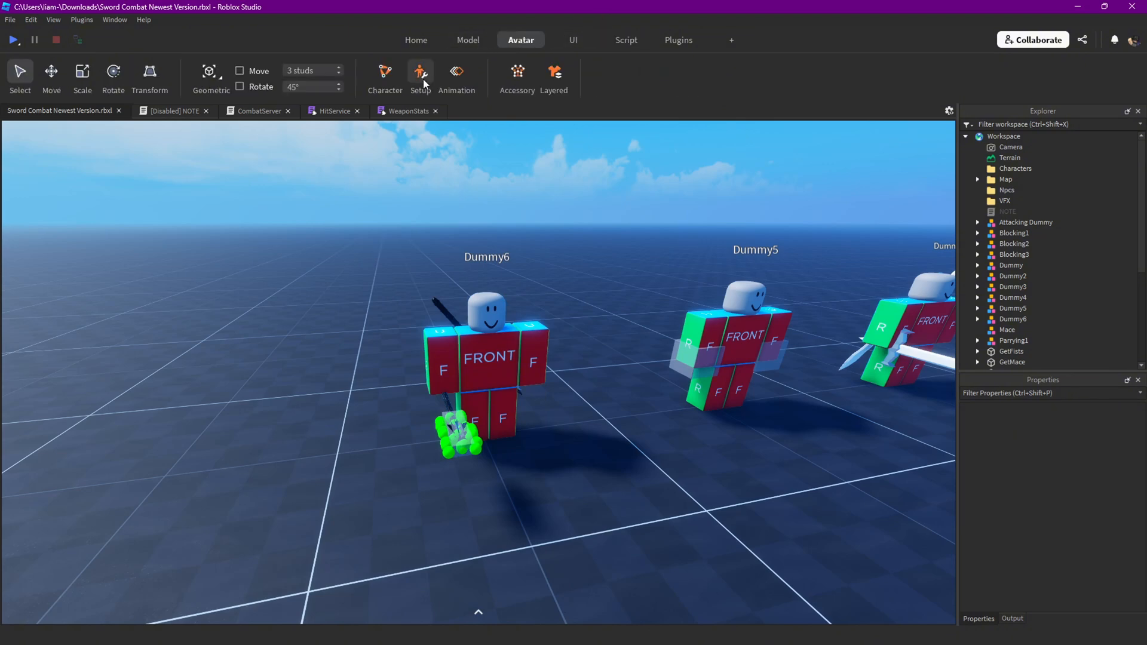
left_click(455, 76)
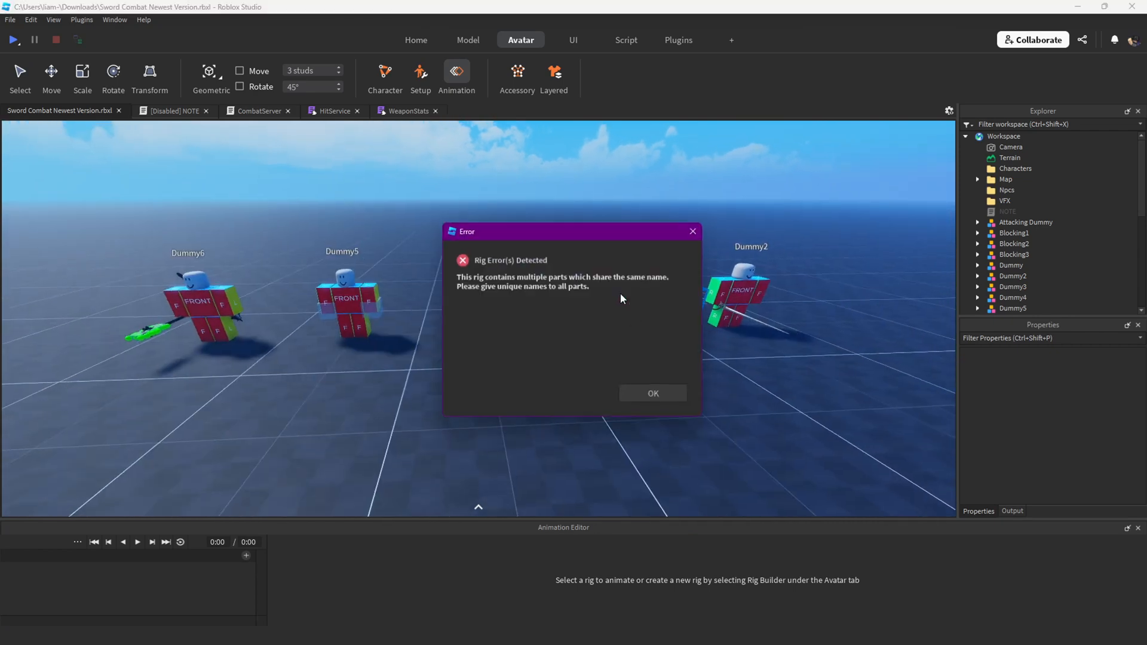
left_click(651, 393)
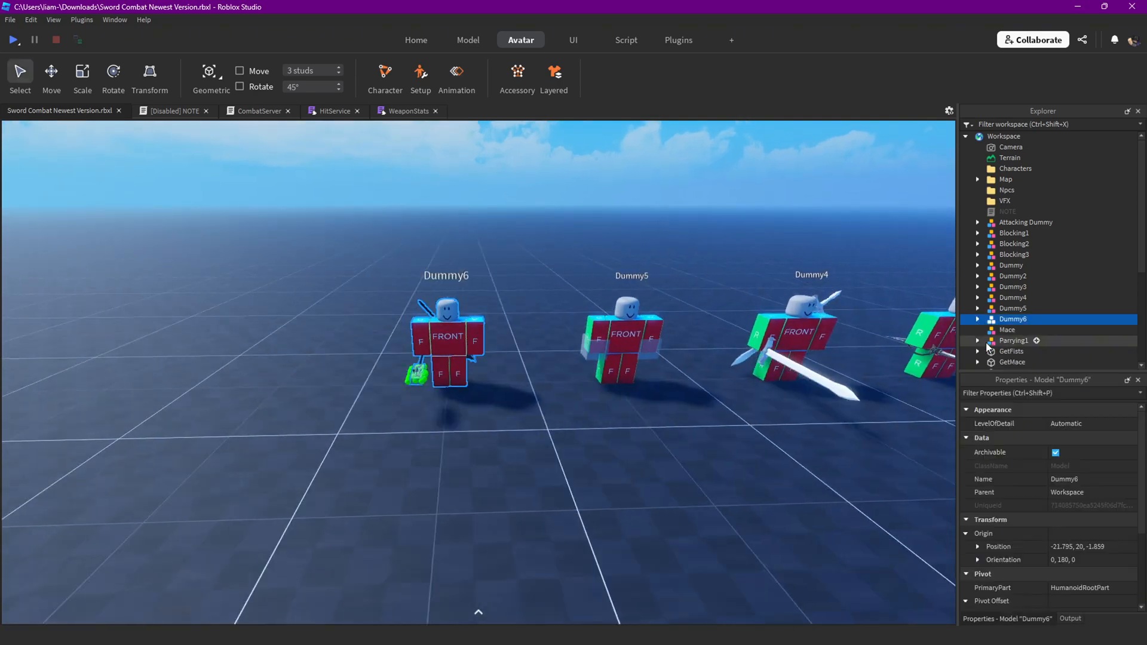
left_click(978, 319)
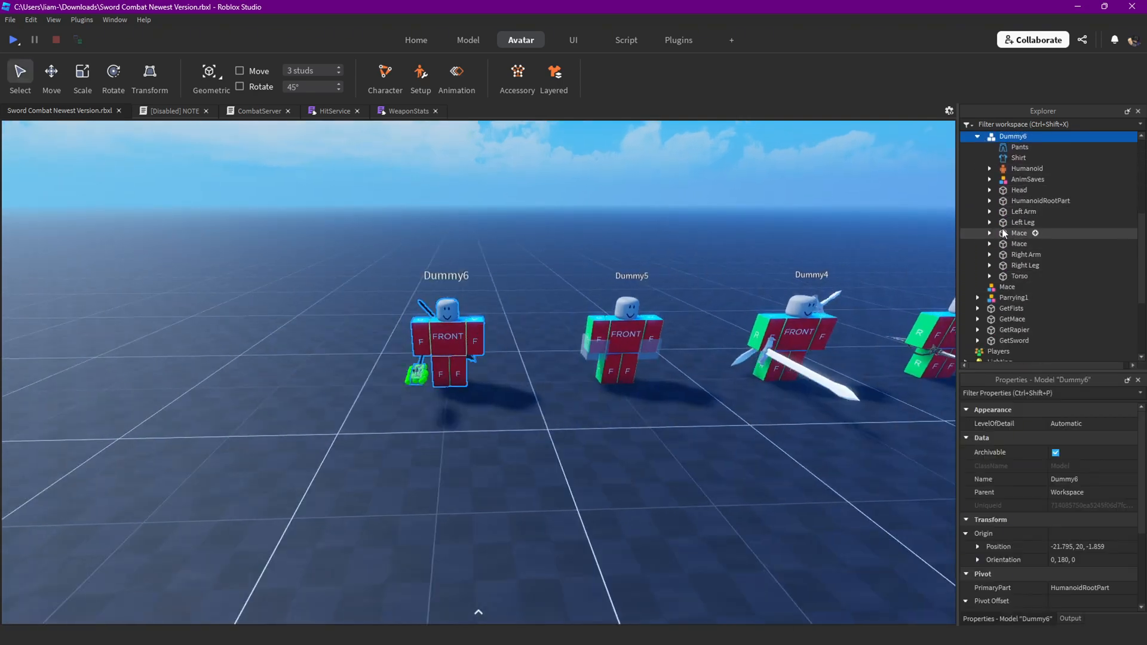
left_click(1020, 244)
type("2")
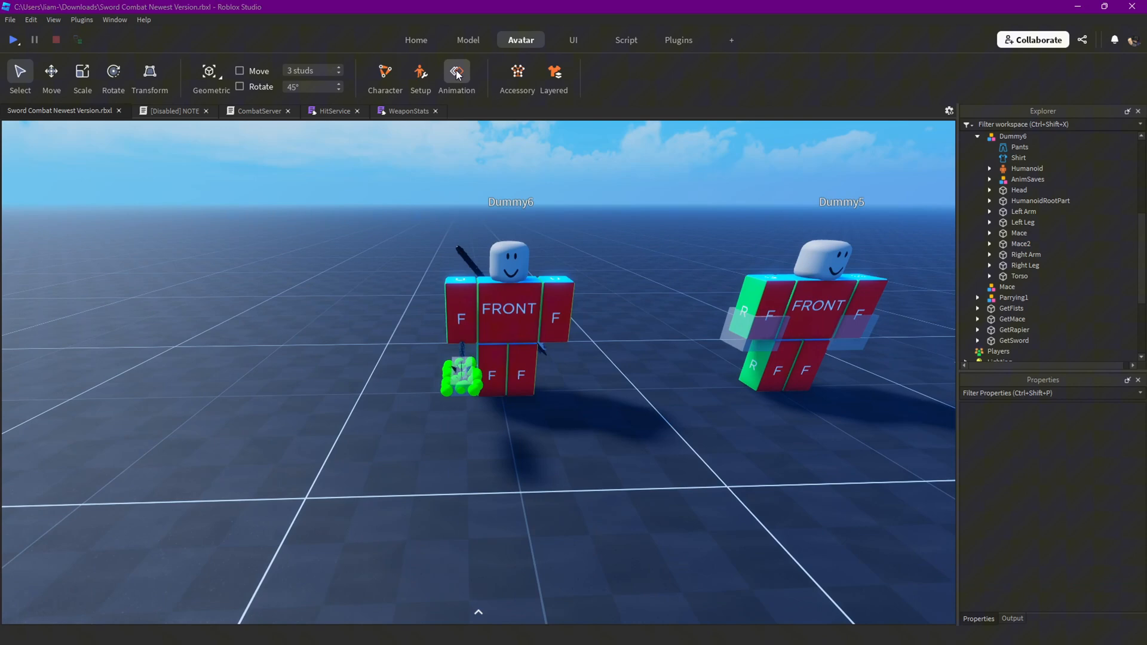
Expand Mace2 and rename its duplicate AttachmentHolder to AttachmentHolder1, reloading the Animation Editor.
left_click(456, 77)
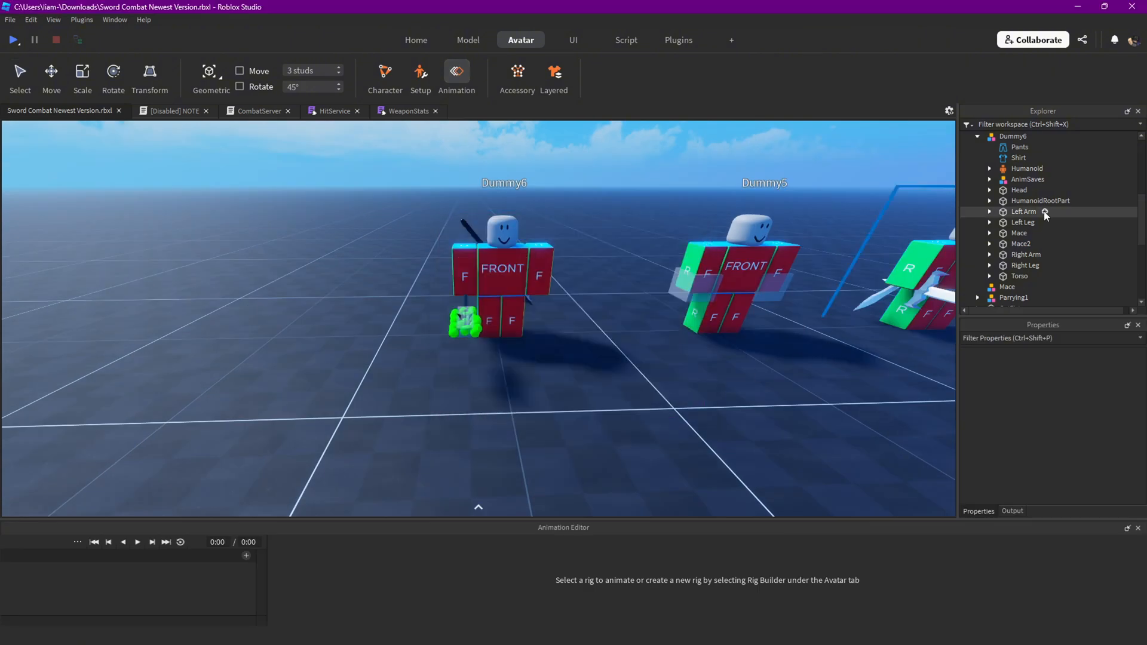
left_click(990, 182)
type("Part4")
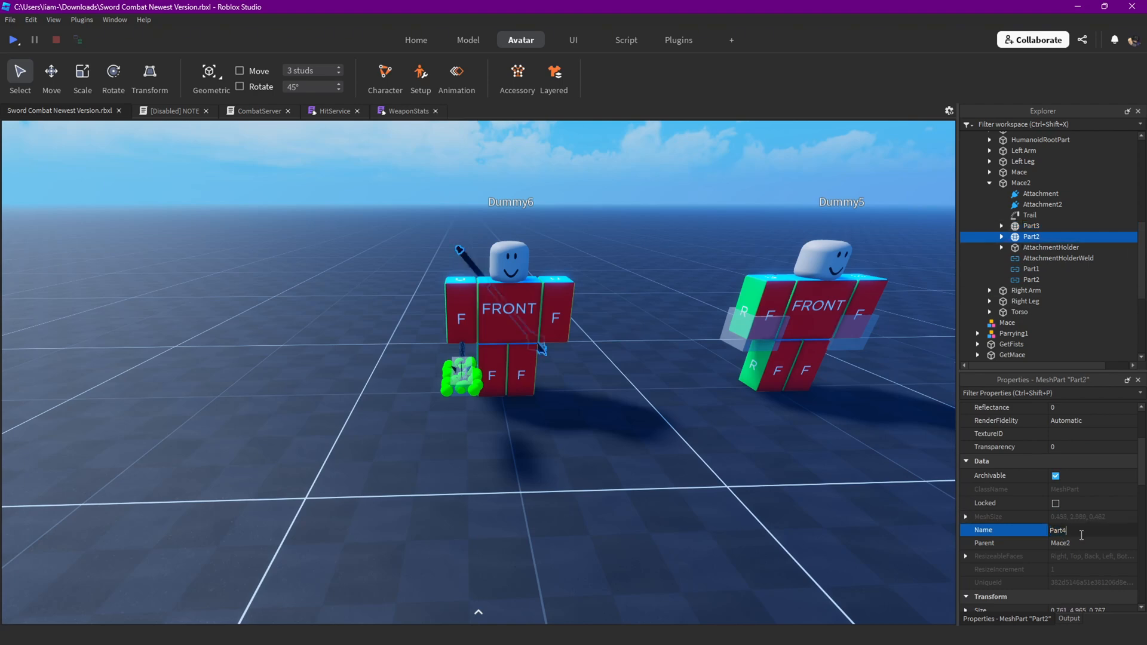
left_click(1050, 248)
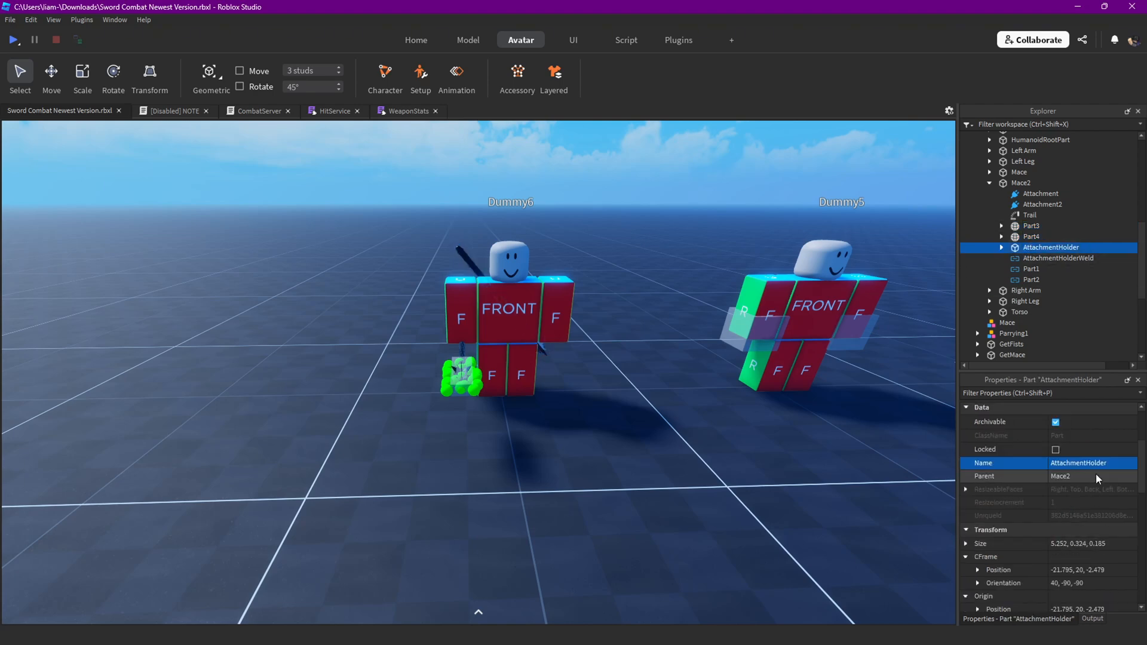
type("AttachmentHolder1")
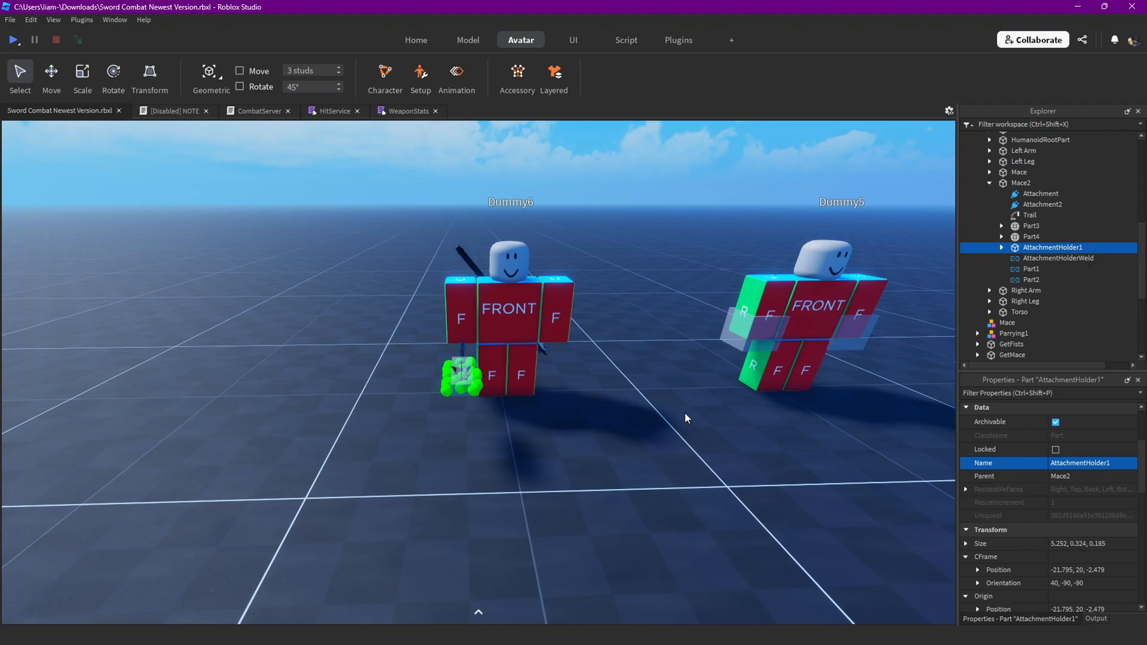
left_click(456, 77)
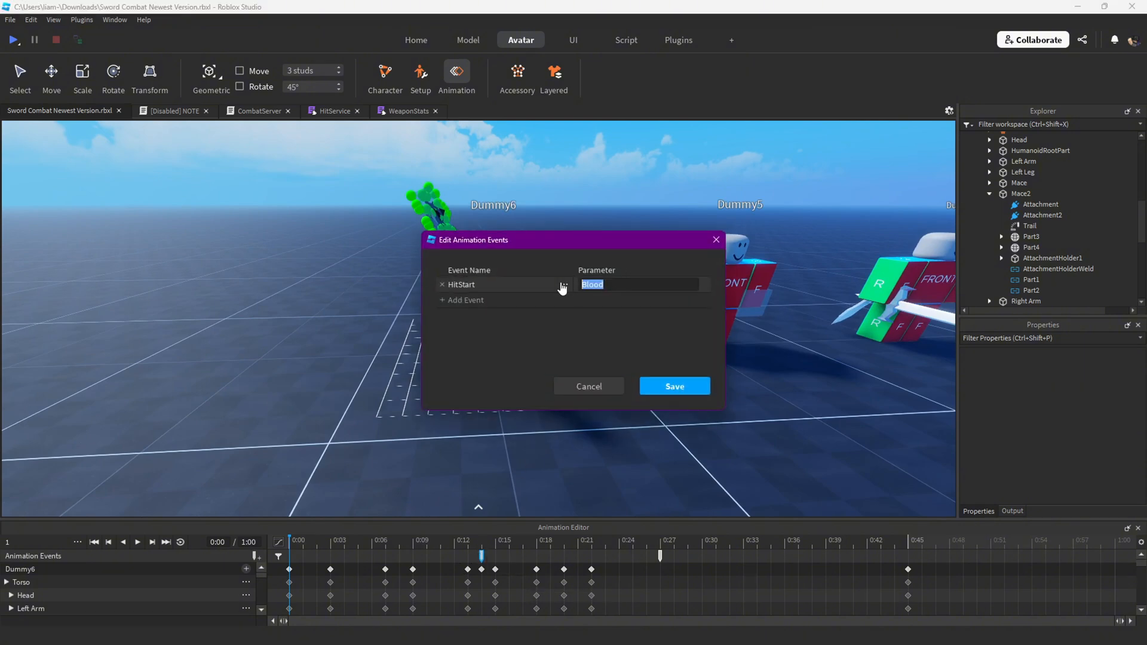
mouse_move(524, 507)
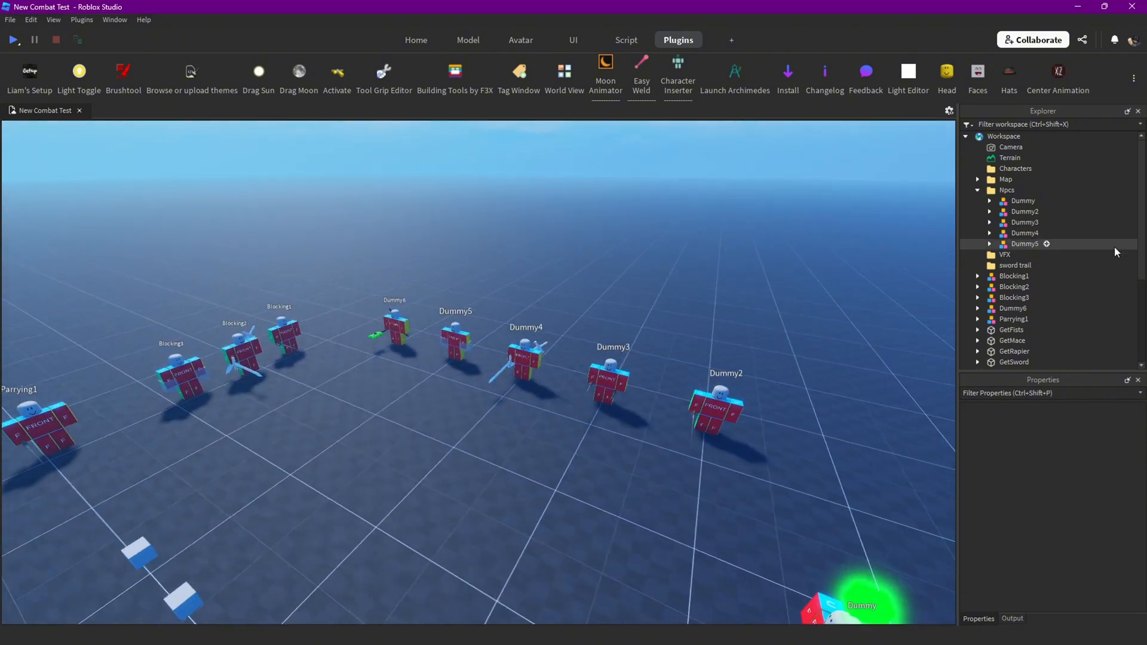
Expand ServerScriptService's Combat folder and open the CombatServer script.
scroll("down", 3)
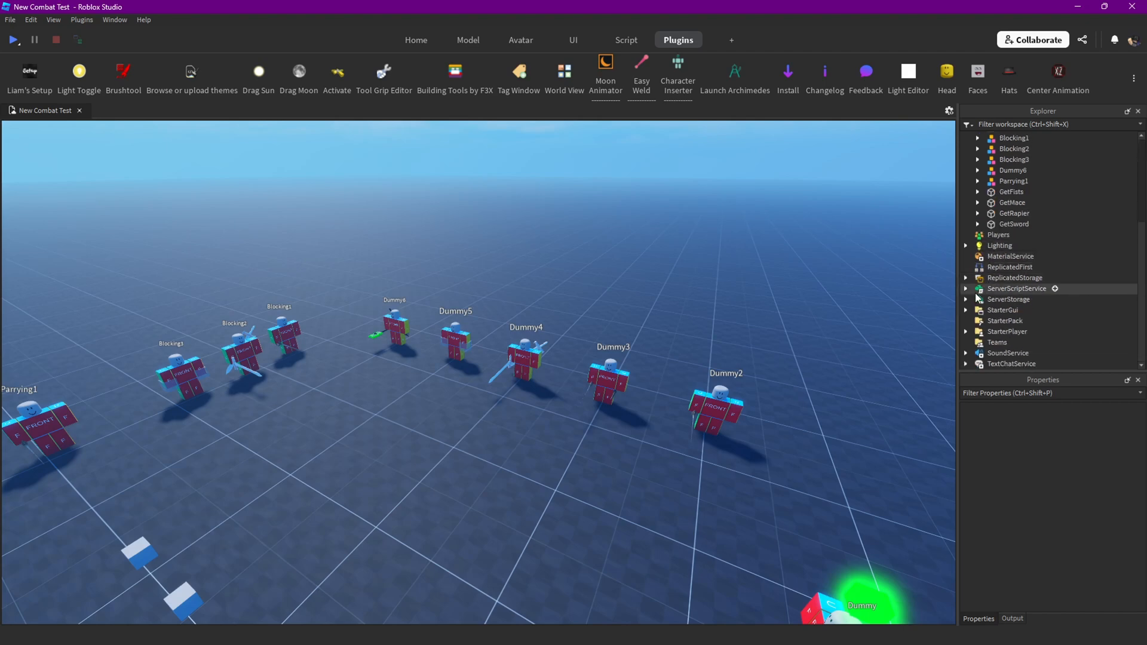
left_click(966, 288)
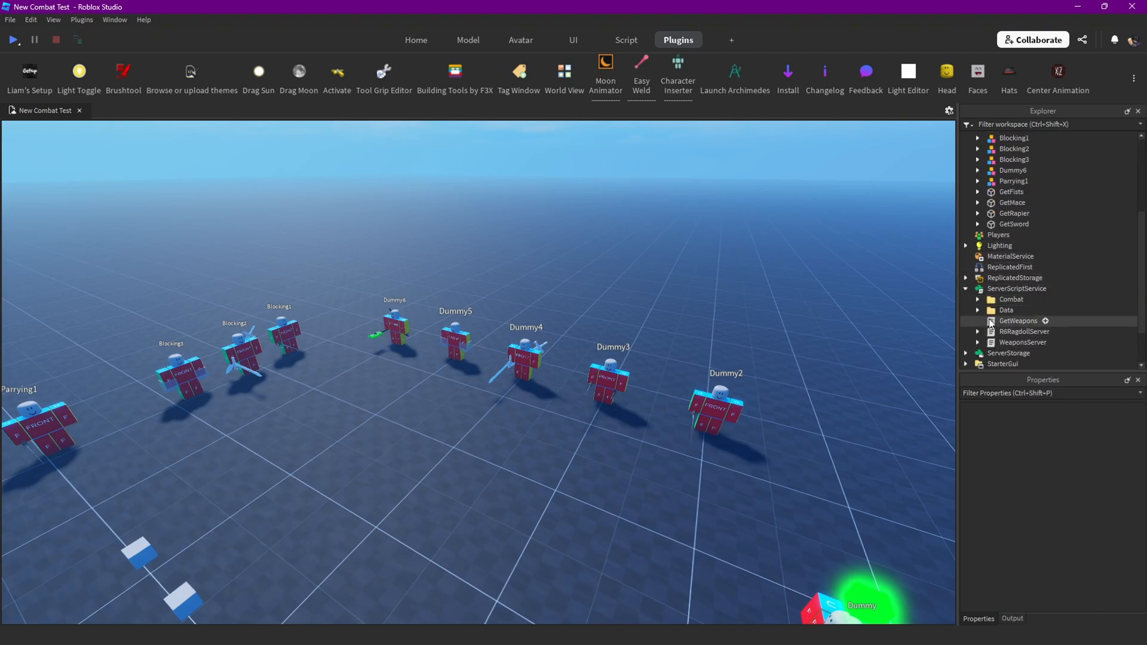
double_click(1033, 320)
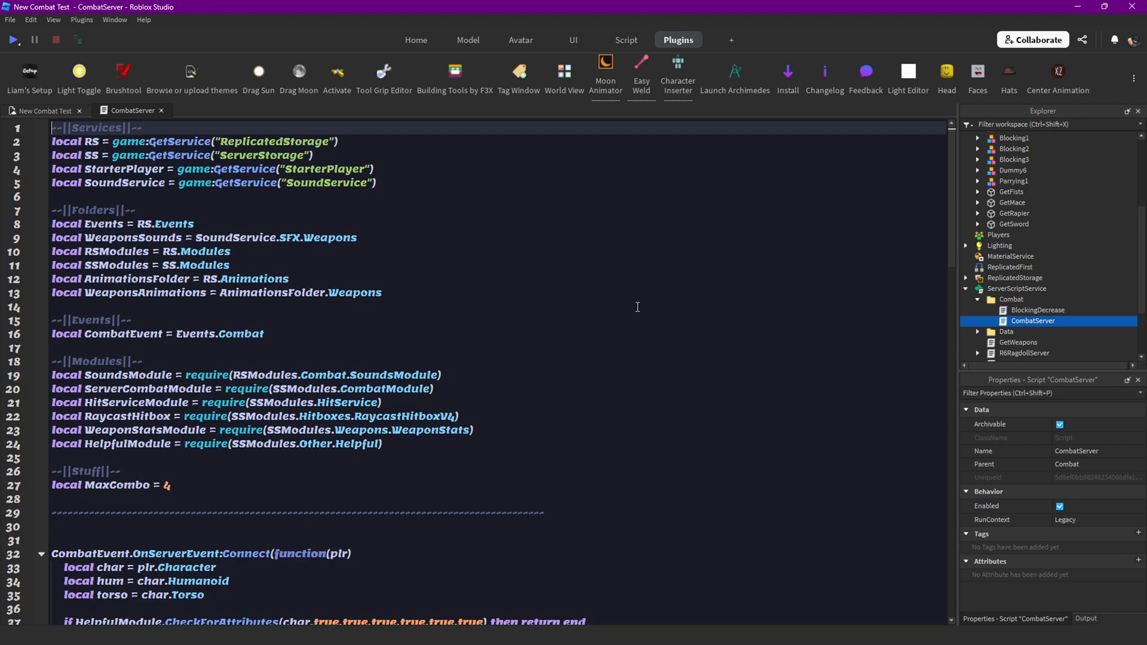
Add a 'parameter' argument to CombatServer's HitStart handler.
scroll("down", 3)
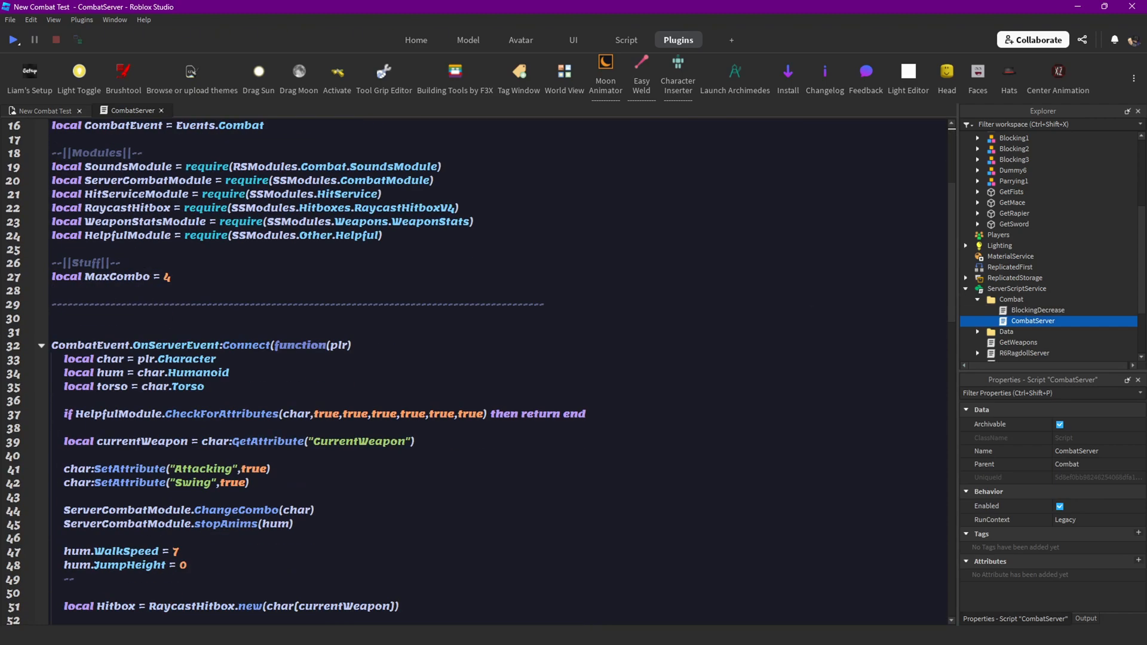
scroll("down", 3)
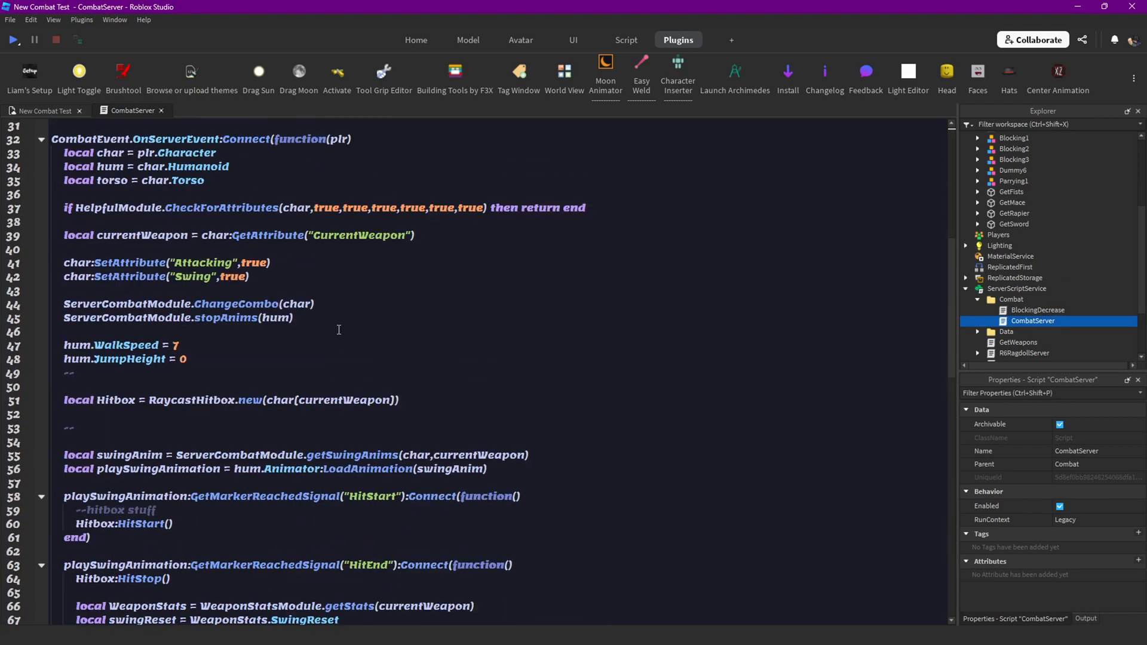
mouse_move(488, 328)
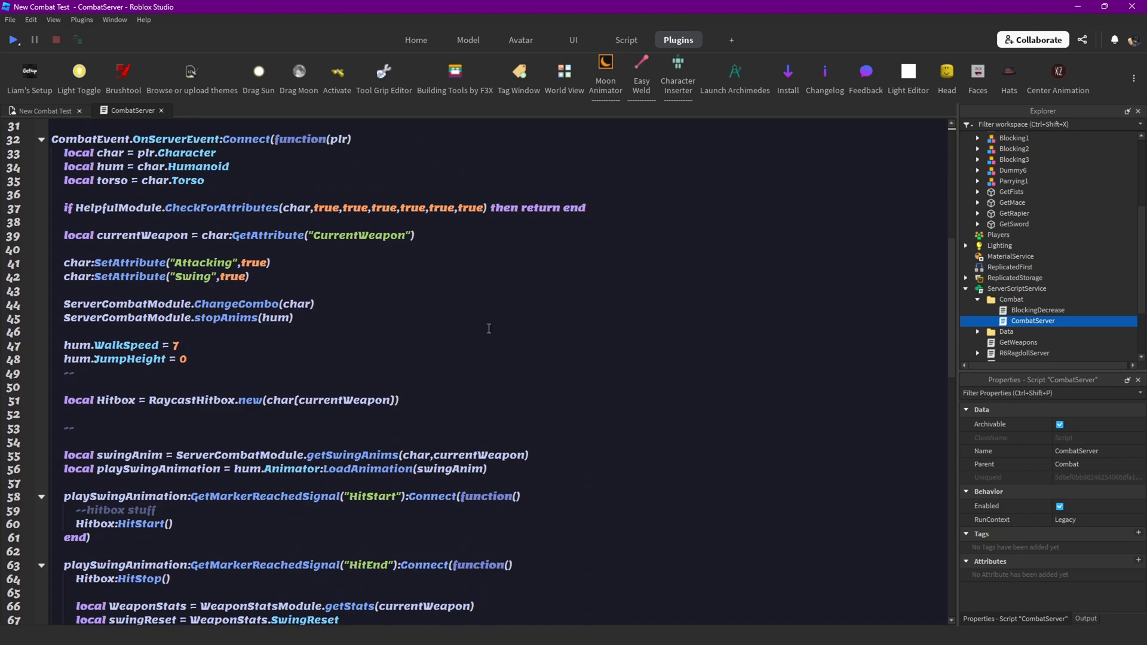
scroll("down", 3)
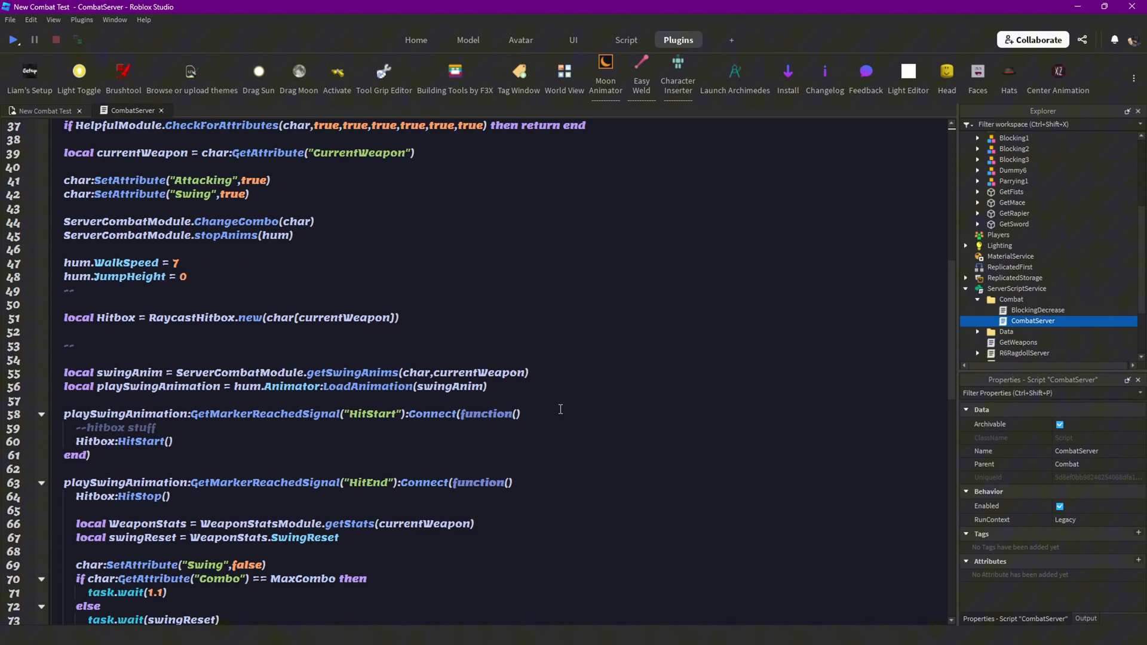
left_click(516, 414)
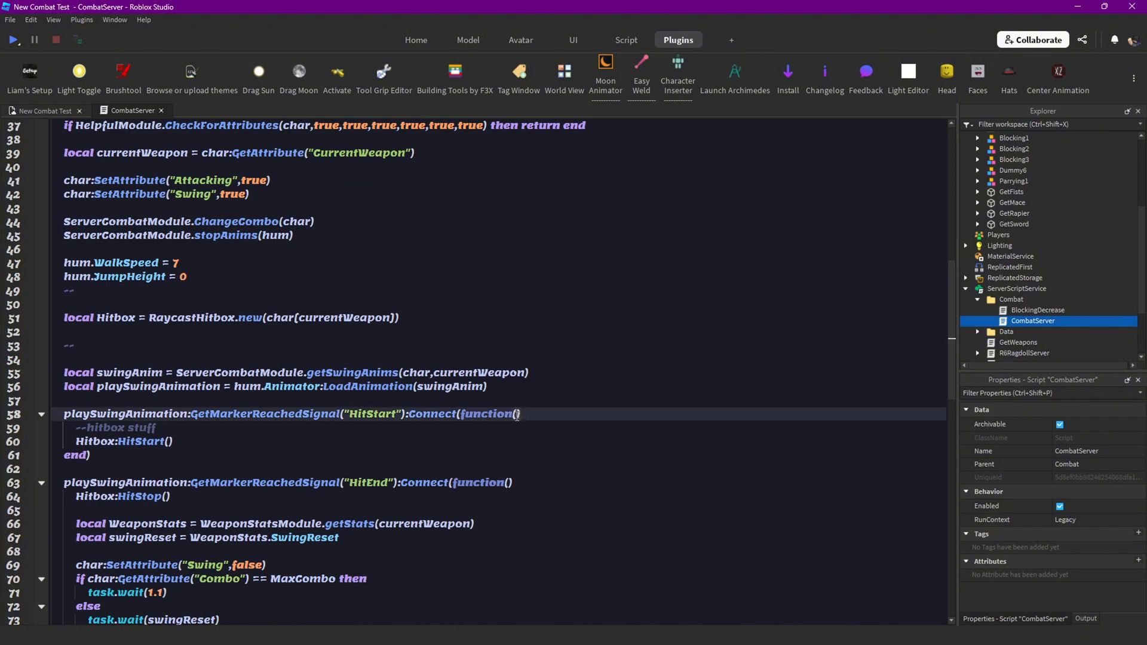
type("parameter")
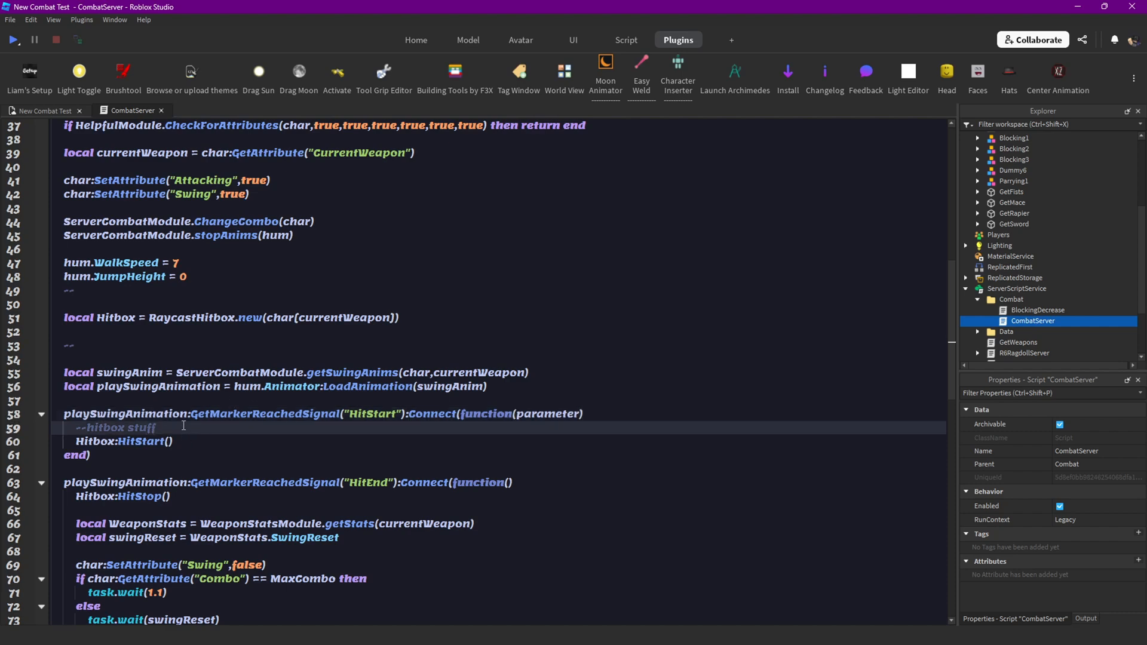
Declare 'local swingVFX = nil' above the handler and set 'swingVFX = parameter' inside it.
left_click(126, 343)
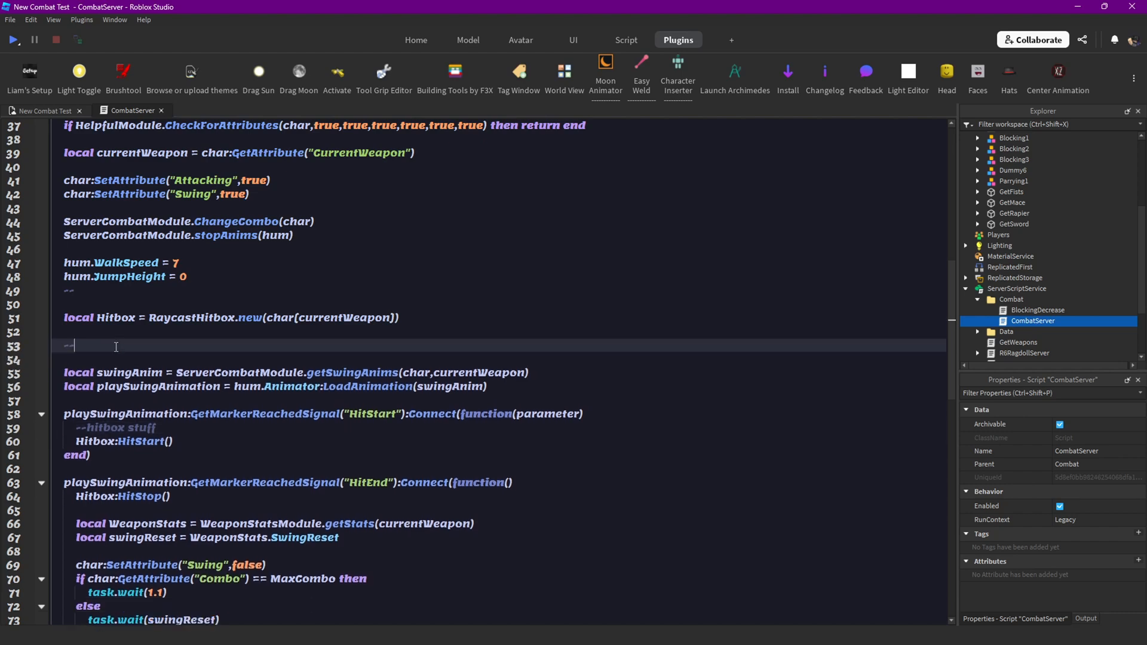
type("local swin")
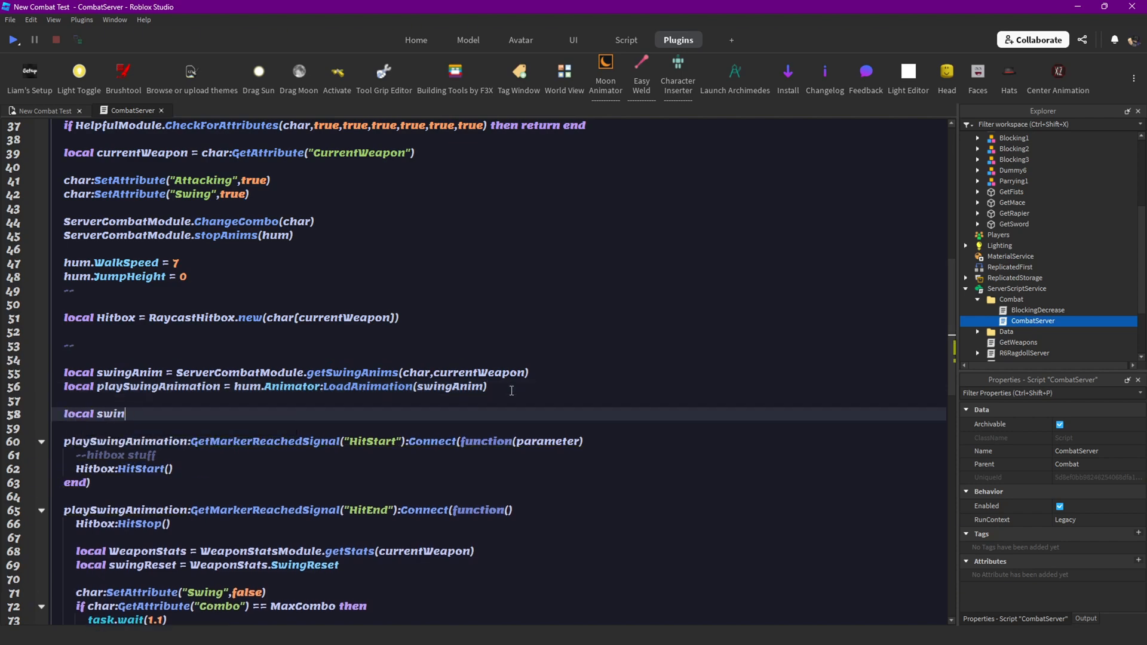
type("gVFX = nbi")
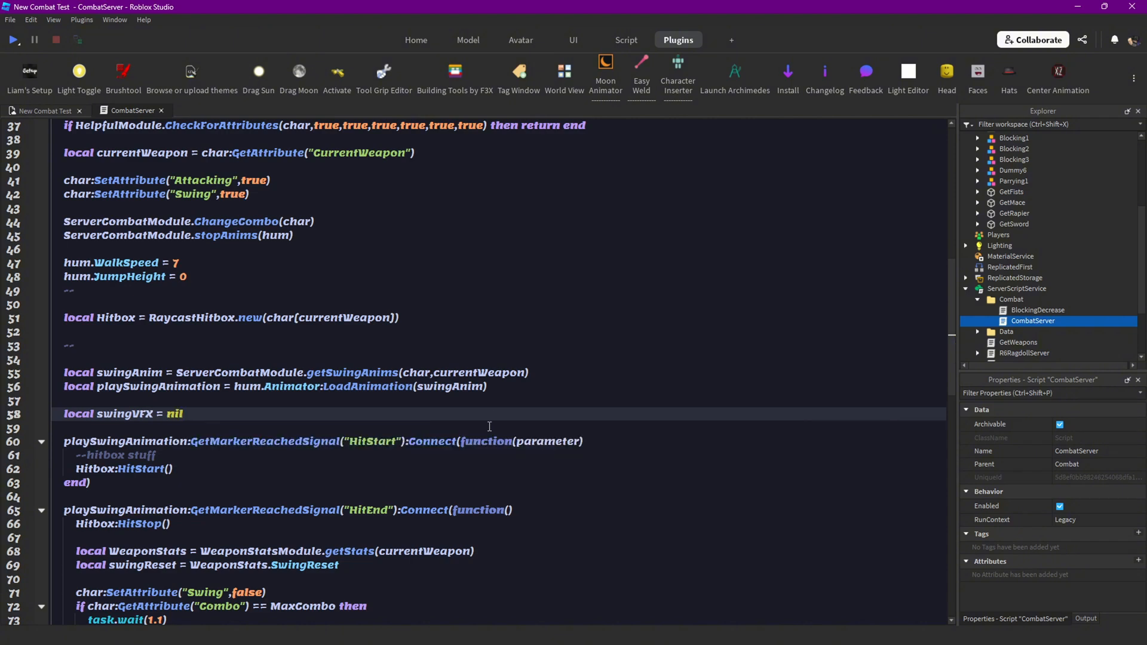
key("Return")
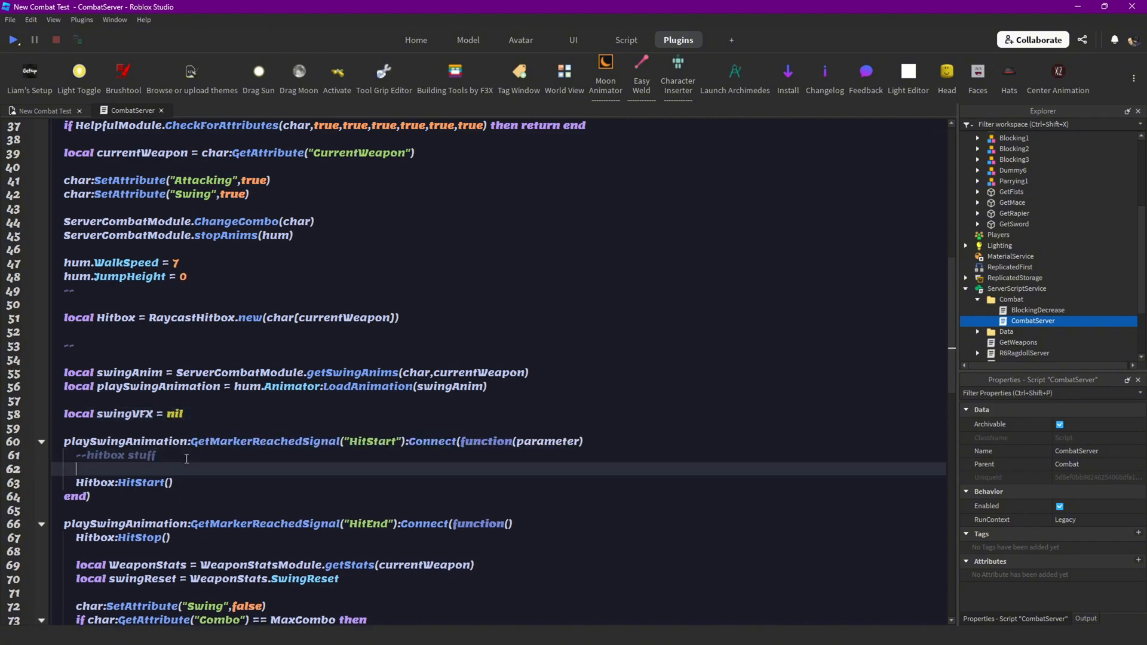
type("swing")
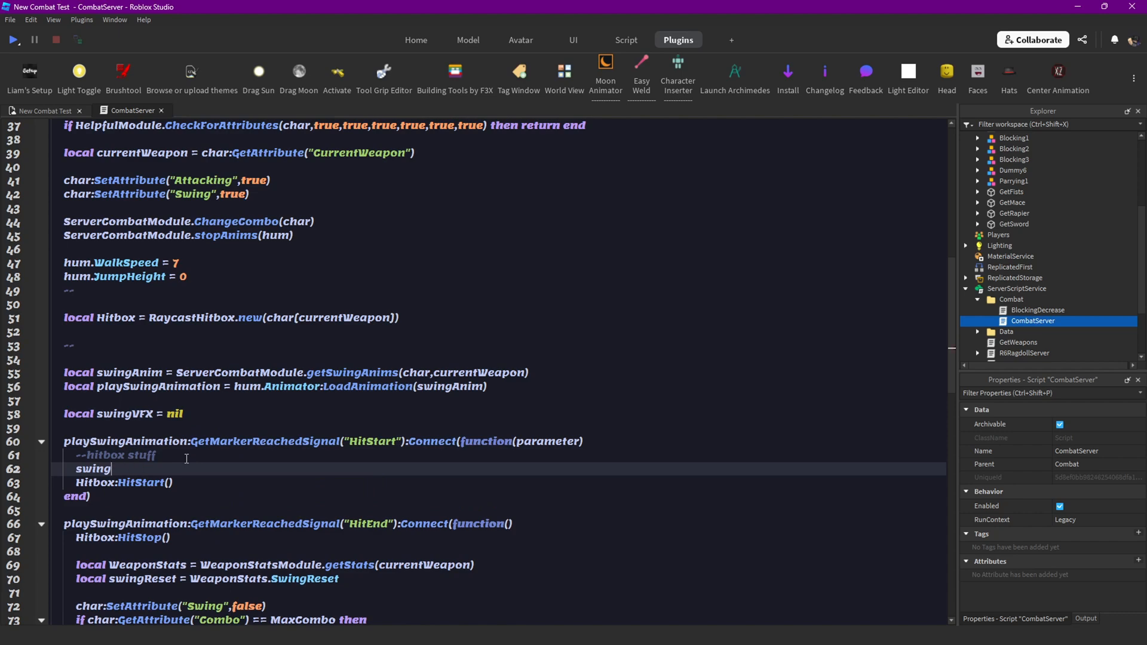
type("VFX =")
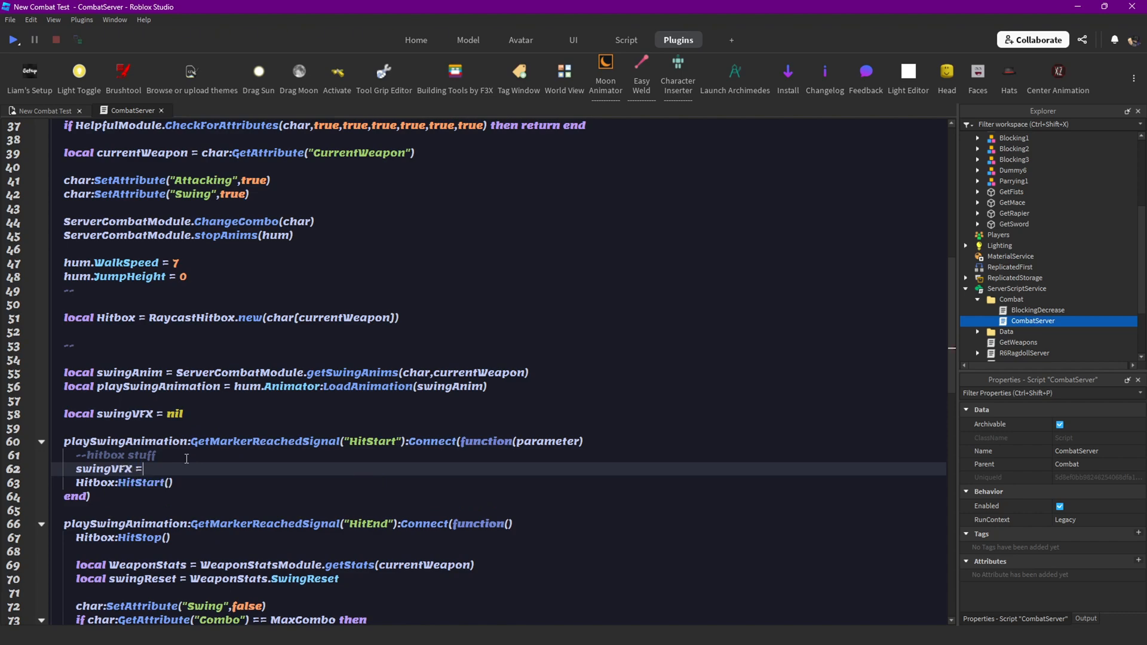
type("parameter")
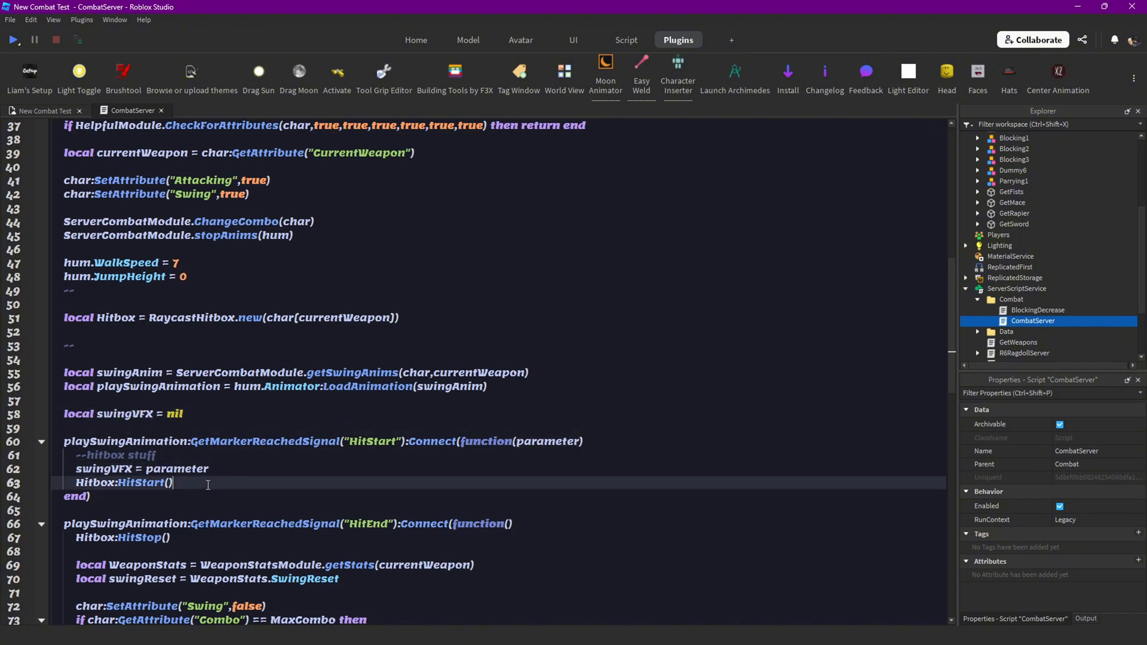
Review the end of CombatServer, then expand StarterGui and ServerStorage to list their folders.
scroll("down", 3)
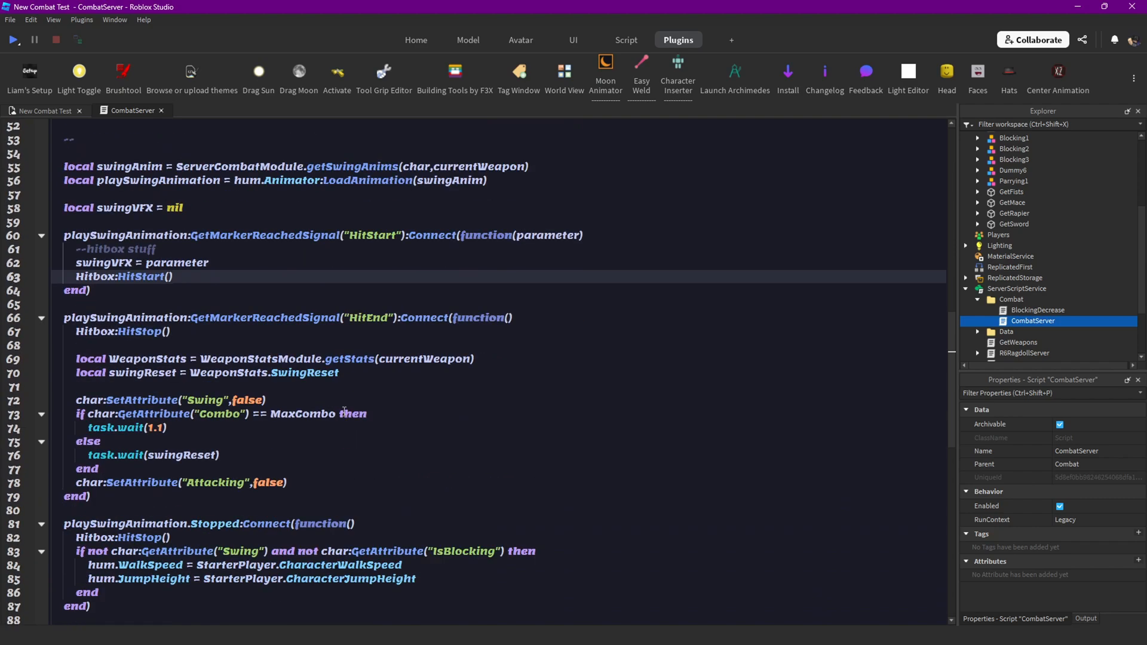
scroll("down", 3)
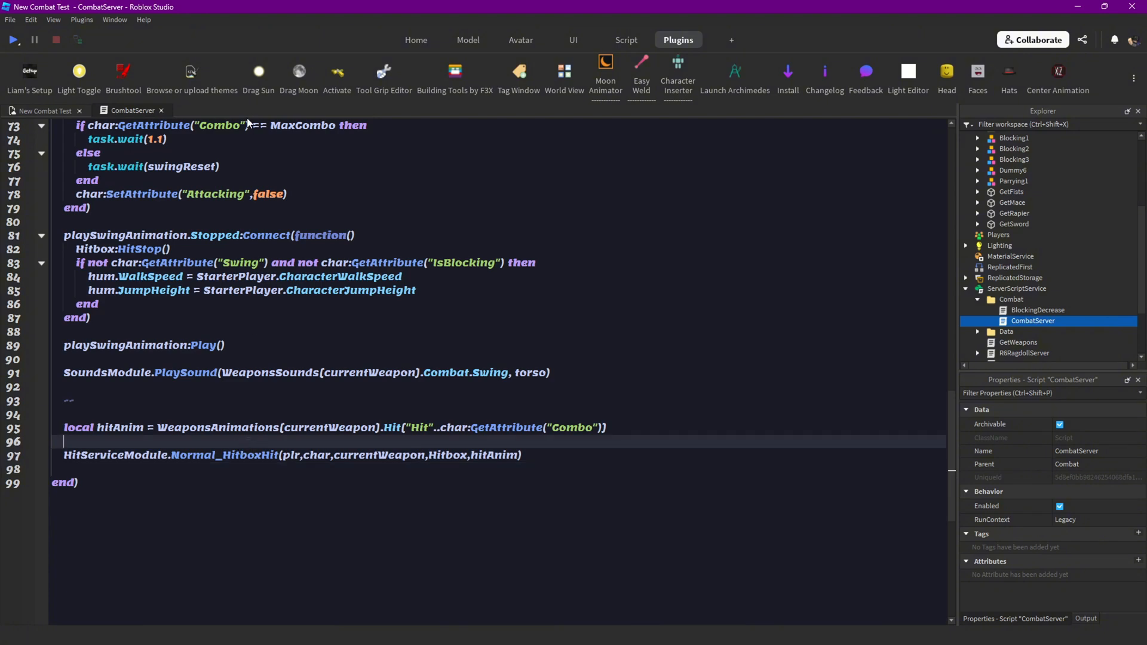
scroll("down", 3)
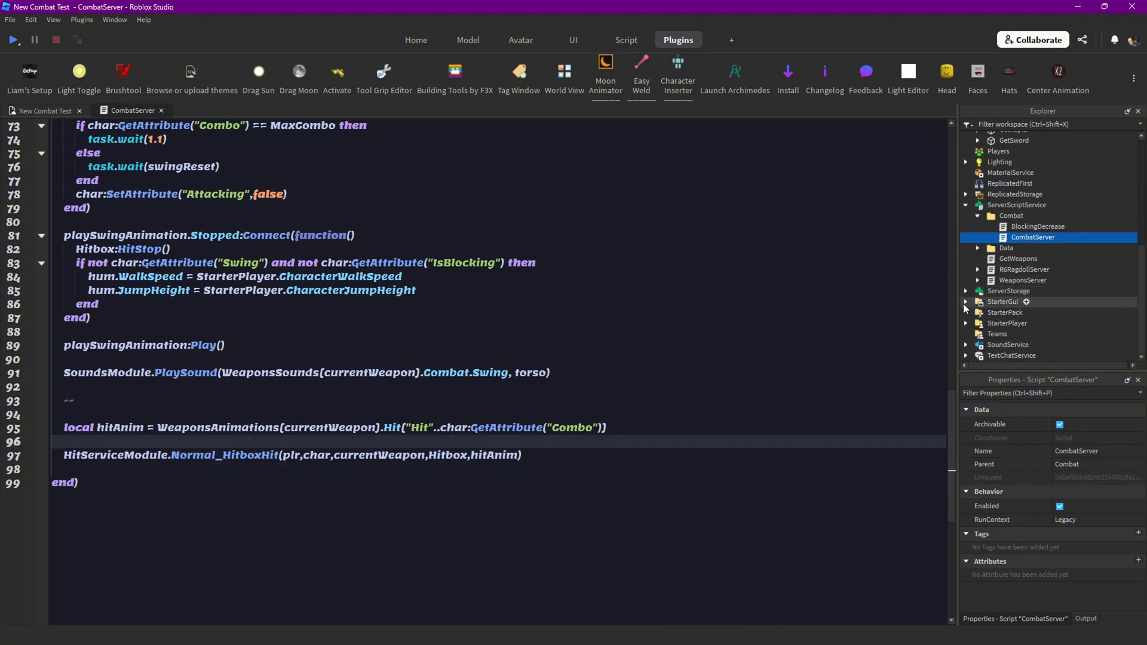
left_click(967, 301)
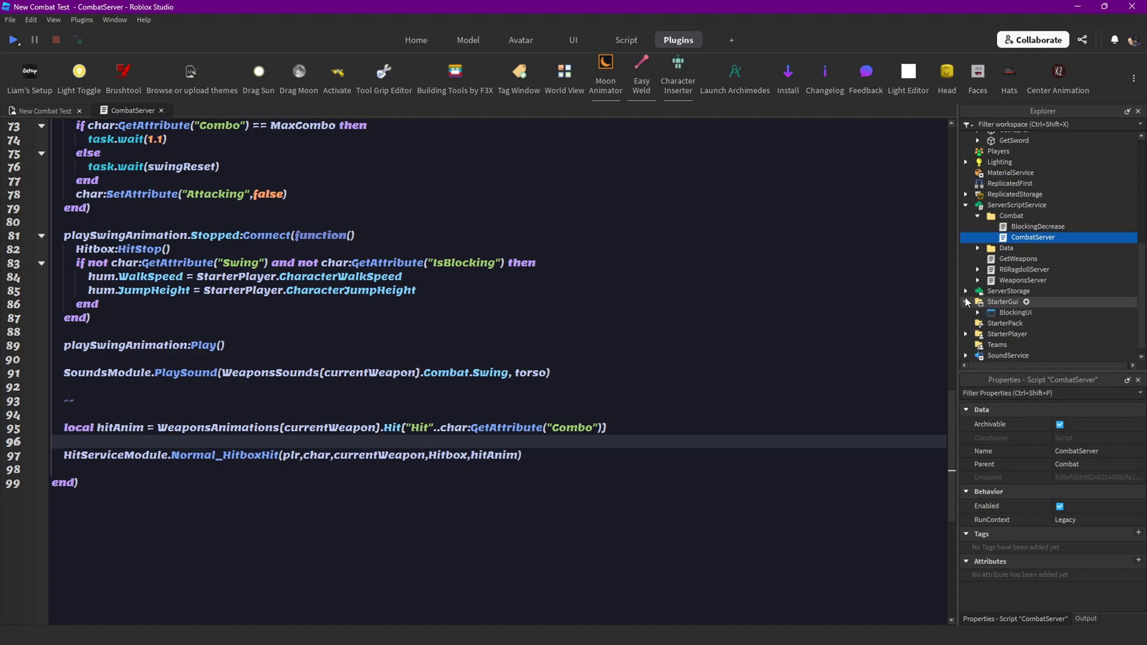
left_click(967, 290)
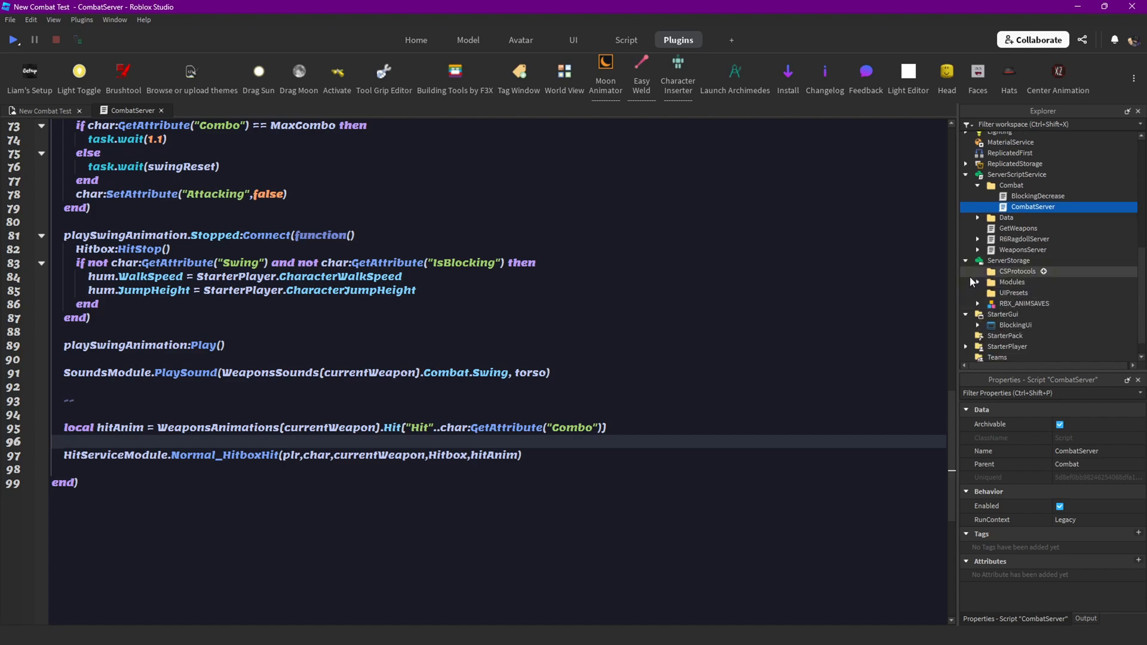
Open the HitService module from Modules and compare it against CombatServer.
double_click(1027, 346)
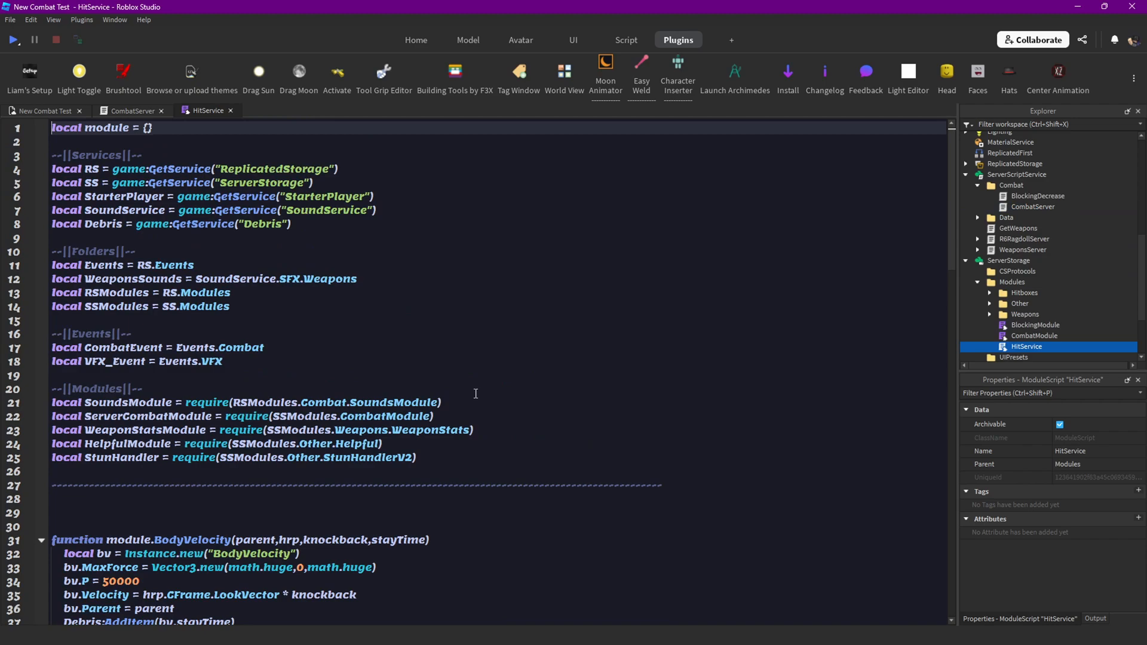
scroll("down", 3)
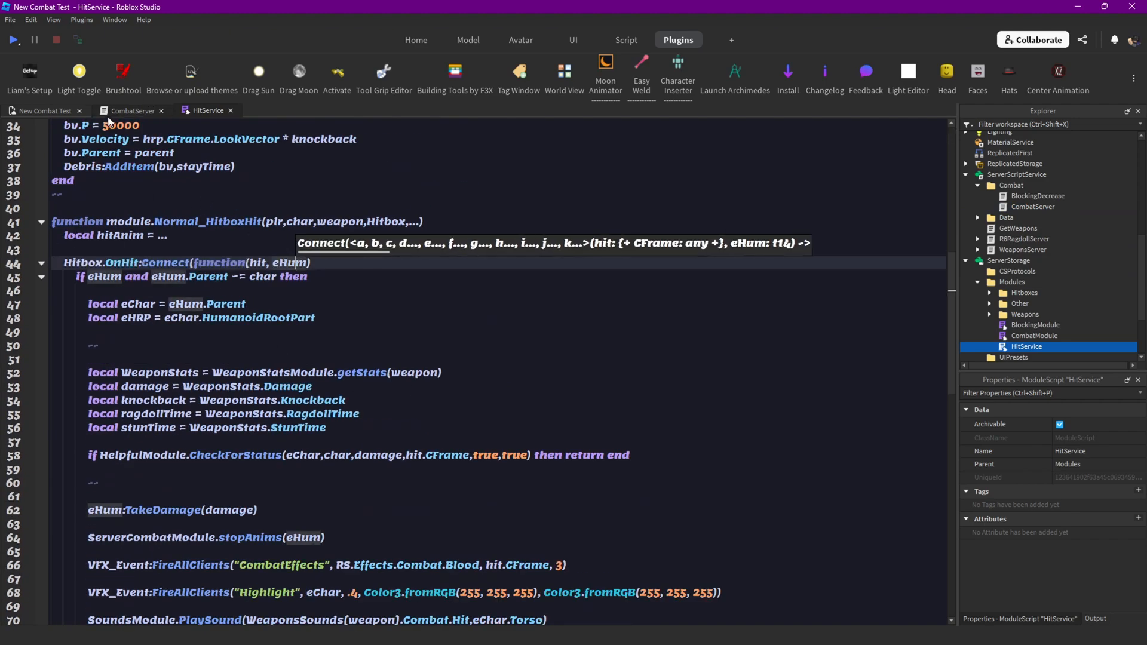
left_click(132, 110)
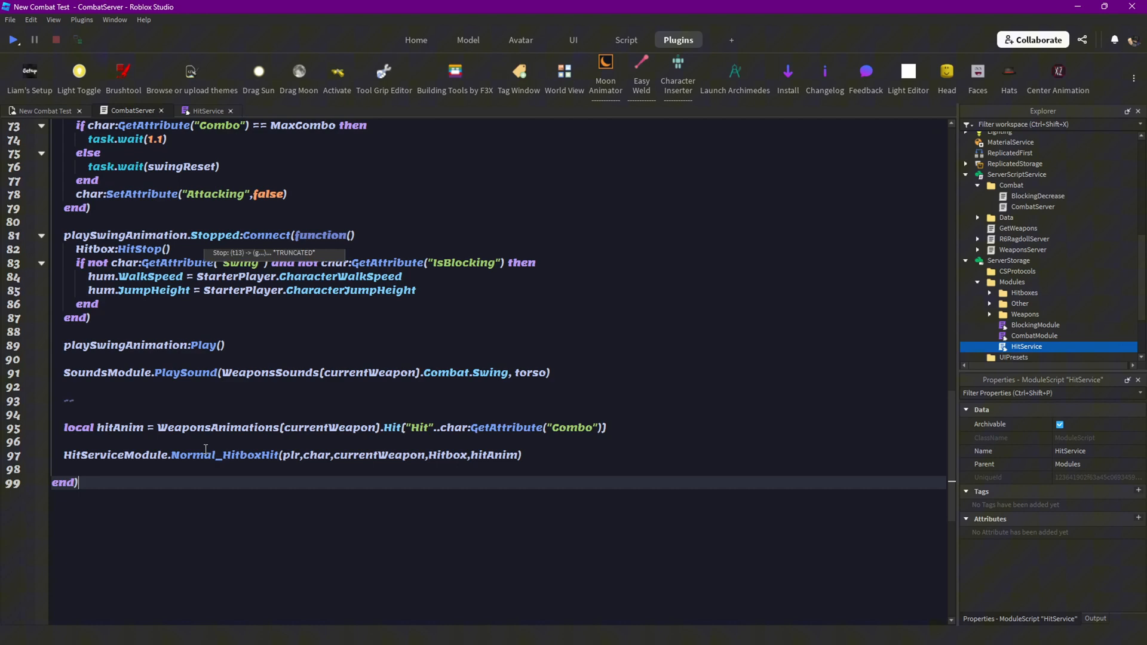
left_click(206, 110)
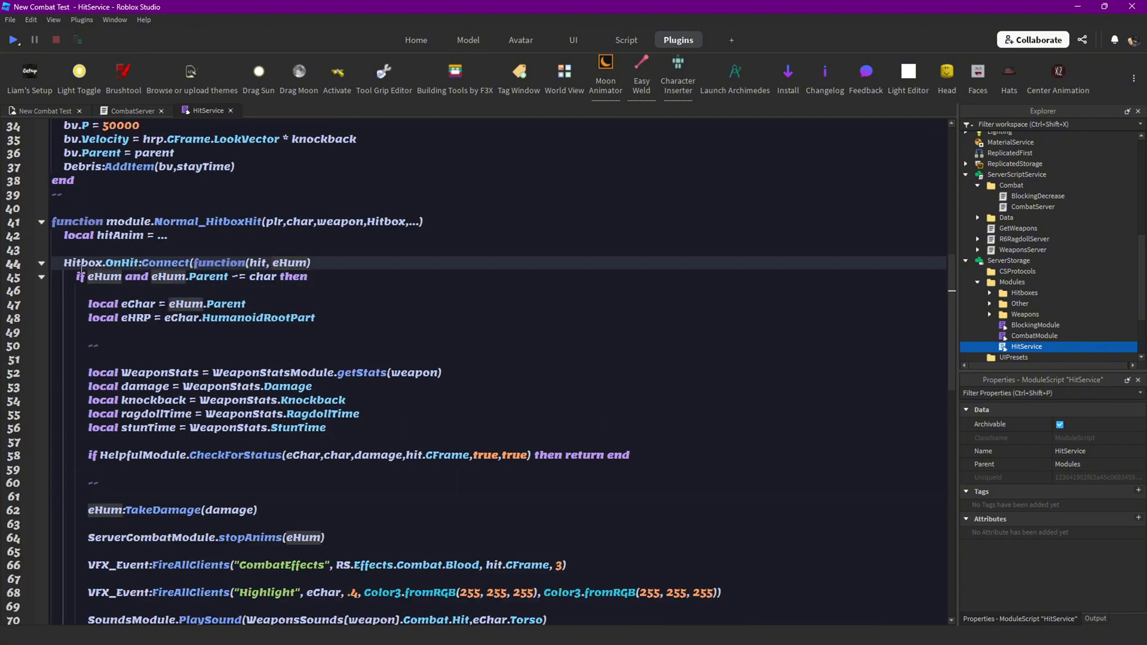
left_click(132, 111)
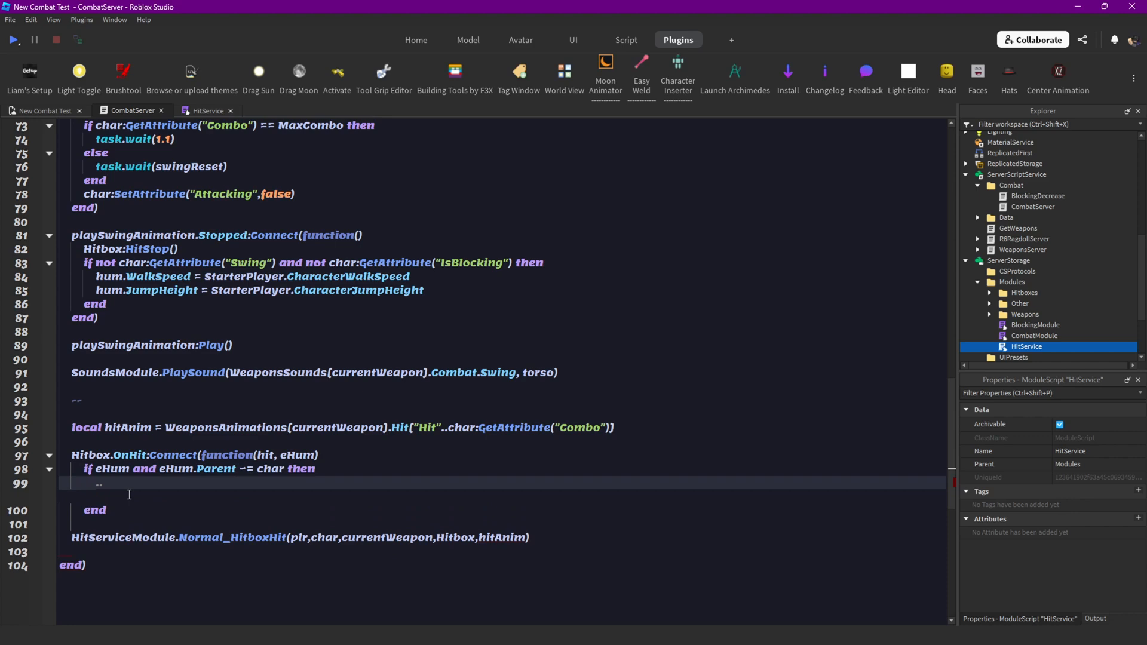
Remove the hitAnim wrapper's closing 'end)' and unindent the Normal_HitboxHit body.
type("emd=")
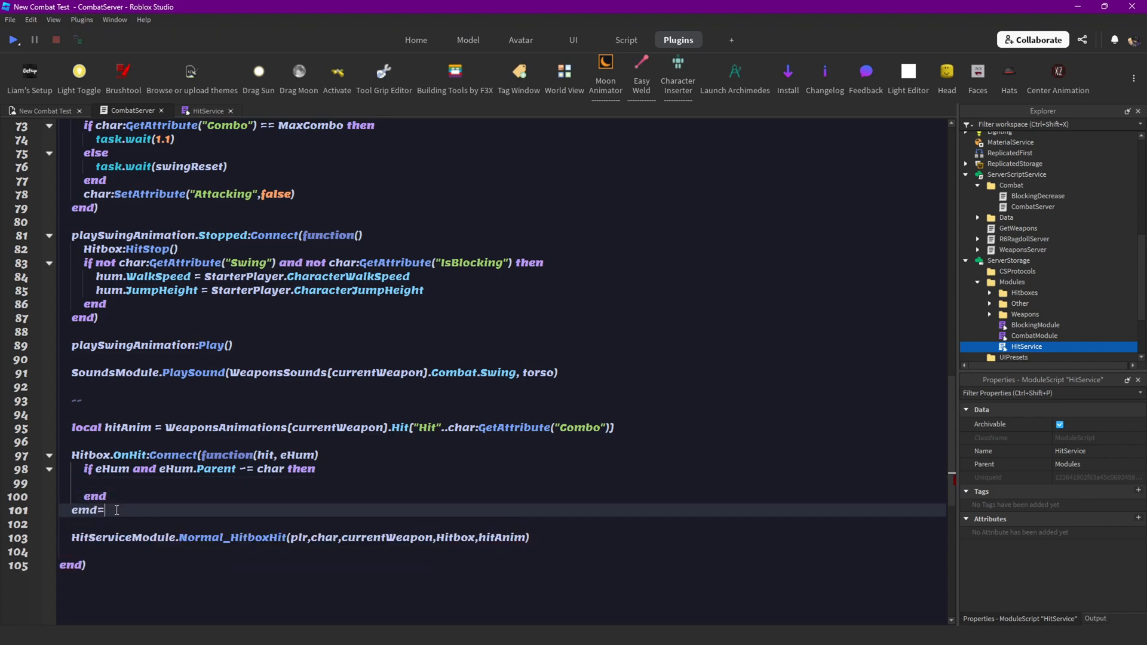
type("end)")
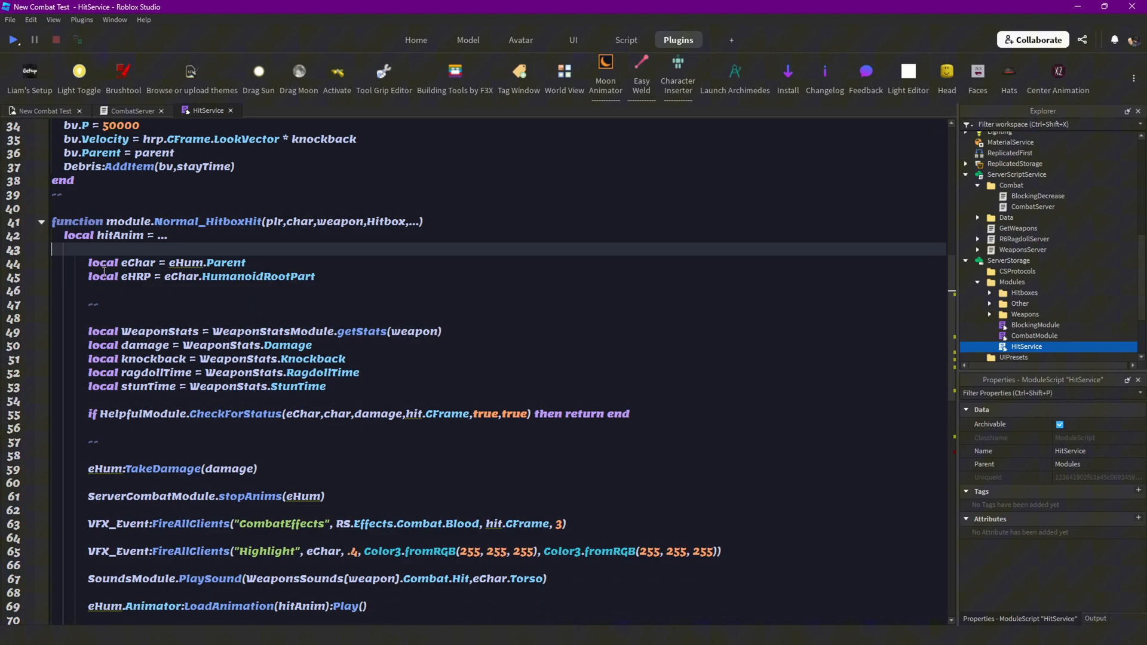
scroll("down", 3)
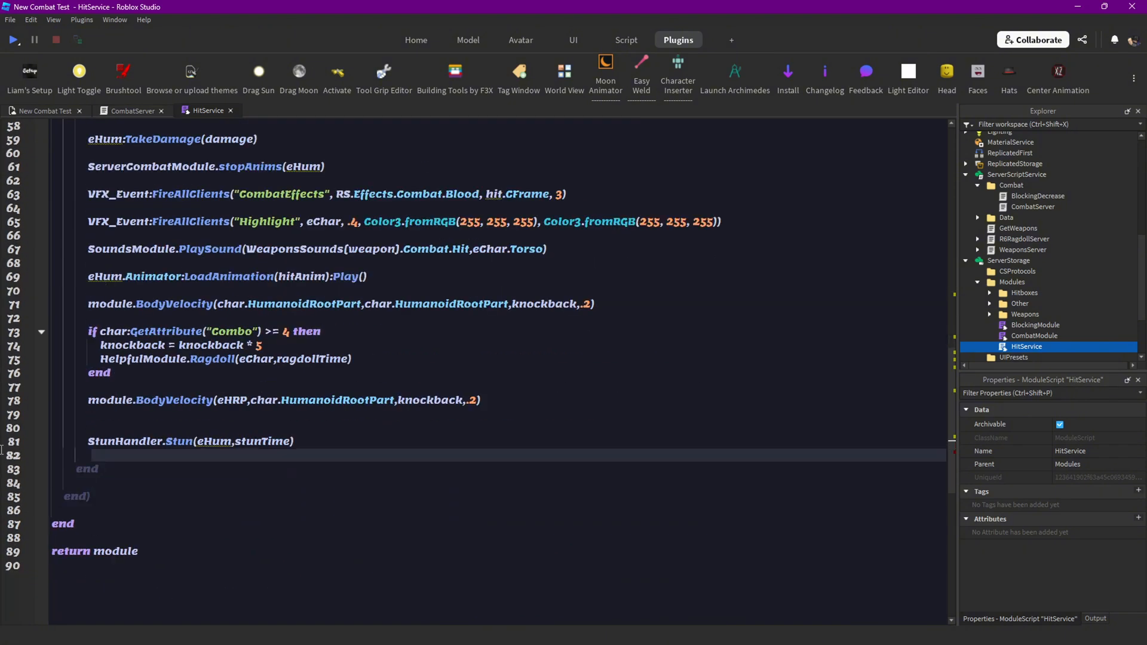
scroll("up", 3)
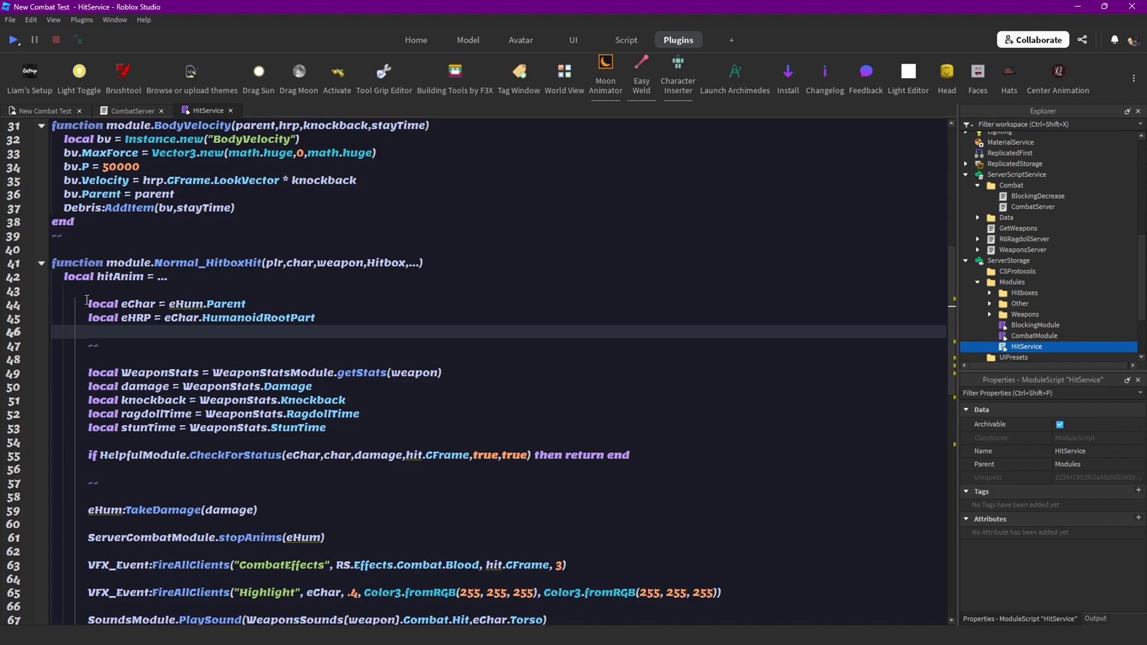
scroll("down", 3)
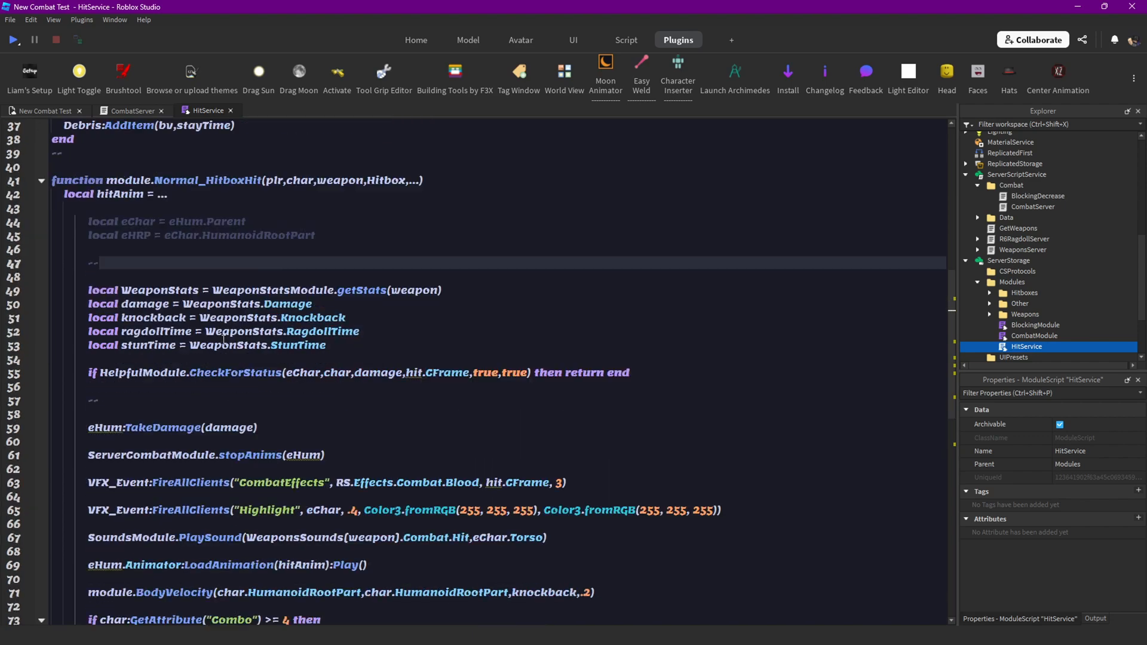
scroll("down", 3)
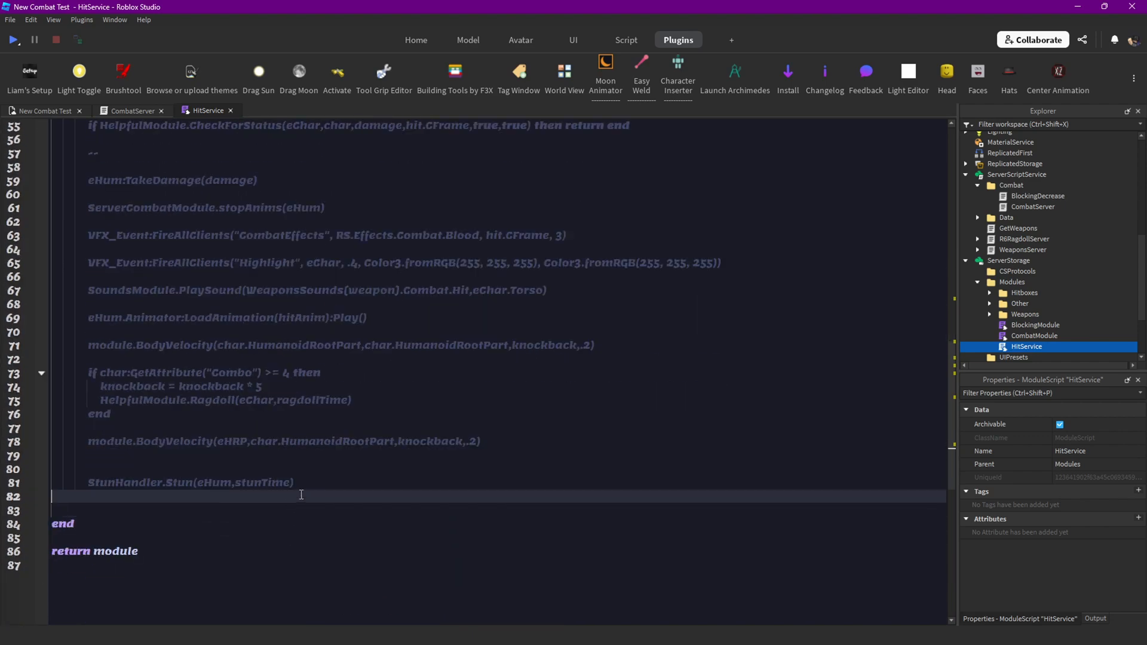
scroll("up", 3)
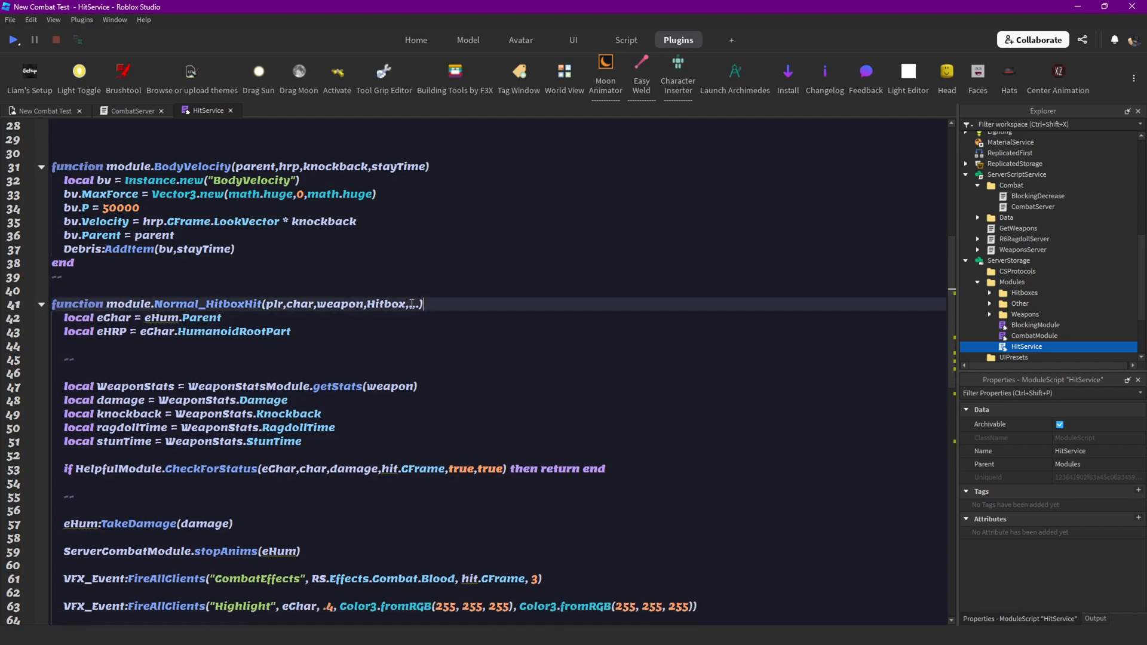
Delete ',...' from Normal_HitboxHit's signature and switch to the CombatServer script.
key("Backspace")
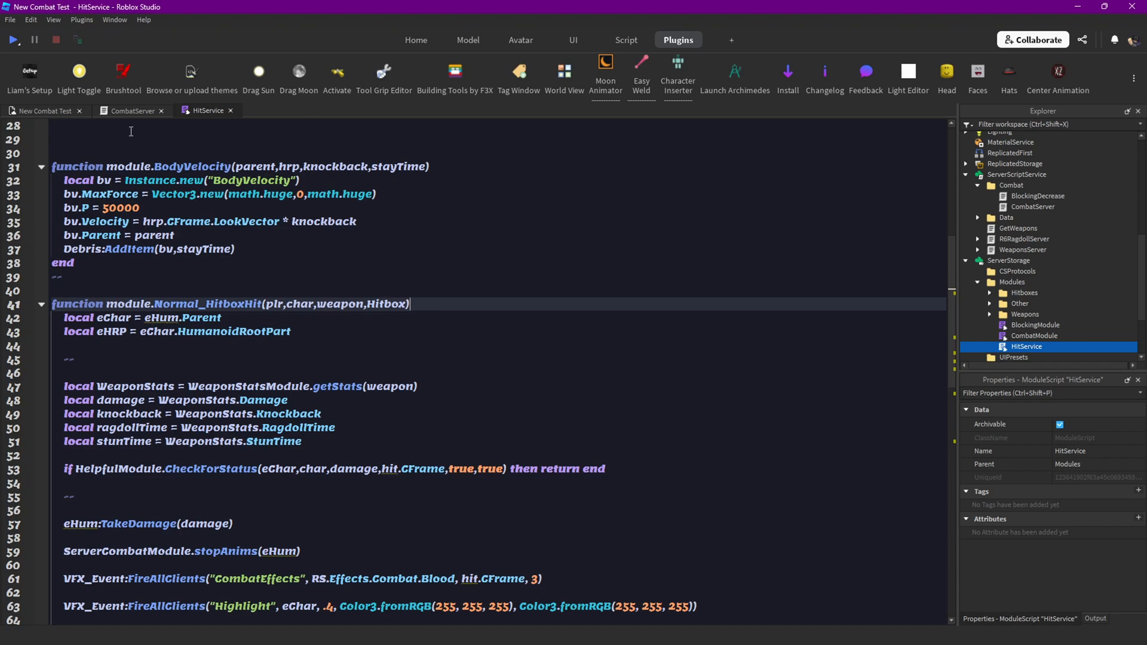
left_click(131, 110)
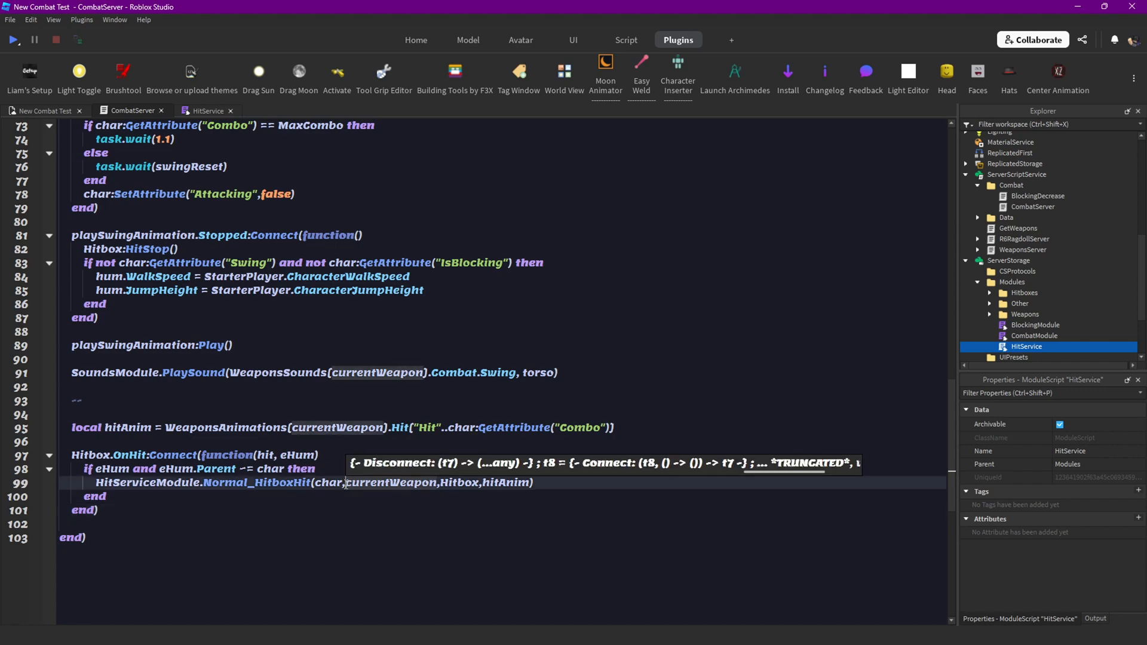
Add eHum, hit and swingVFX to the Normal_HitboxHit call and its HitService parameter list.
type("eHum,")
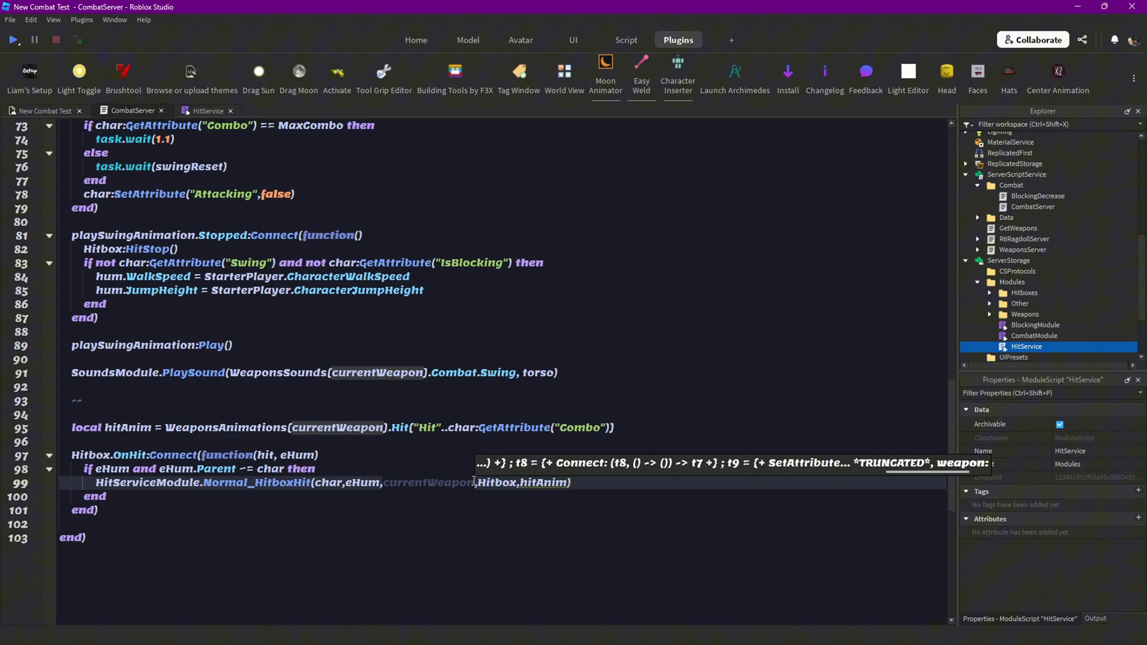
mouse_move(494, 482)
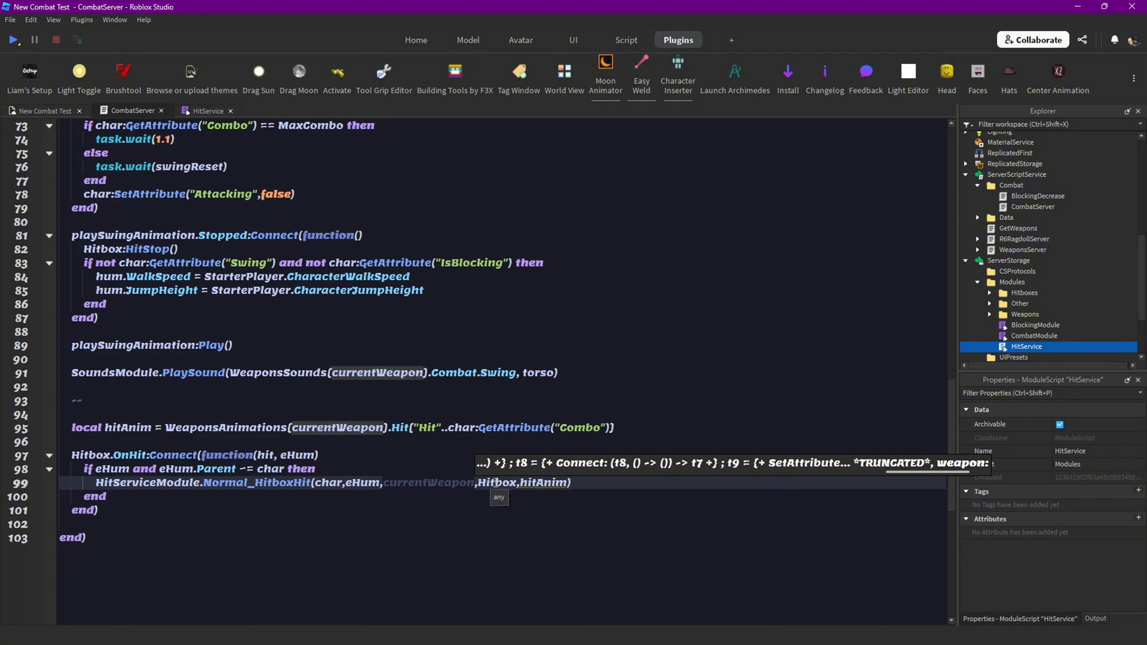
type("hit")
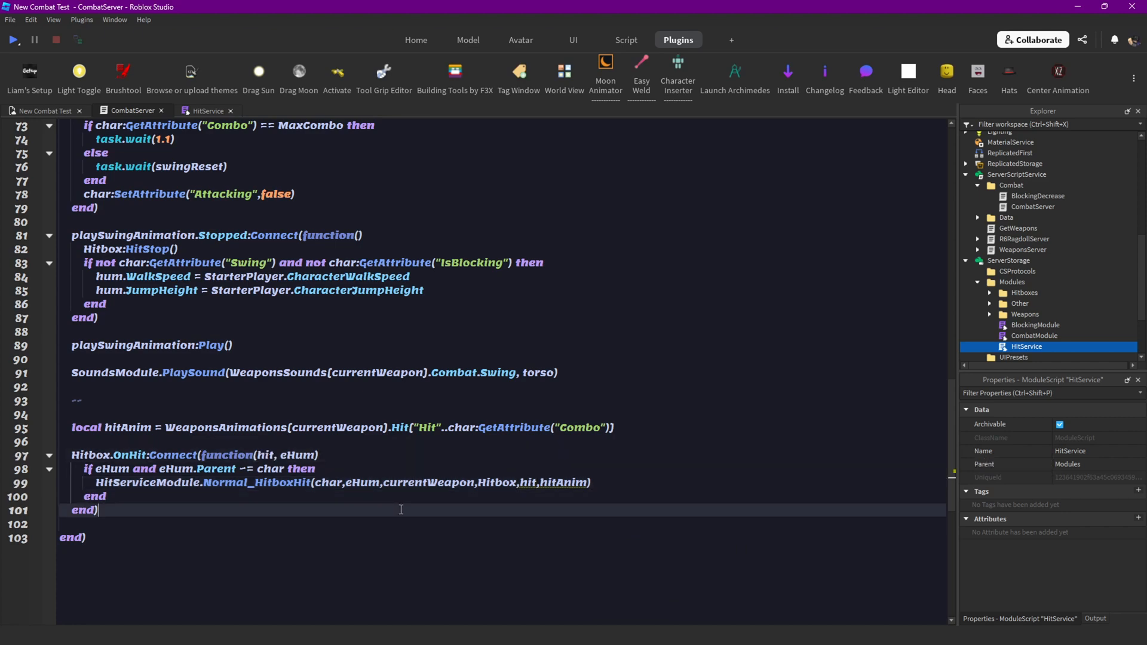
mouse_move(550, 481)
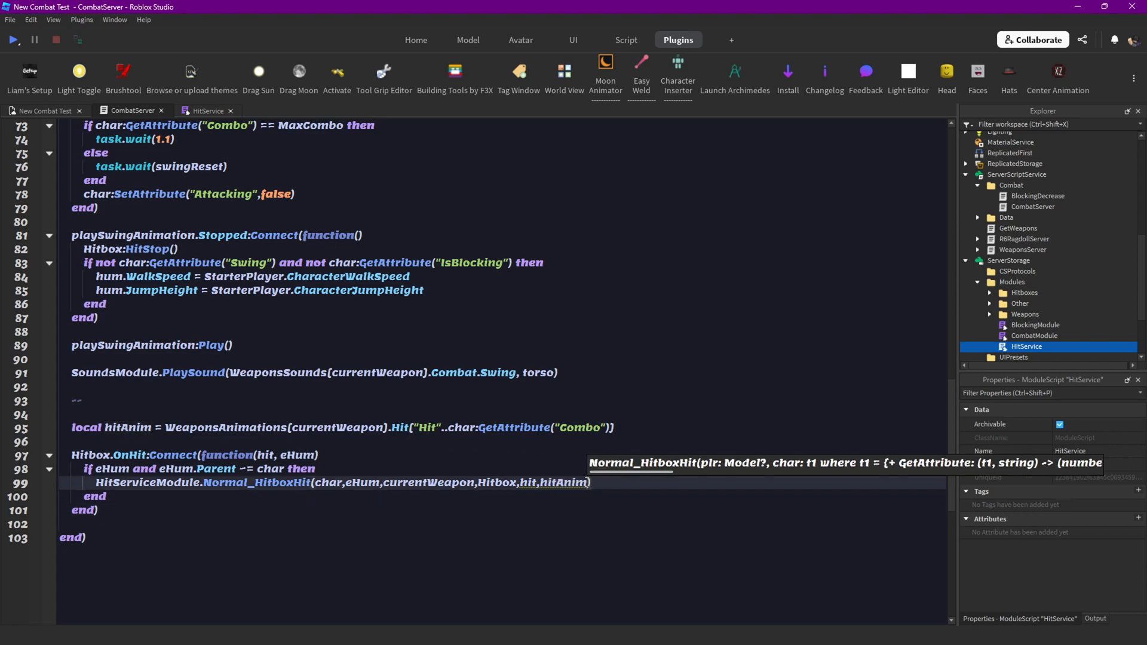
type(",swingAnim")
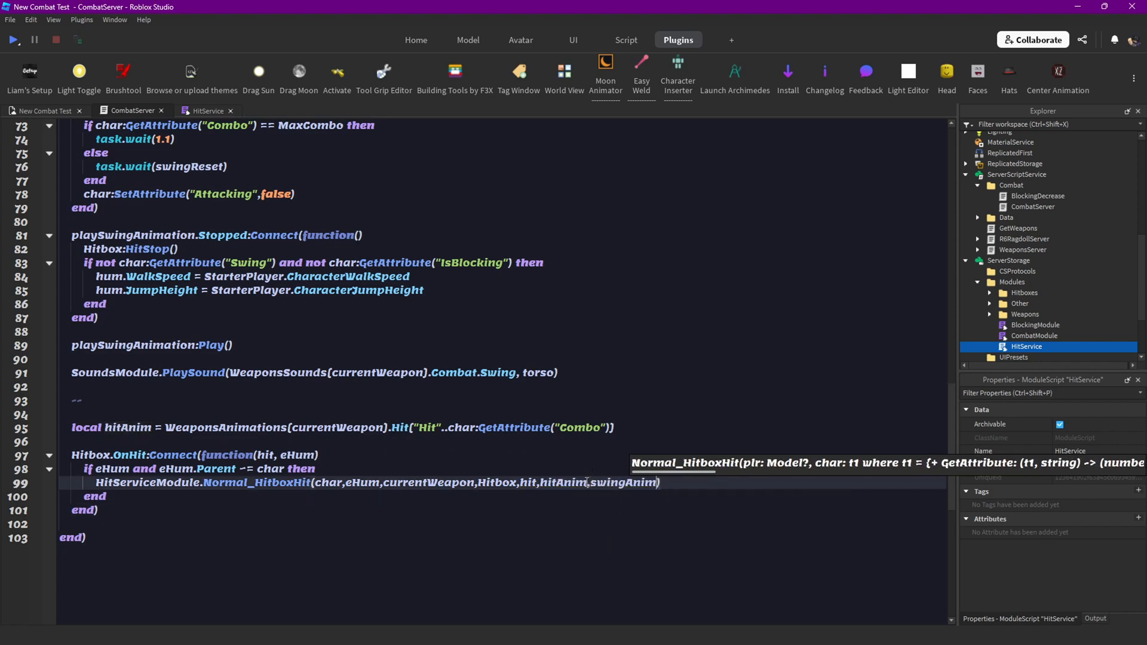
type("swingVFX)")
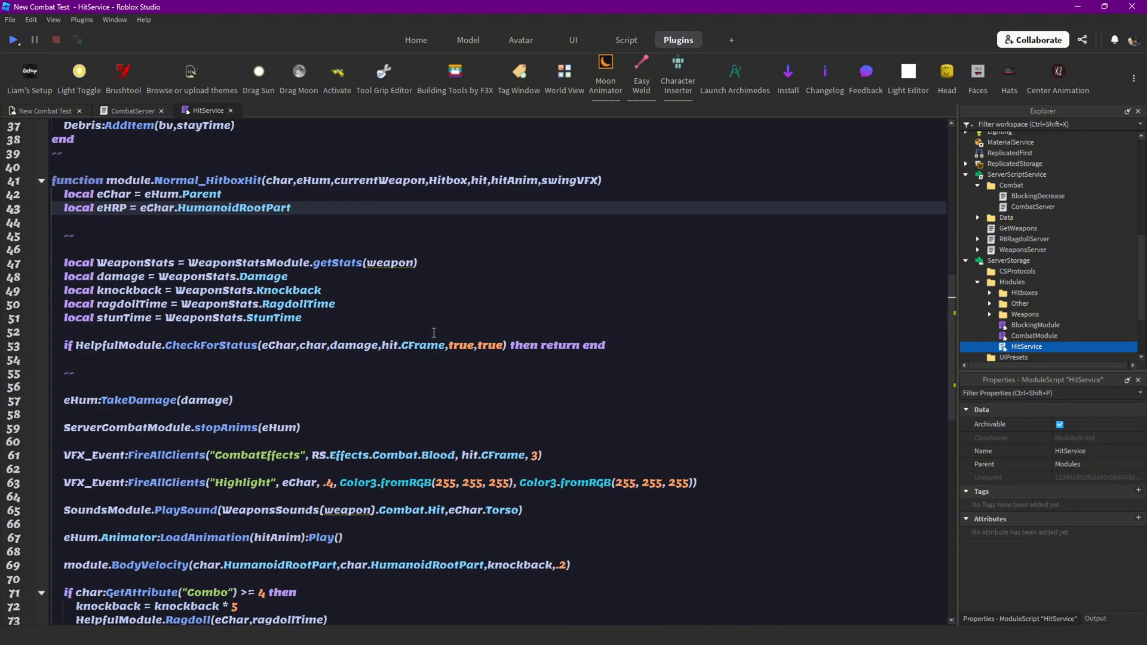
mouse_move(395, 263)
type("currentW")
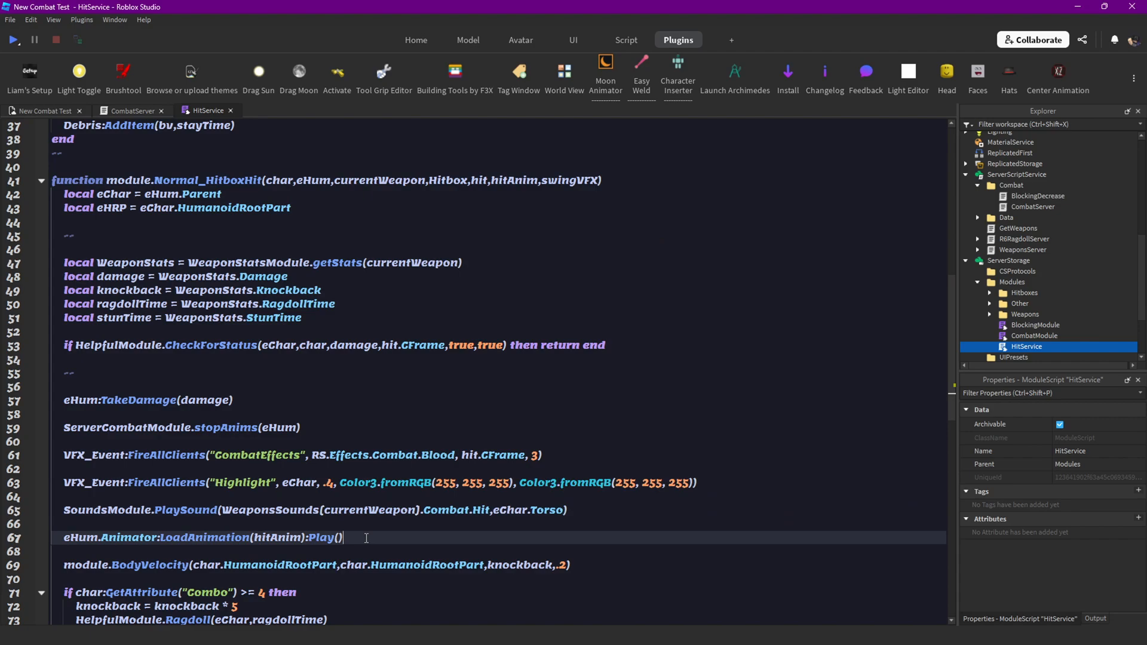
Use currentWeapon in HitService and index Effects.Combat and Combat hit sounds by [swingVFX].
scroll("down", 3)
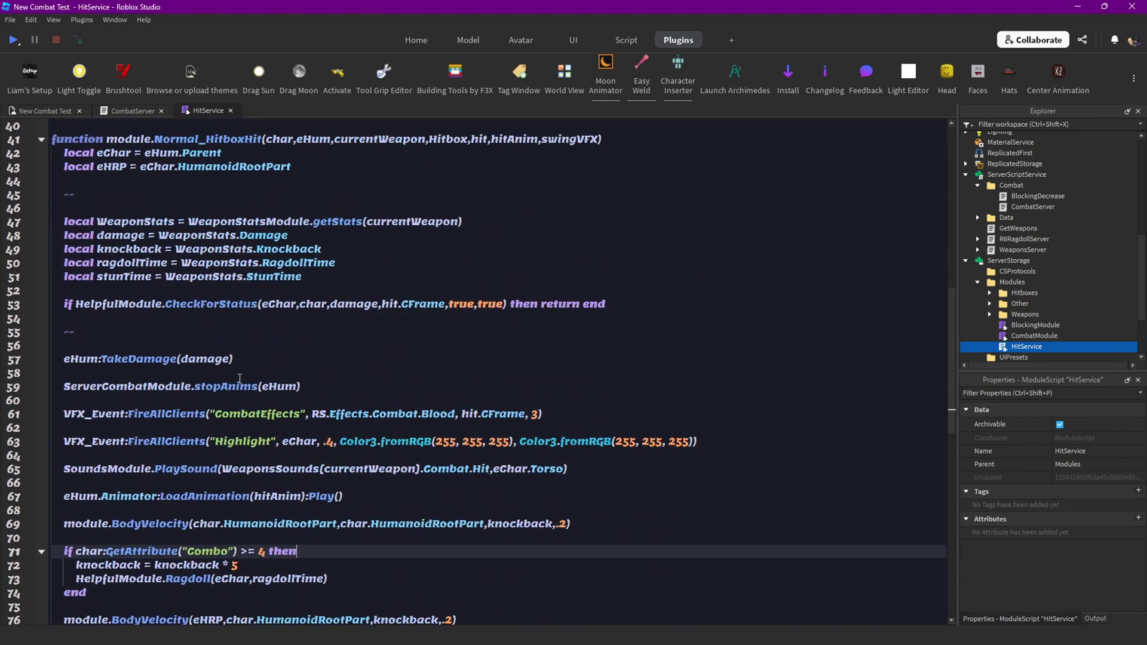
scroll("down", 3)
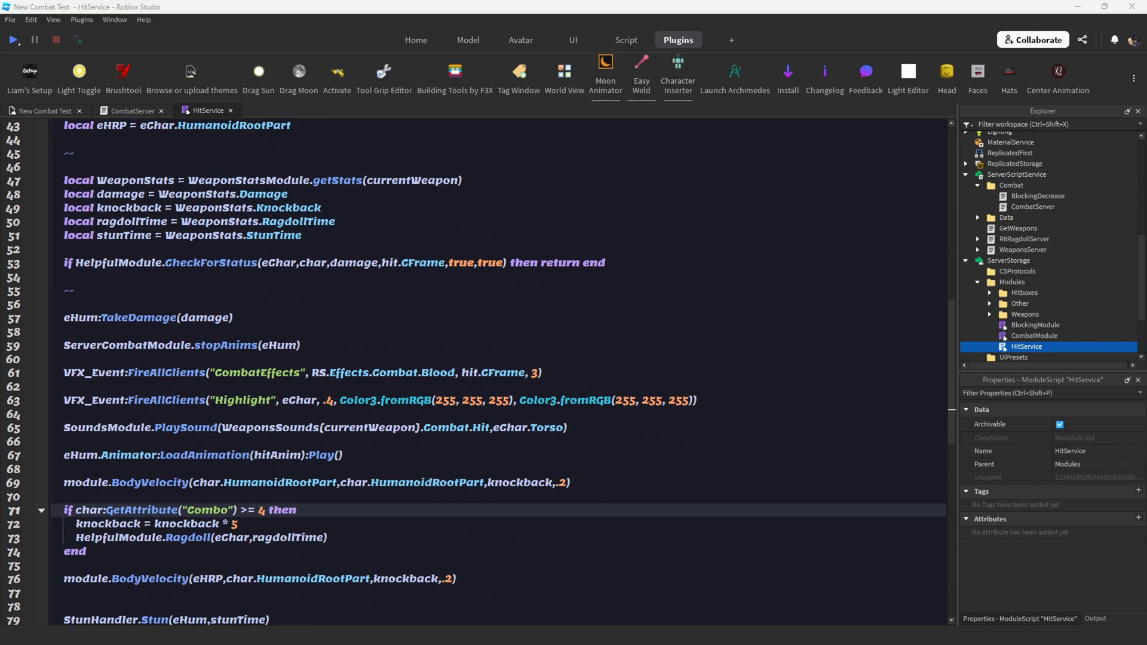
scroll("down", 3)
type("[")
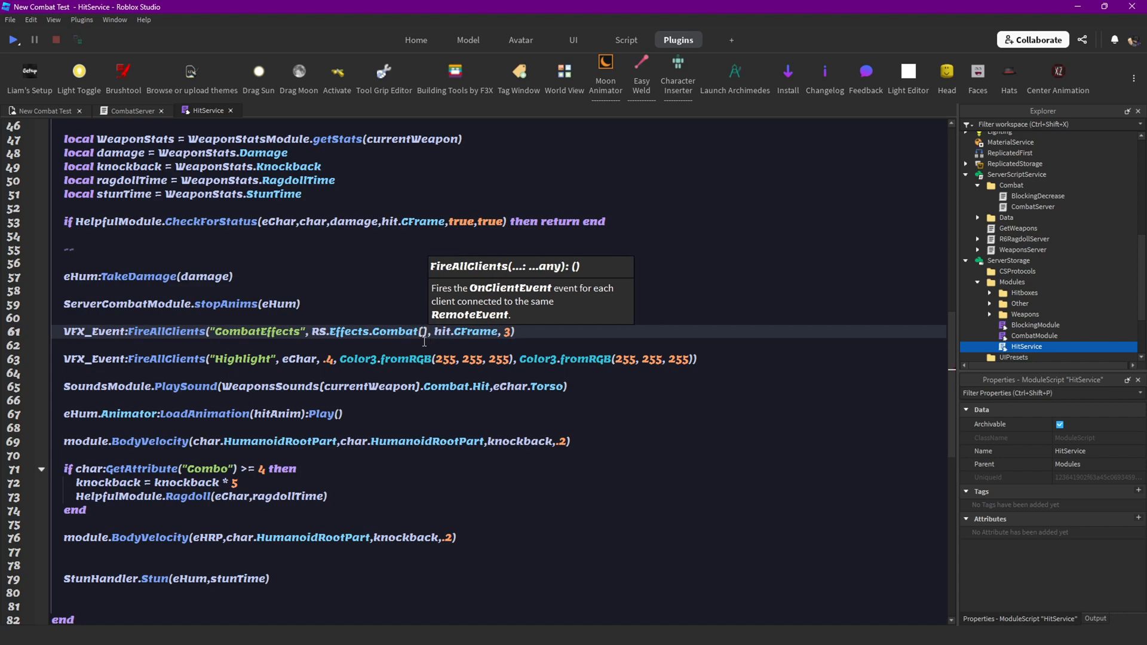
type("swingVFX")
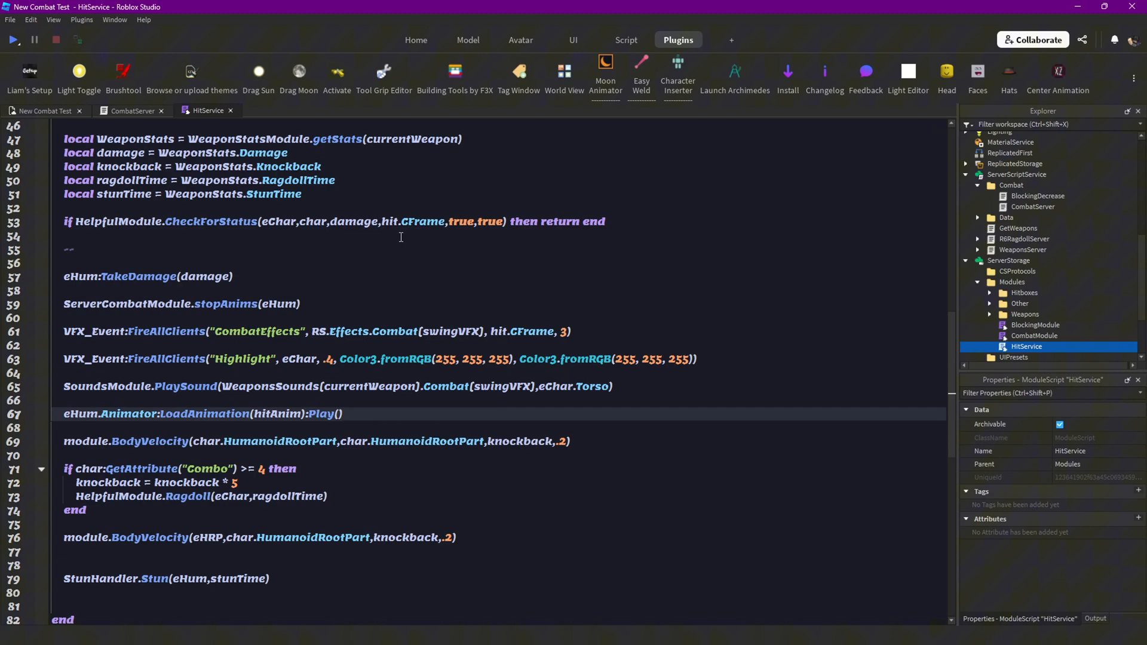
left_click(342, 413)
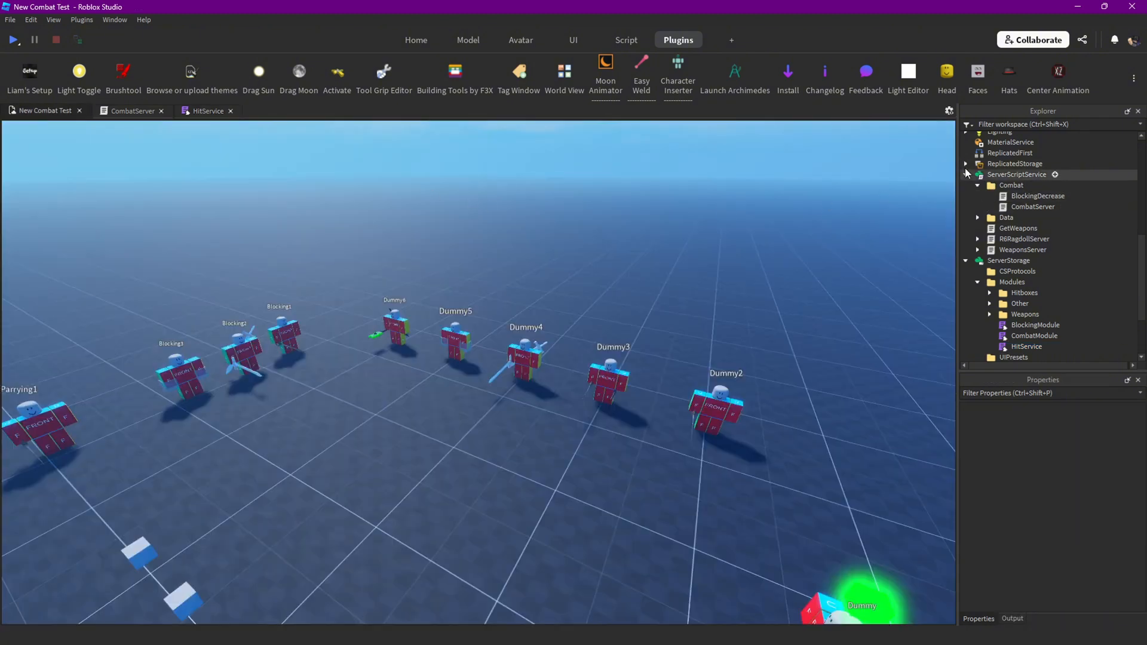
Expand ReplicatedStorage > Effects > Combat, select Blood, then show Punch's properties.
left_click(966, 163)
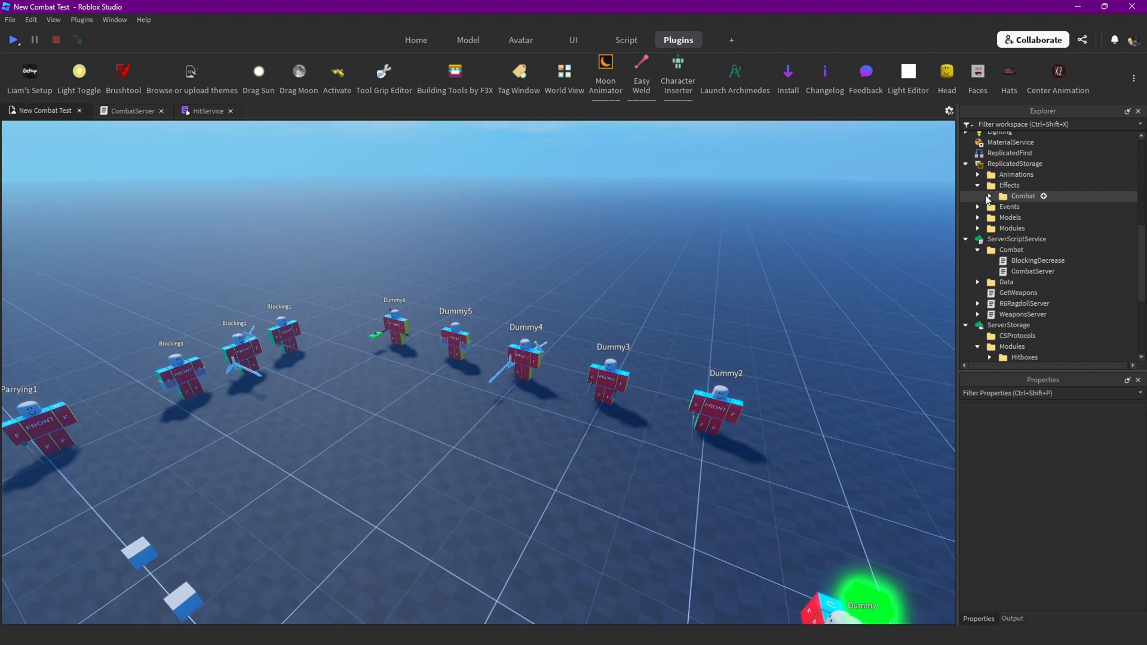
left_click(978, 196)
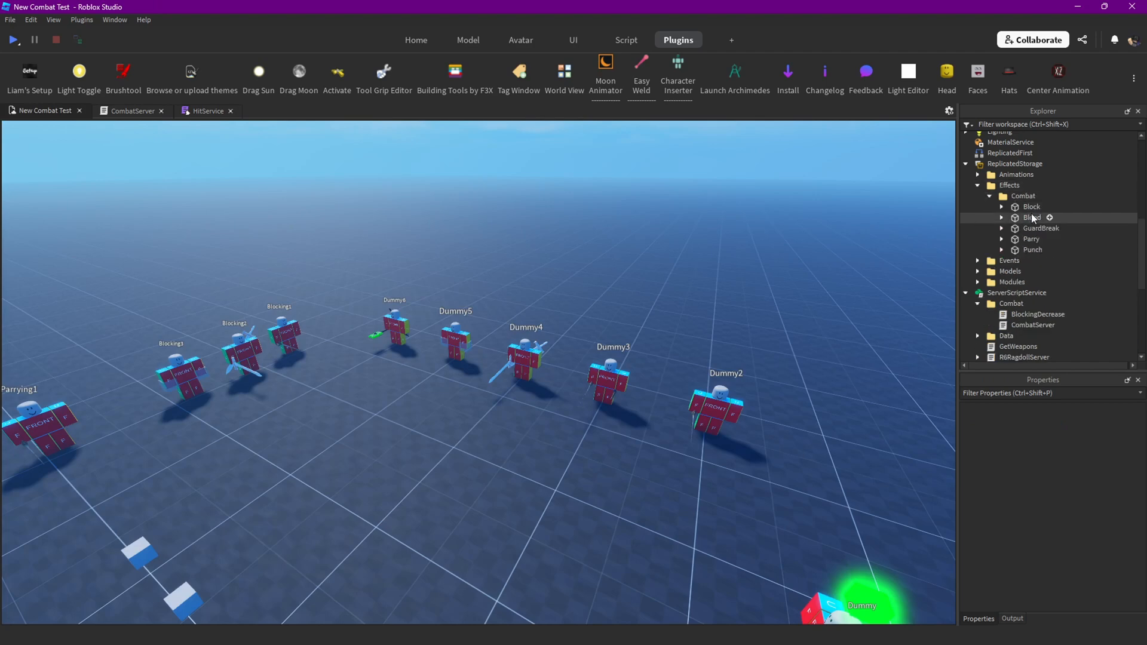
left_click(1032, 217)
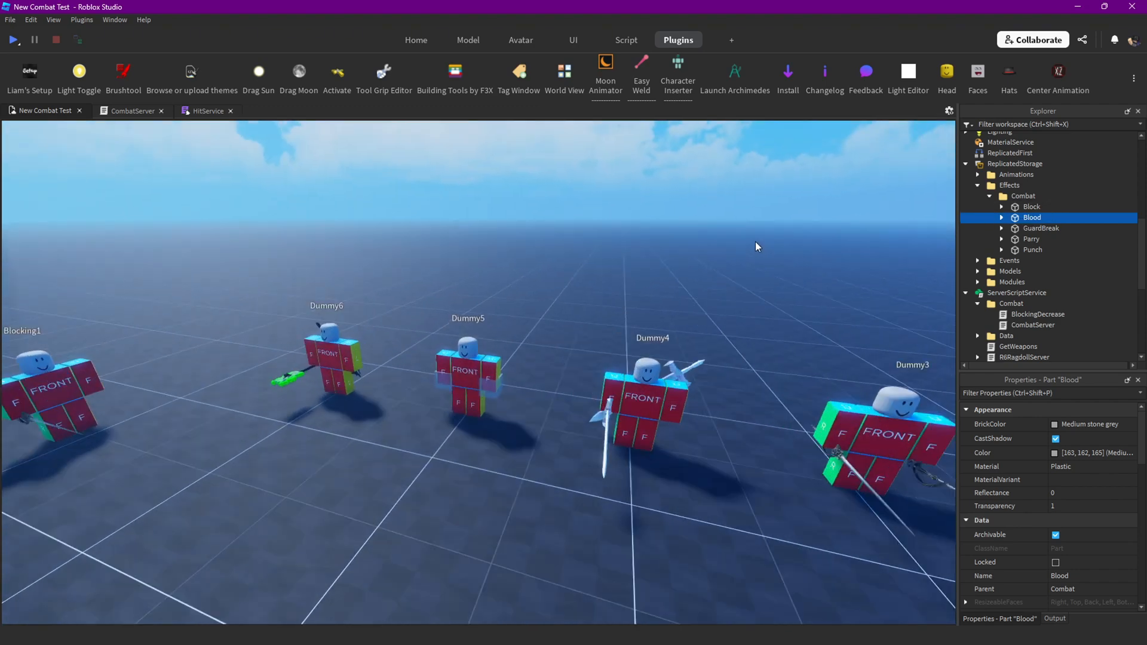
left_click(1032, 249)
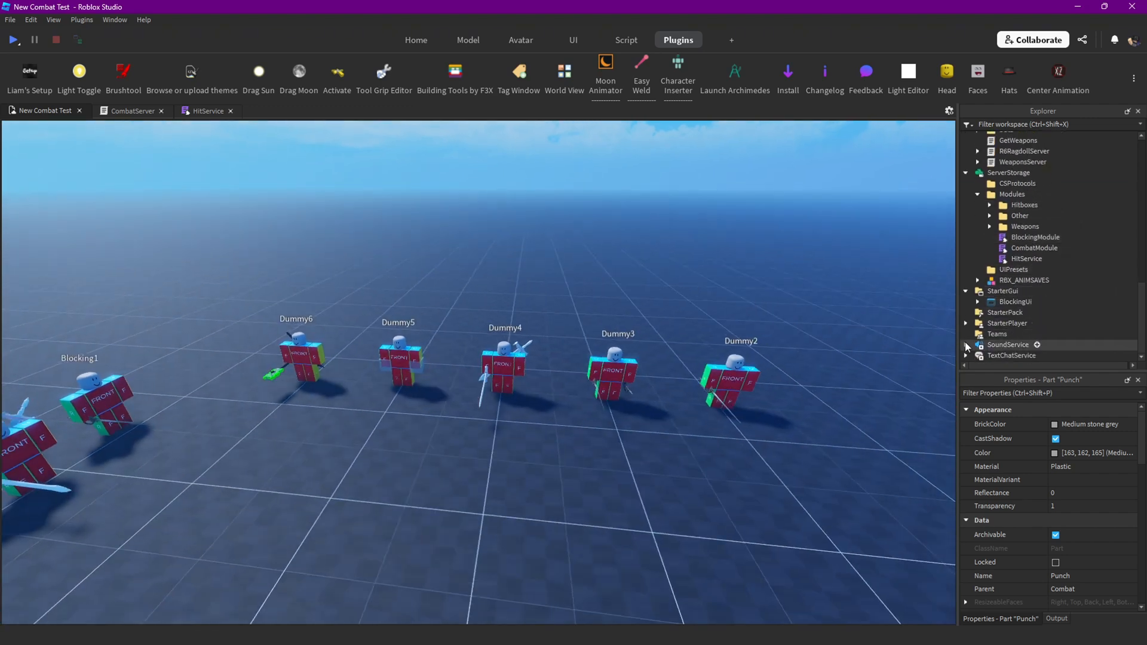
Expand the SoundService sound folders and inspect the Mace Blood sound's asset id.
left_click(965, 344)
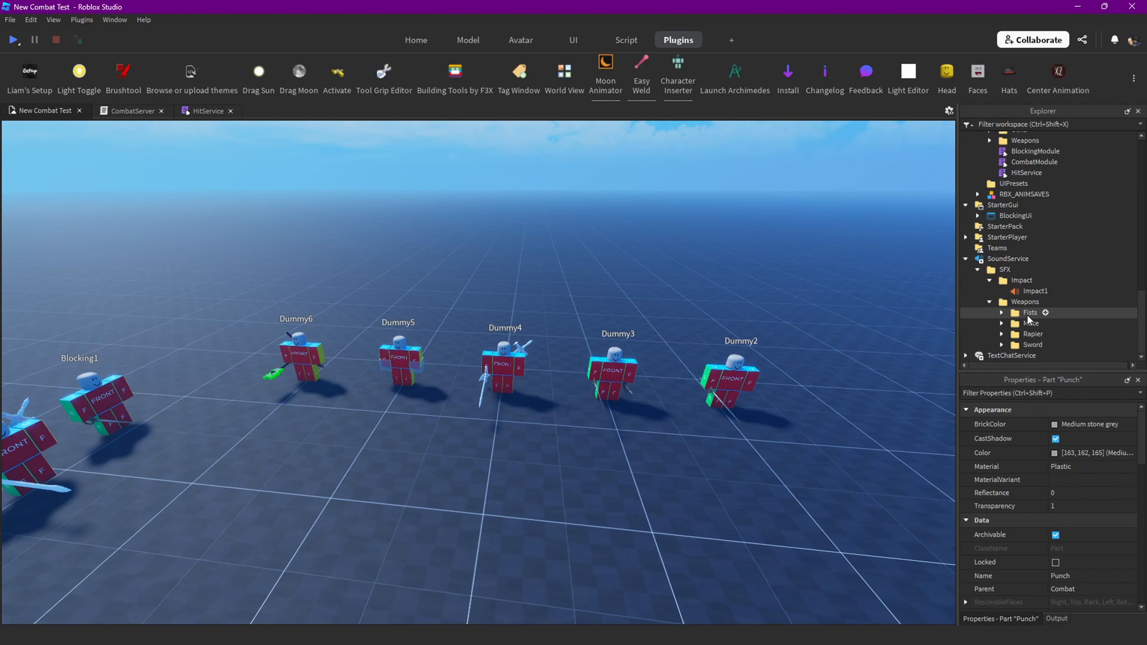
mouse_move(1027, 320)
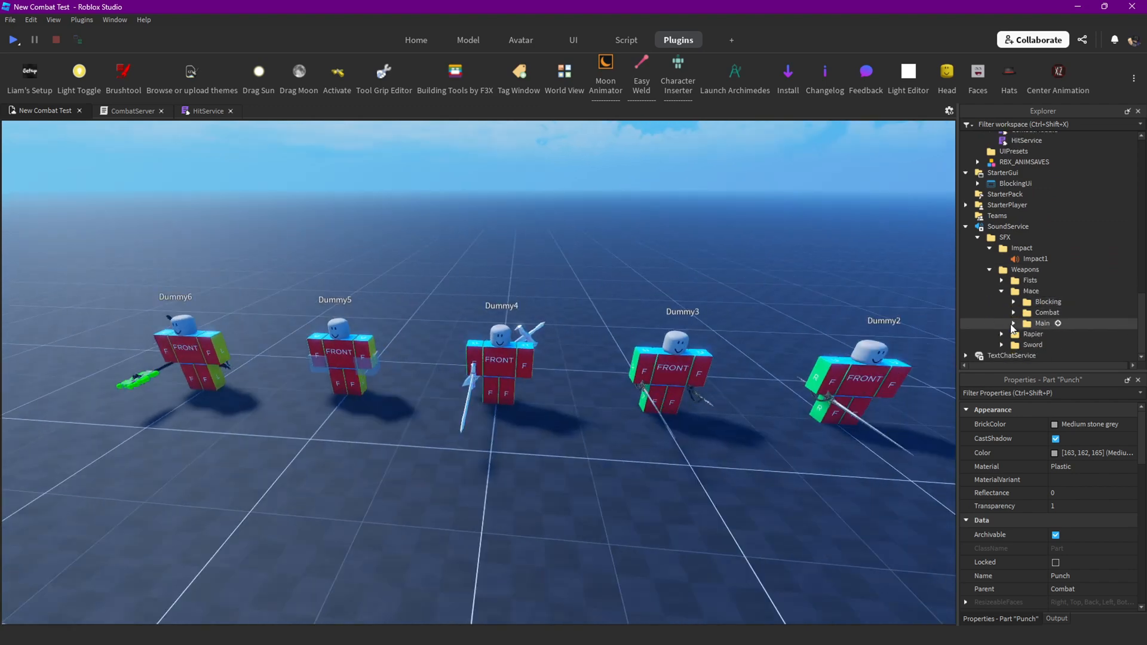
left_click(1001, 313)
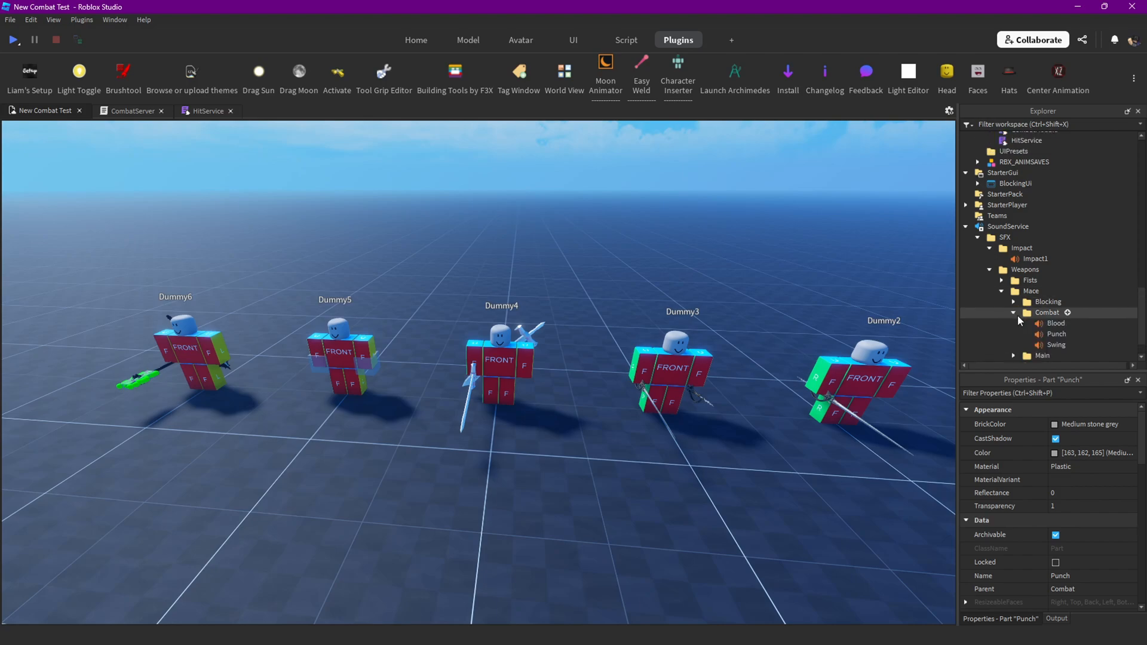
left_click(1056, 323)
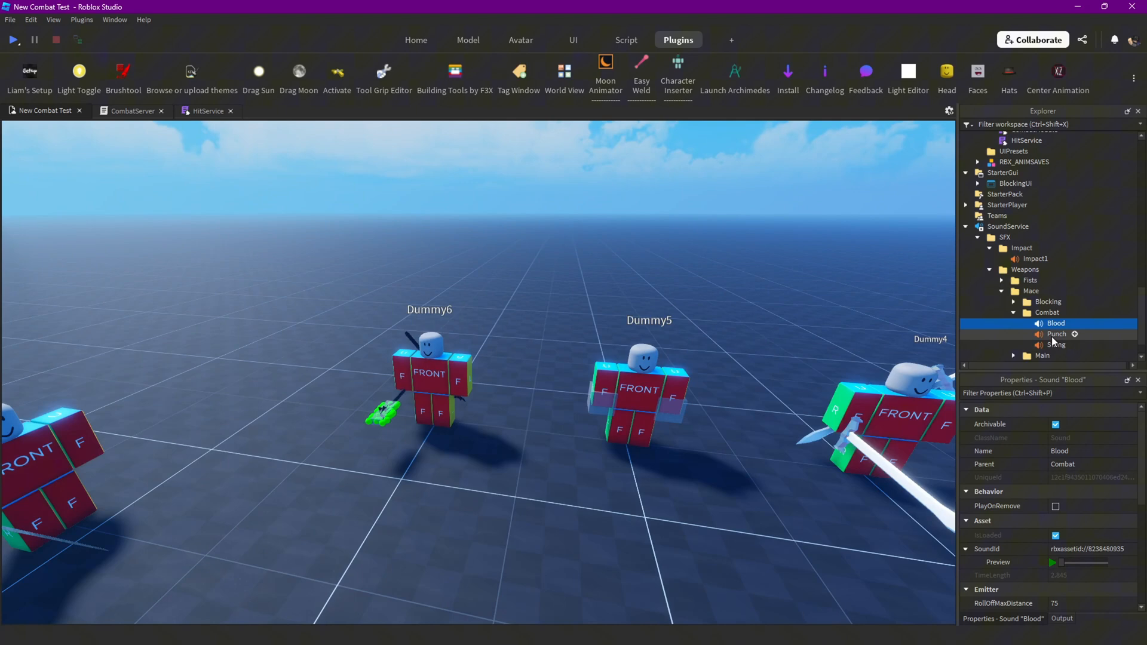
mouse_move(1045, 548)
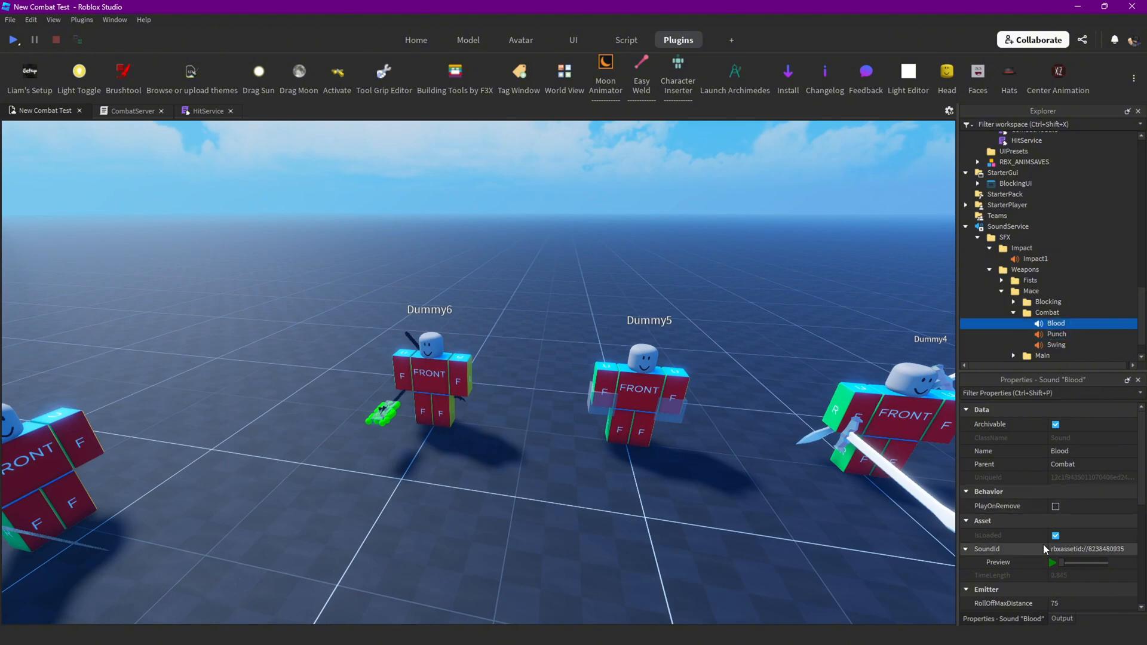
left_click(1056, 335)
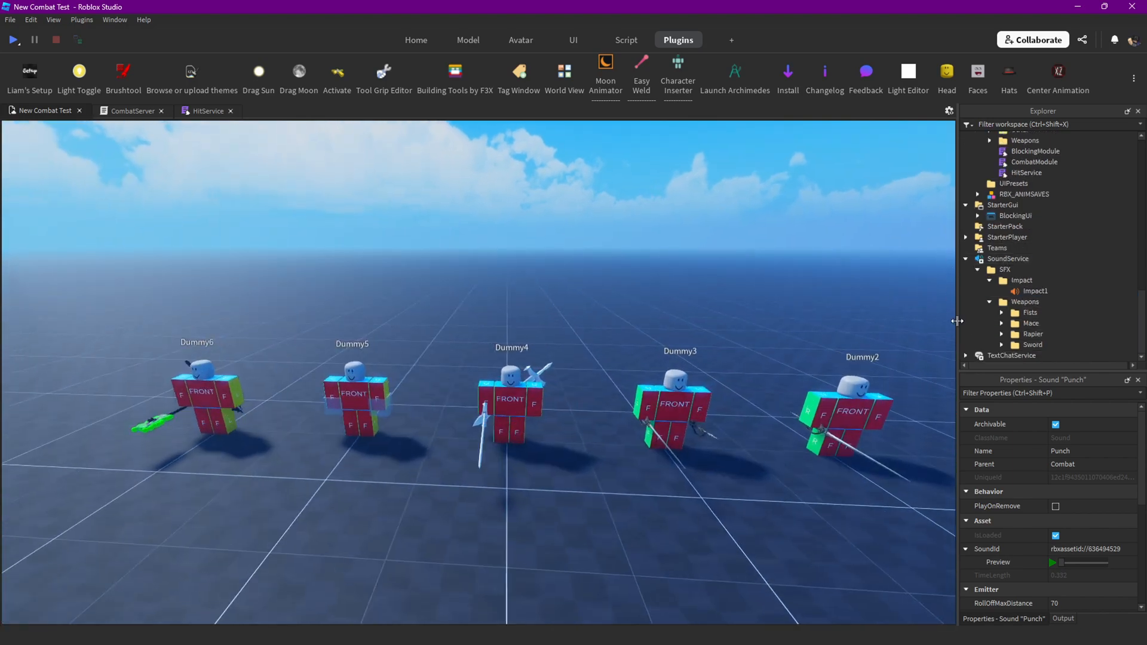
Rename the Fists combat Hit sound to 'Punch' and select the Sword Hit sound.
left_click(1003, 313)
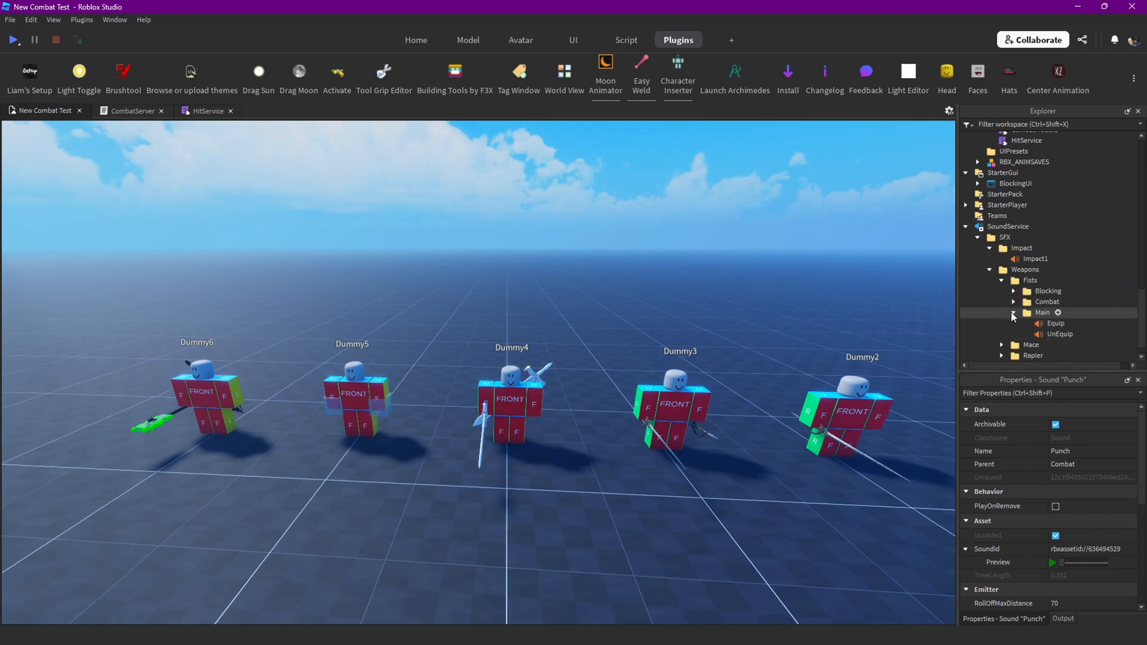
left_click(1013, 301)
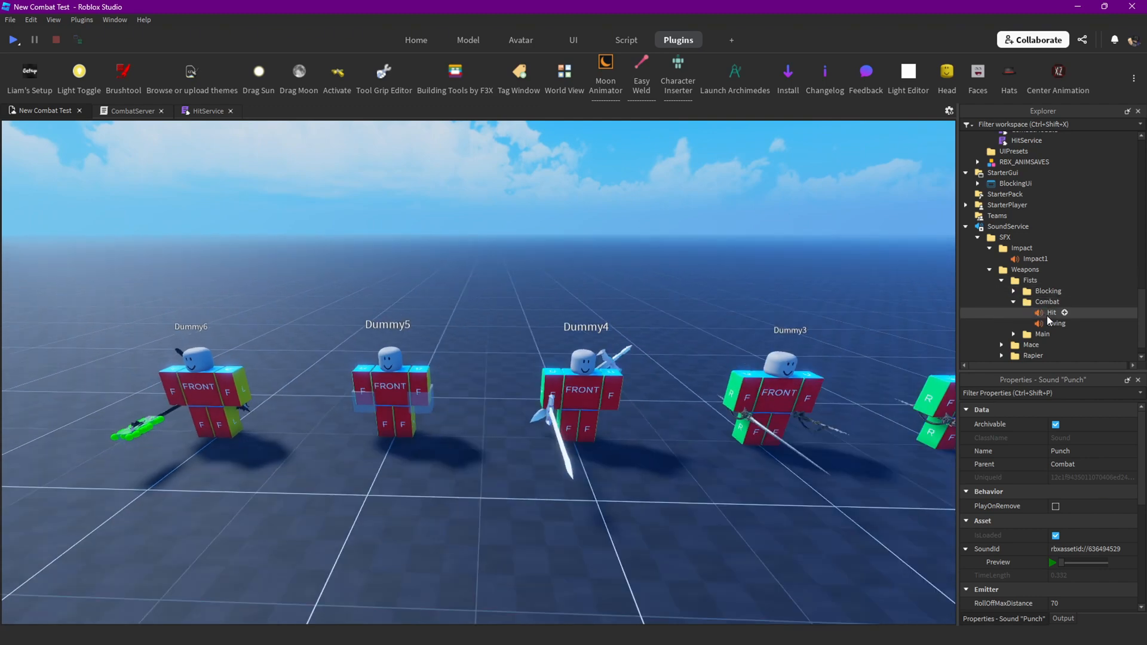
left_click(1051, 313)
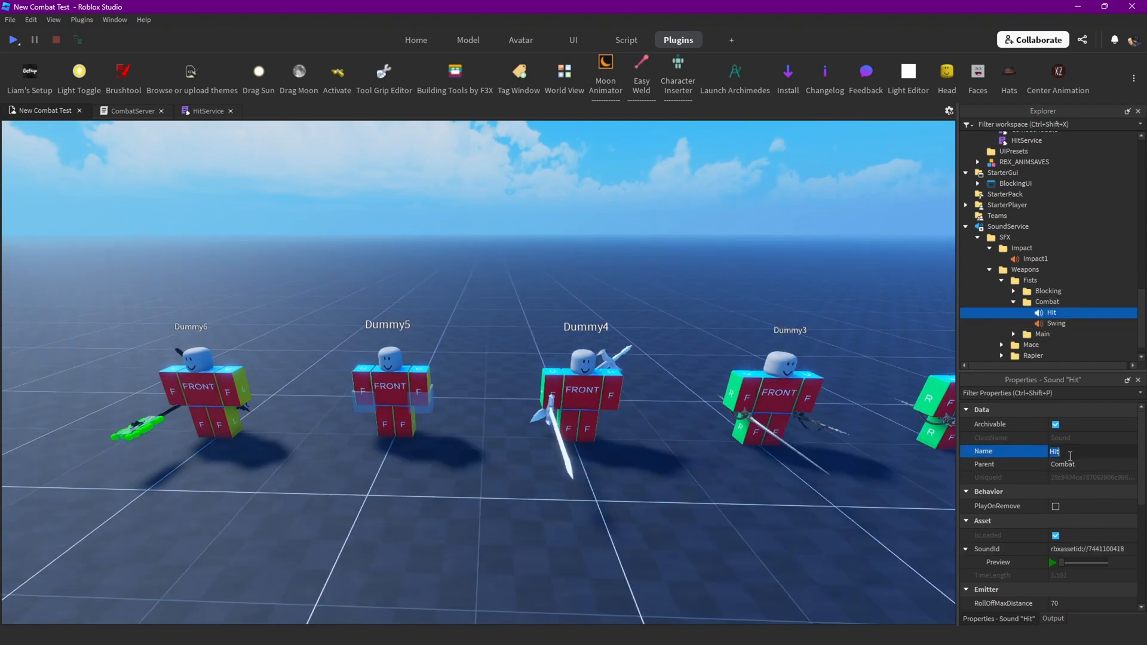
type("Punch")
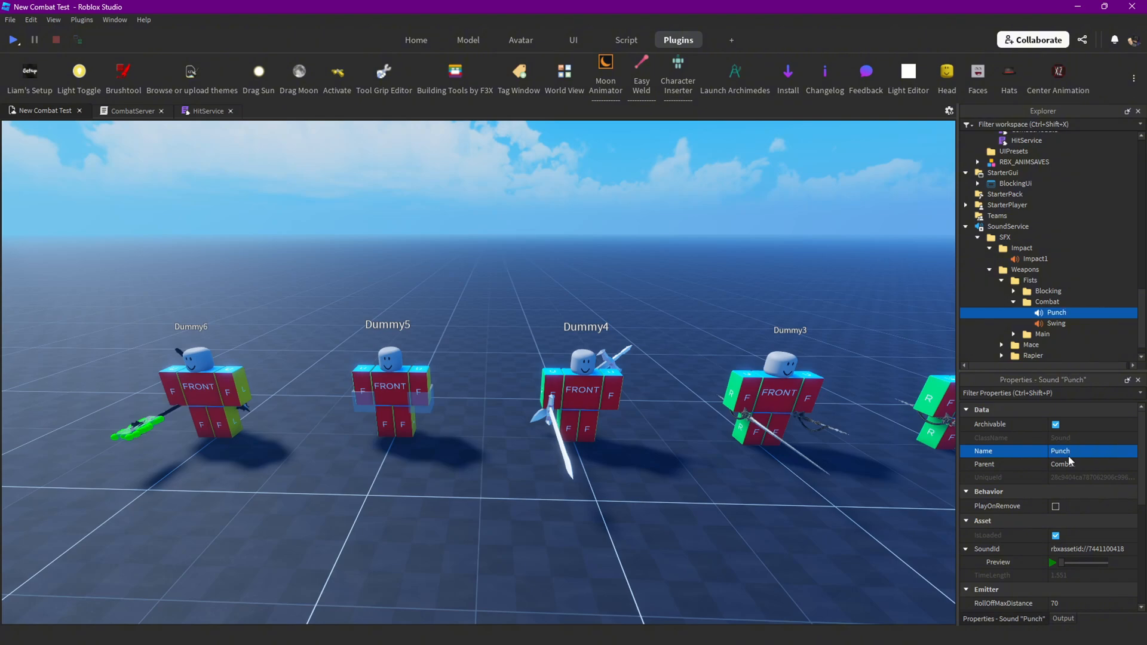
left_click(1053, 562)
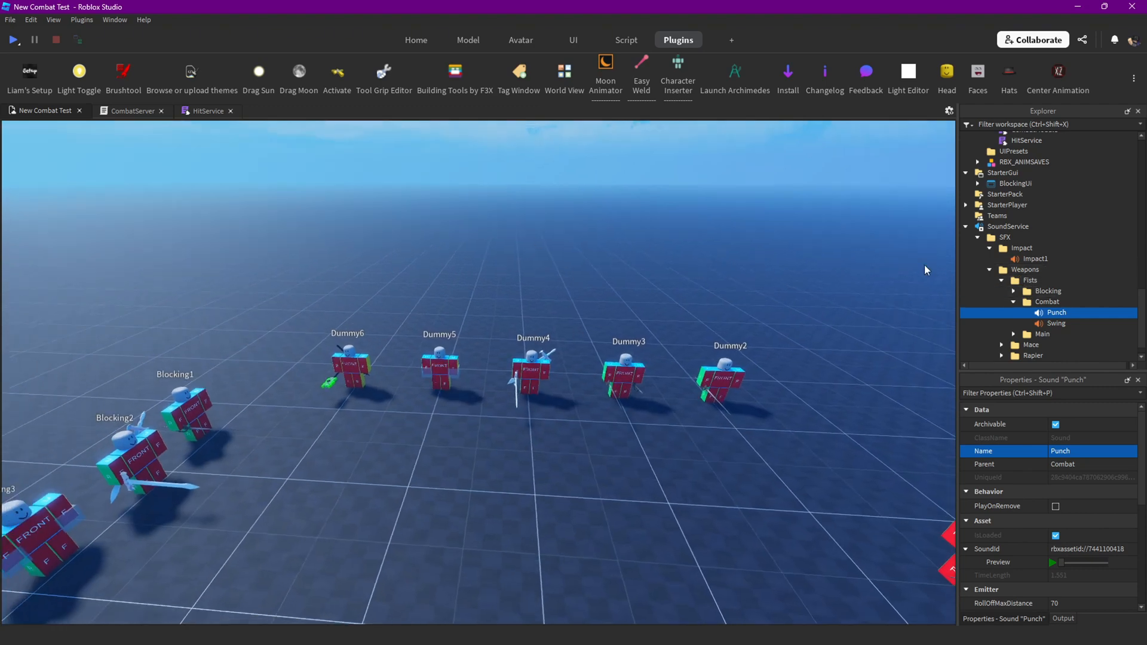
scroll("down", 3)
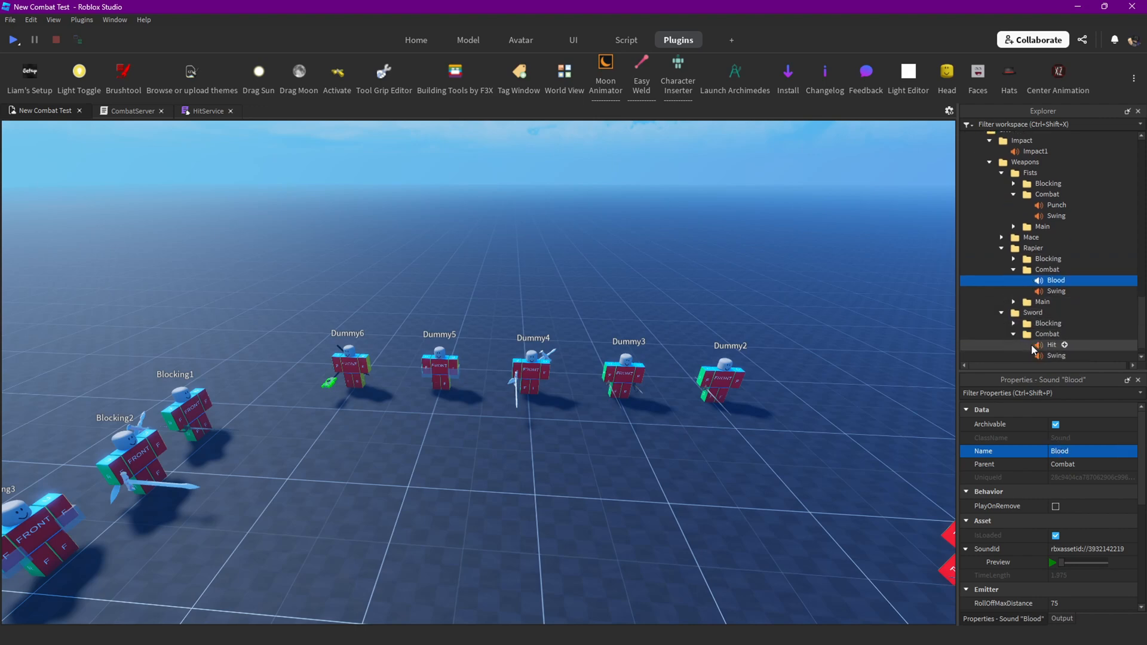
left_click(1052, 344)
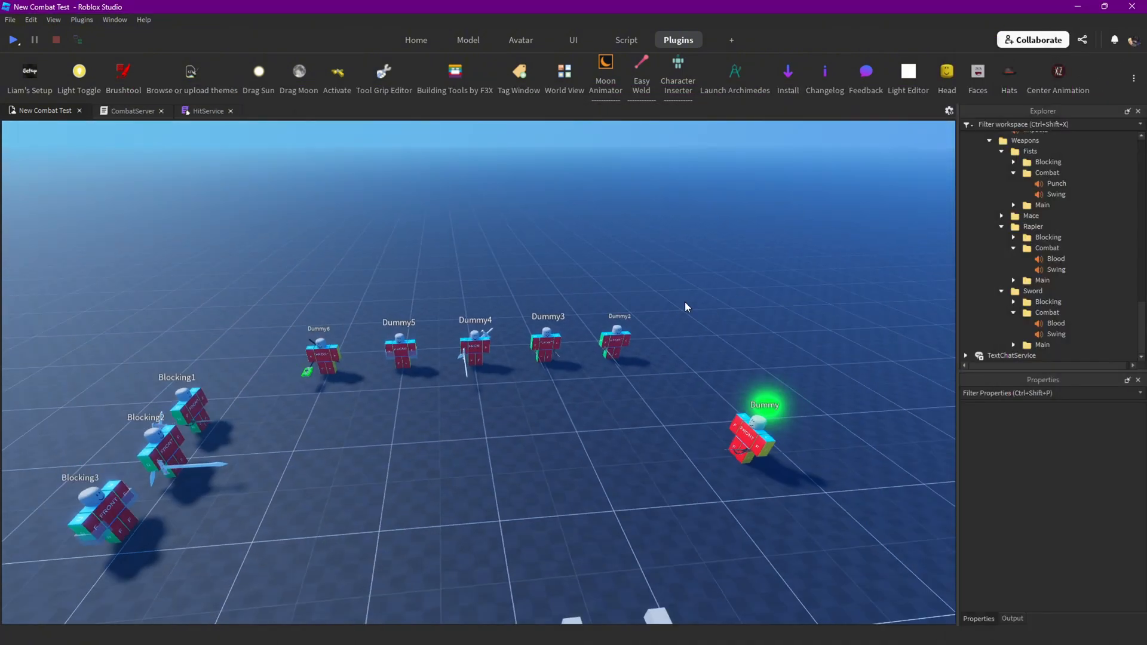
Run a combat play test against the dummies with the Output log visible.
left_click(13, 39)
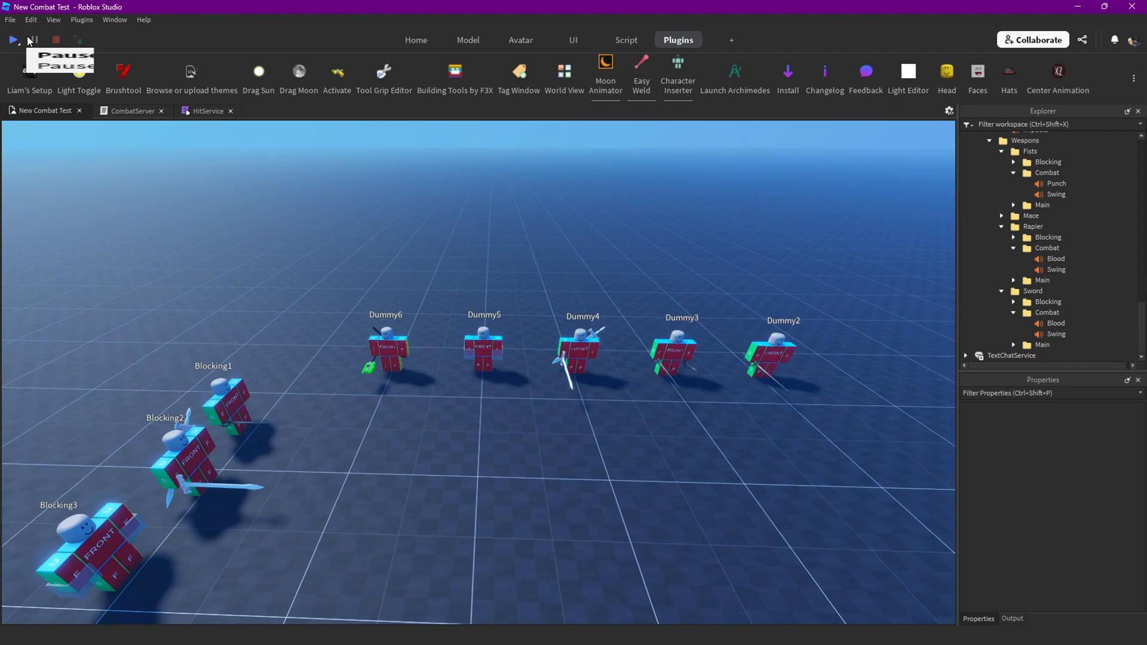
left_click(12, 40)
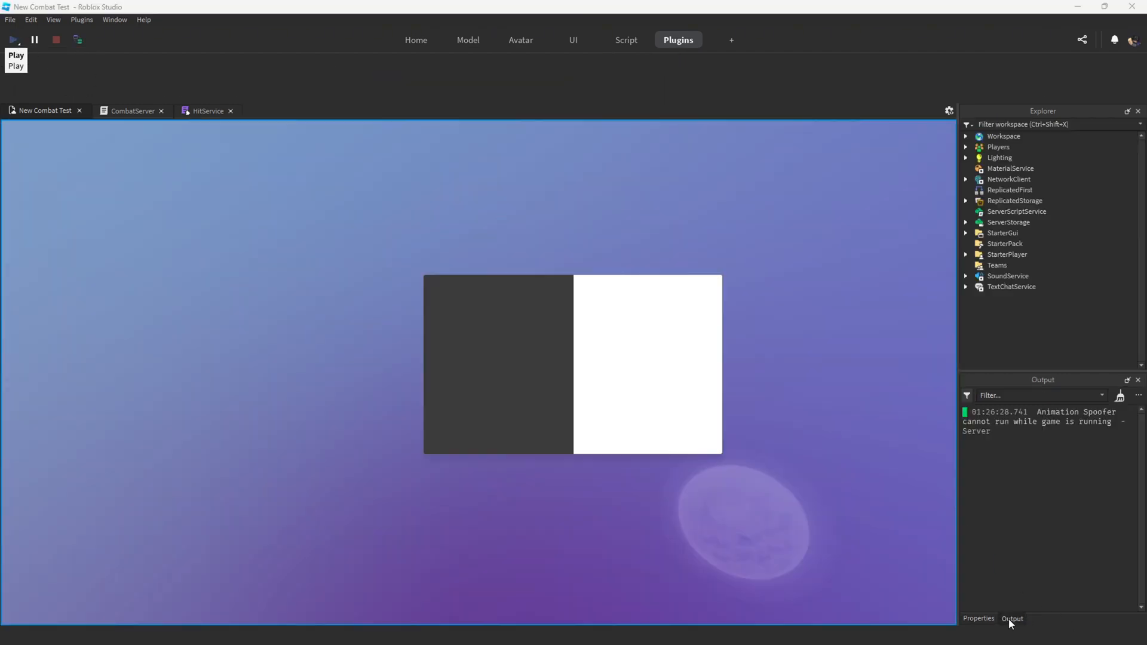
left_click(12, 39)
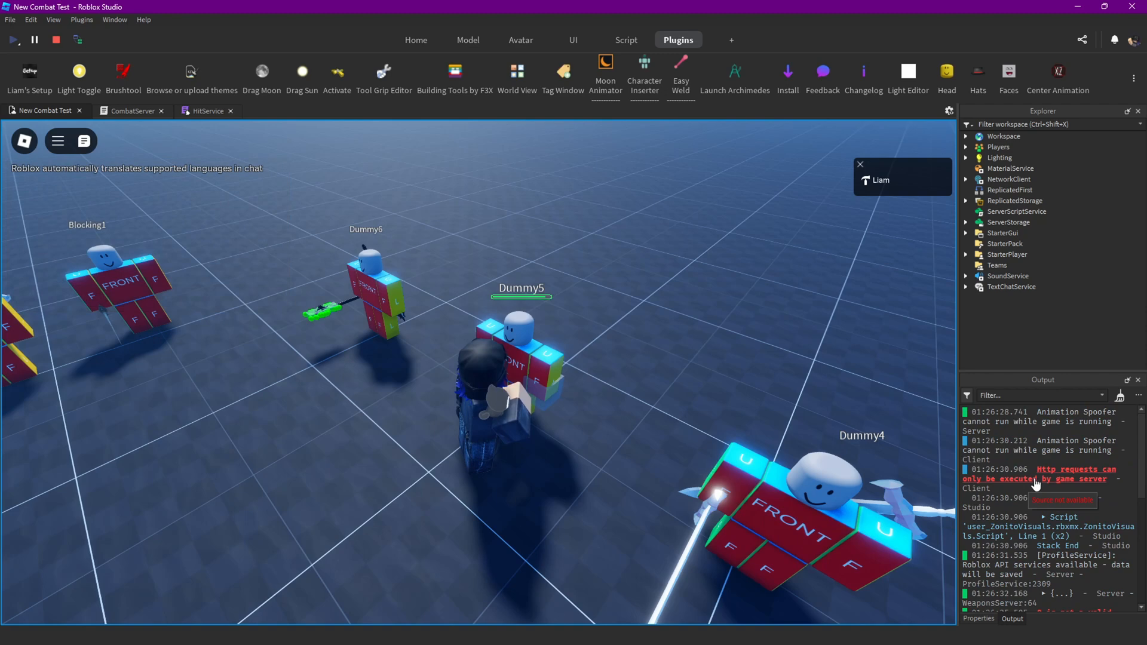
left_click(207, 111)
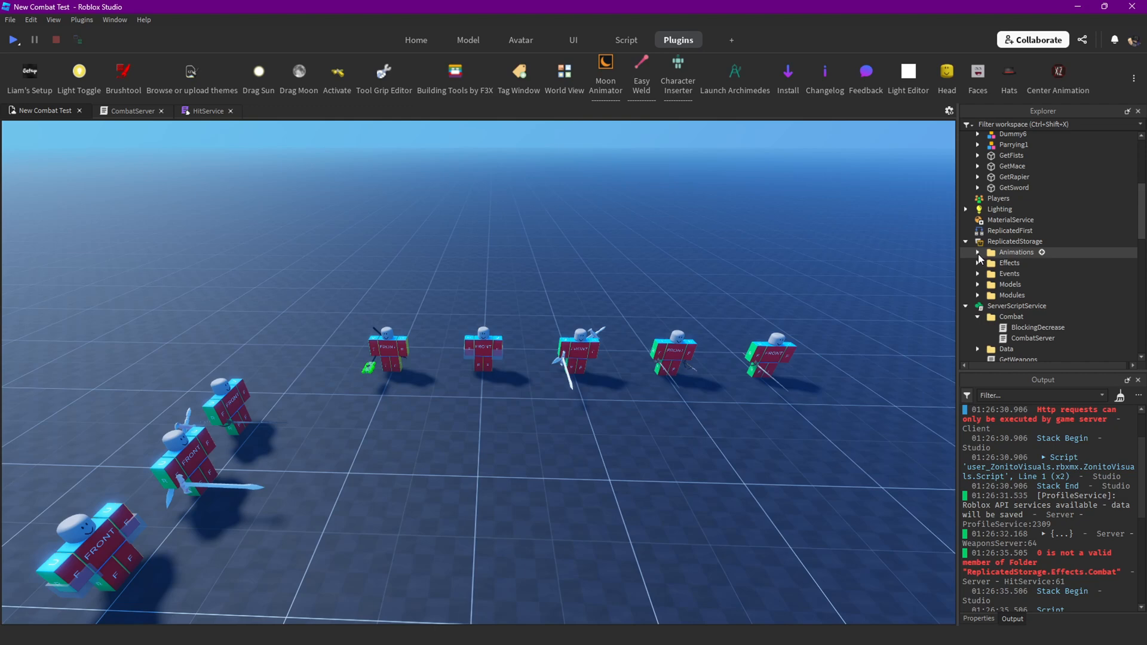
Expand the Fists and Rapier weapon animation folders and open the Rapier folder's options.
left_click(977, 252)
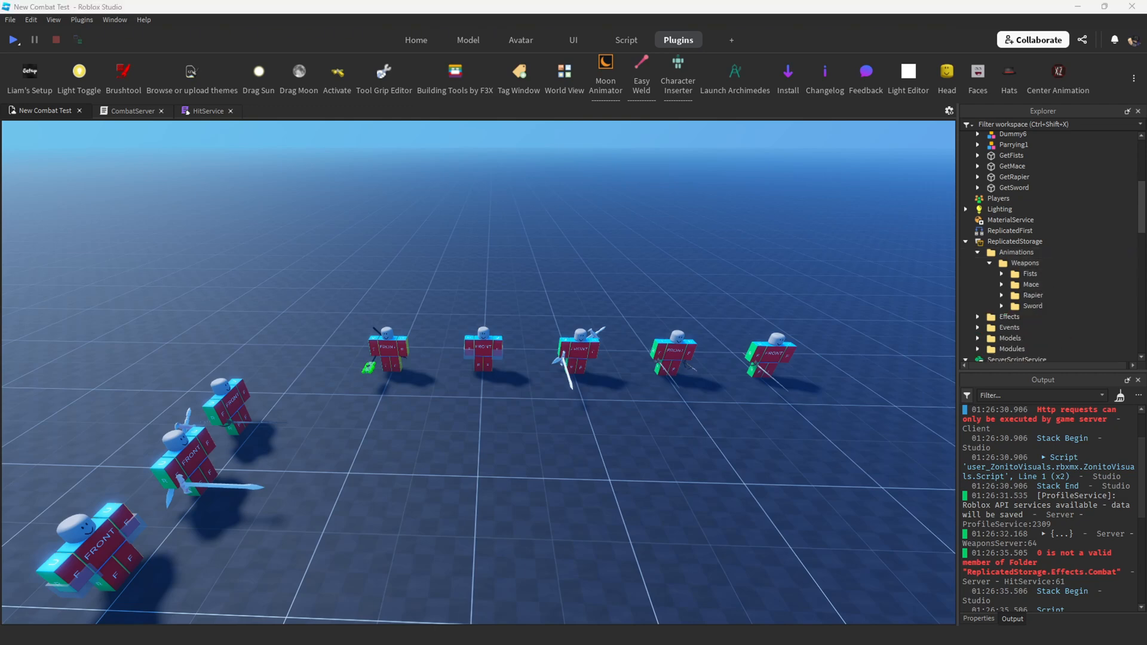
left_click(1029, 274)
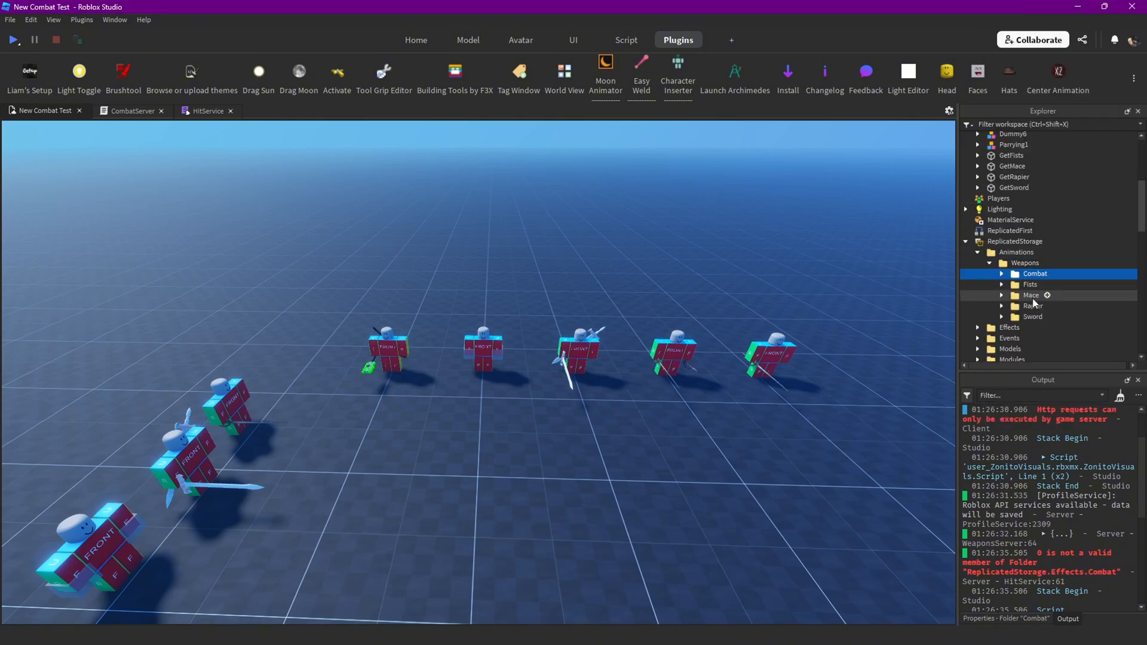
left_click(1031, 284)
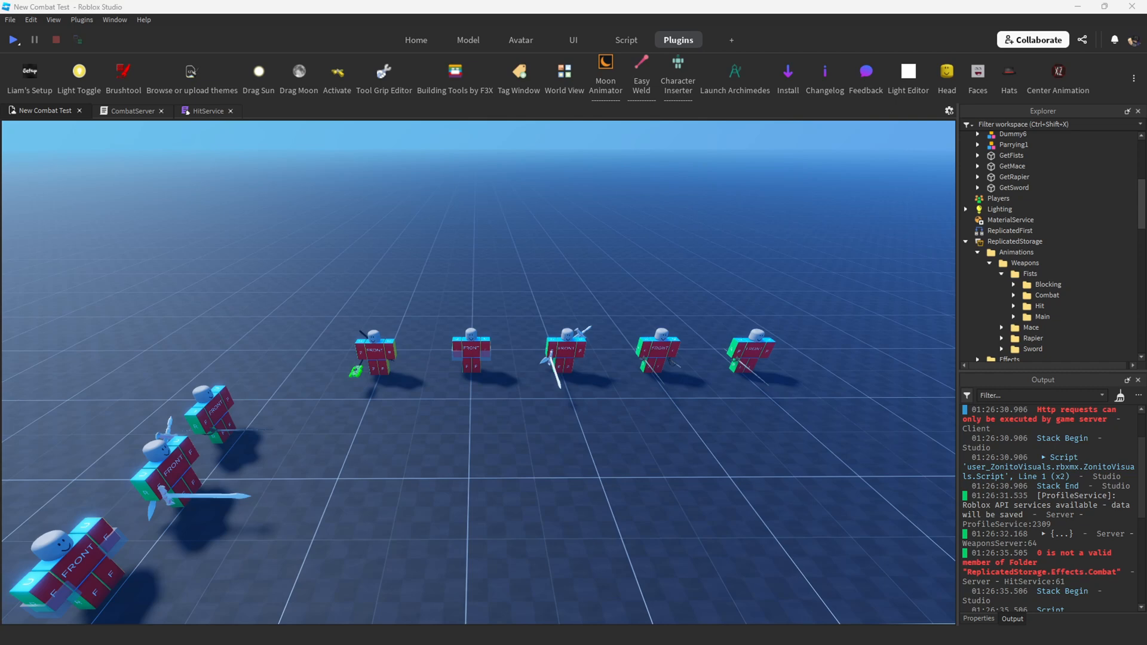
left_click(1033, 338)
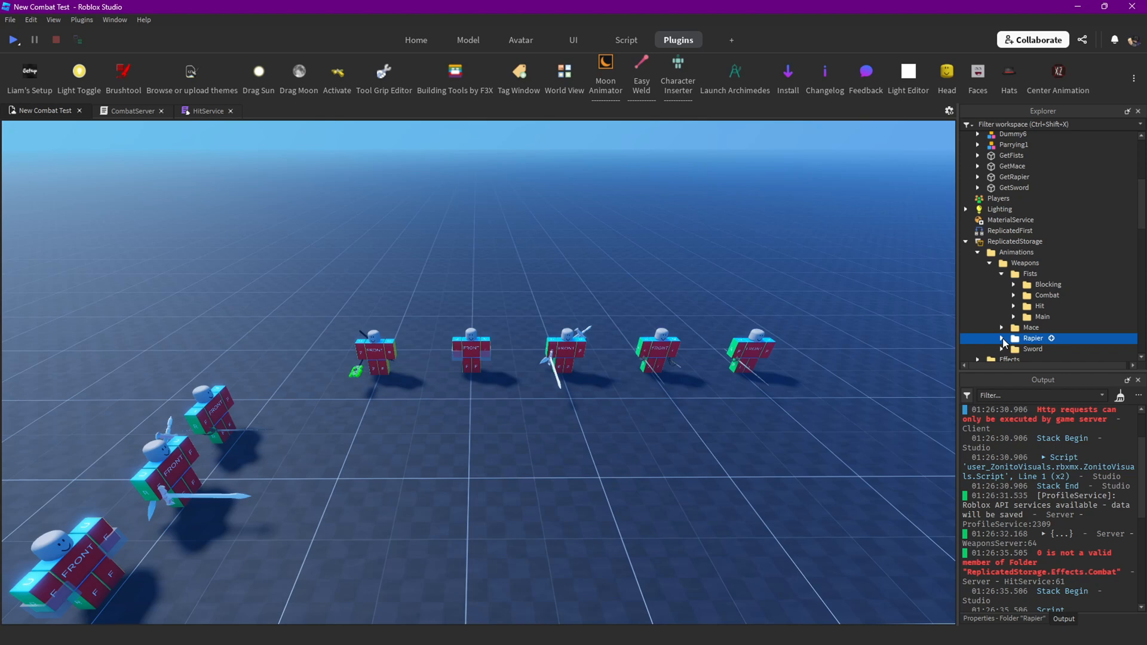
right_click(1034, 339)
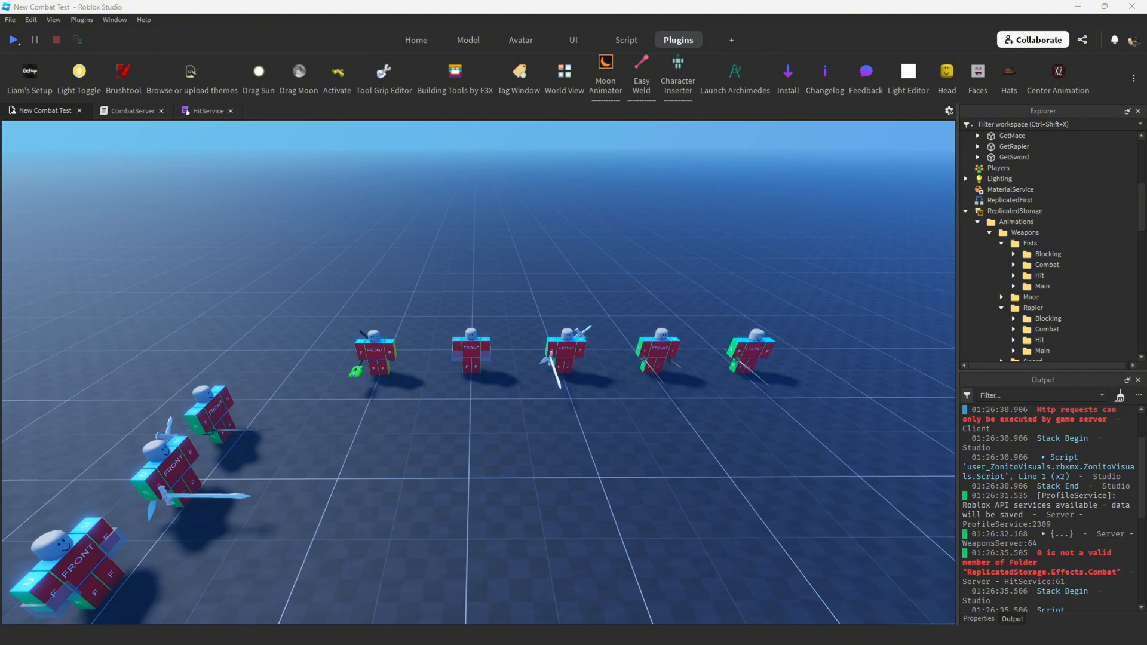
scroll("down", 3)
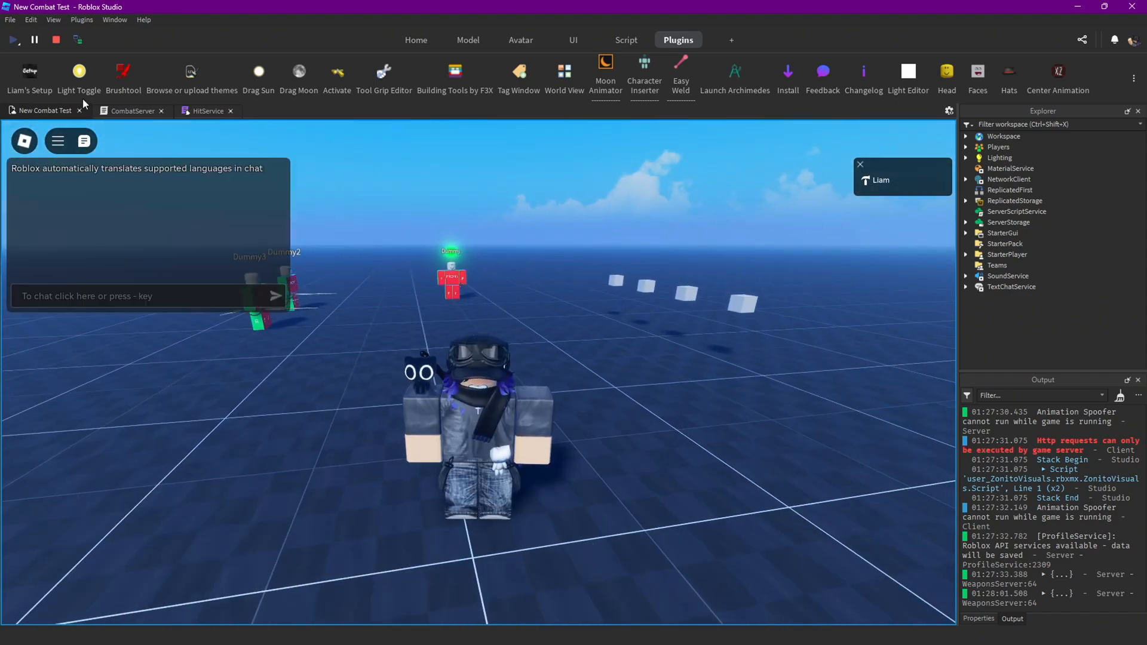
Stop the play test after checking weapon hit effects and sounds on the dummies.
left_click(55, 39)
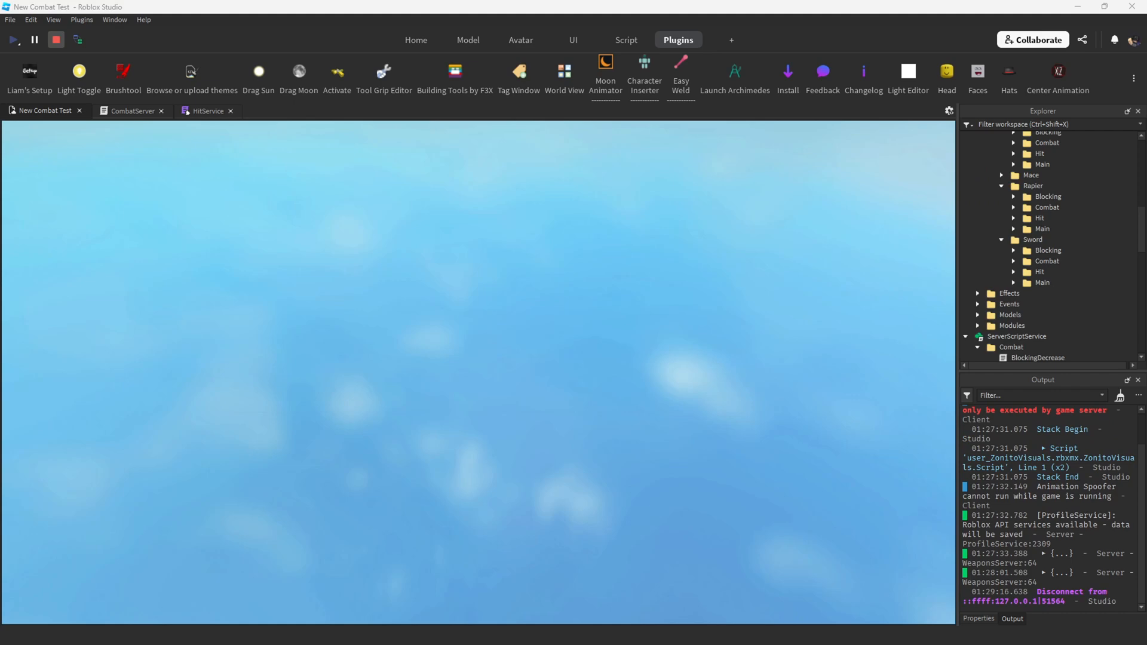
left_click(13, 39)
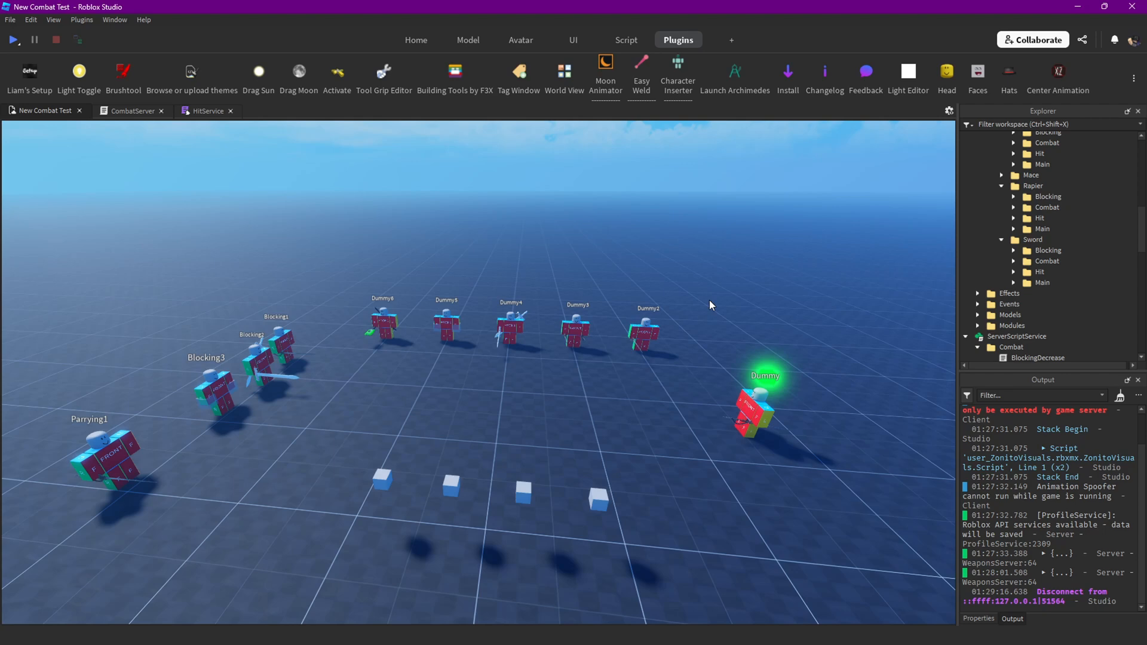
mouse_move(407, 202)
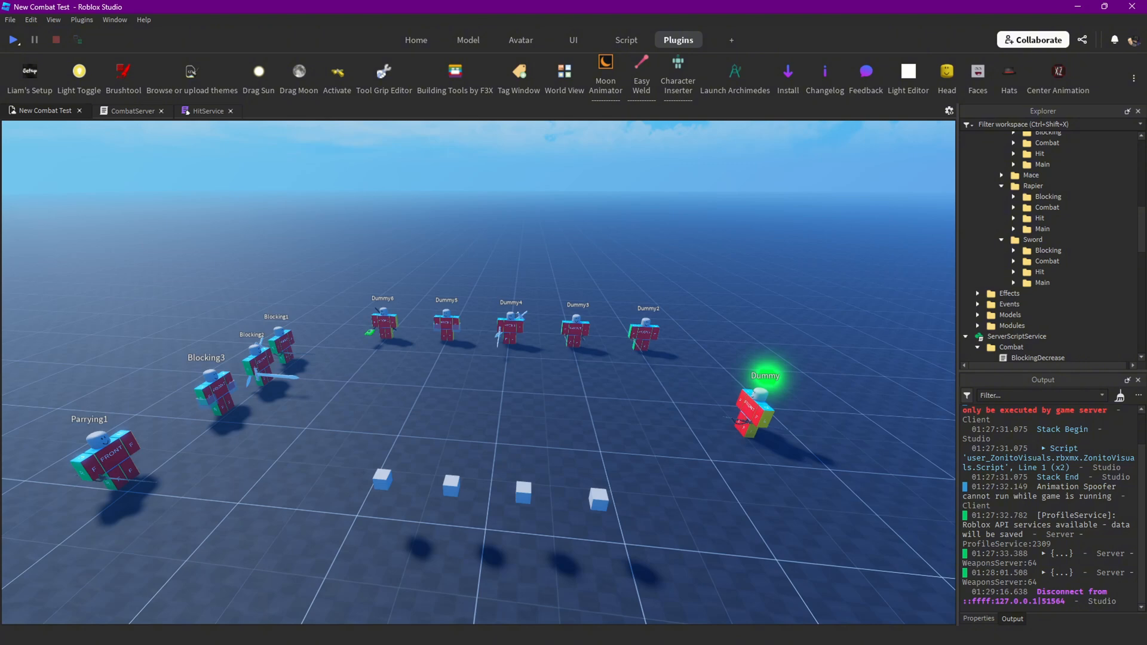
mouse_move(824, 257)
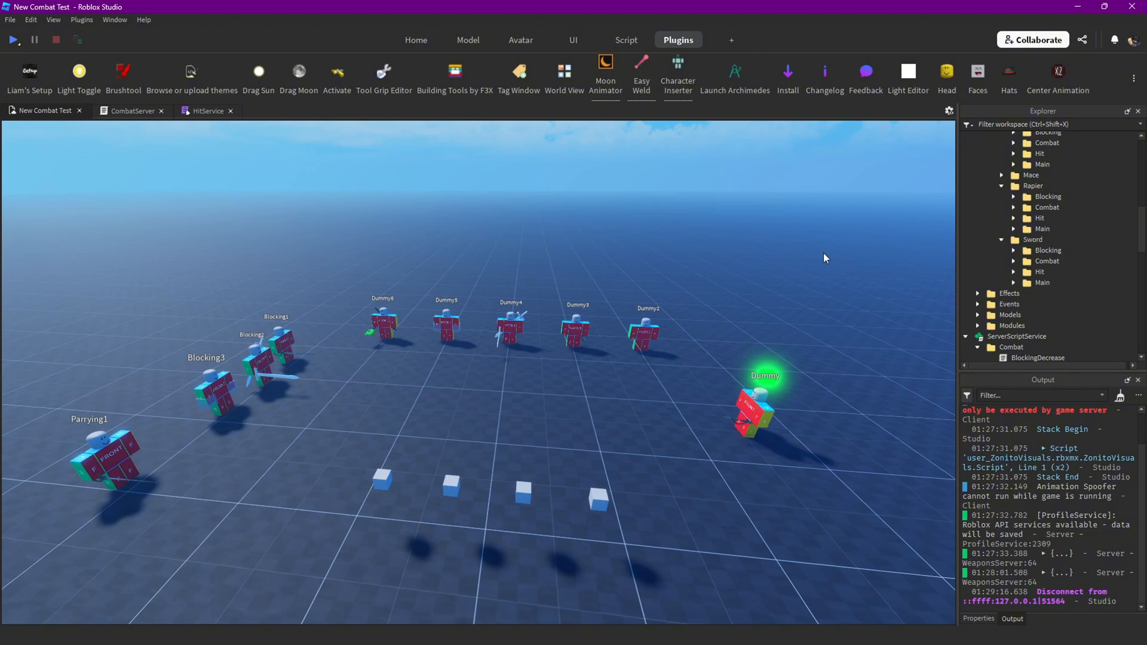
mouse_move(812, 262)
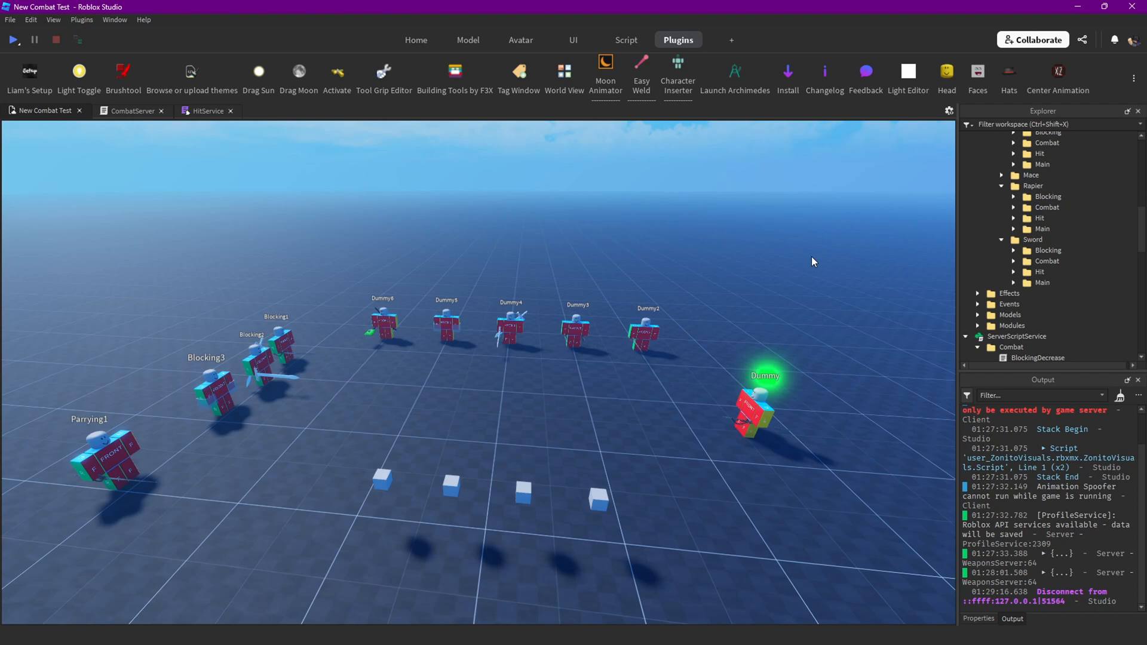
mouse_move(809, 208)
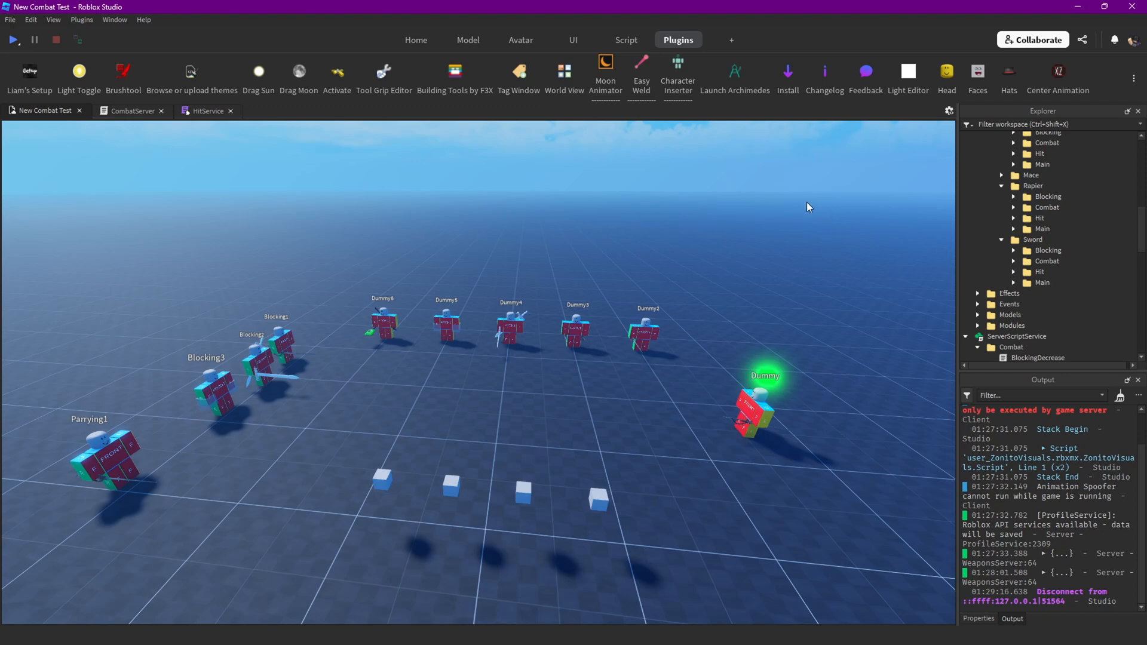
mouse_move(763, 221)
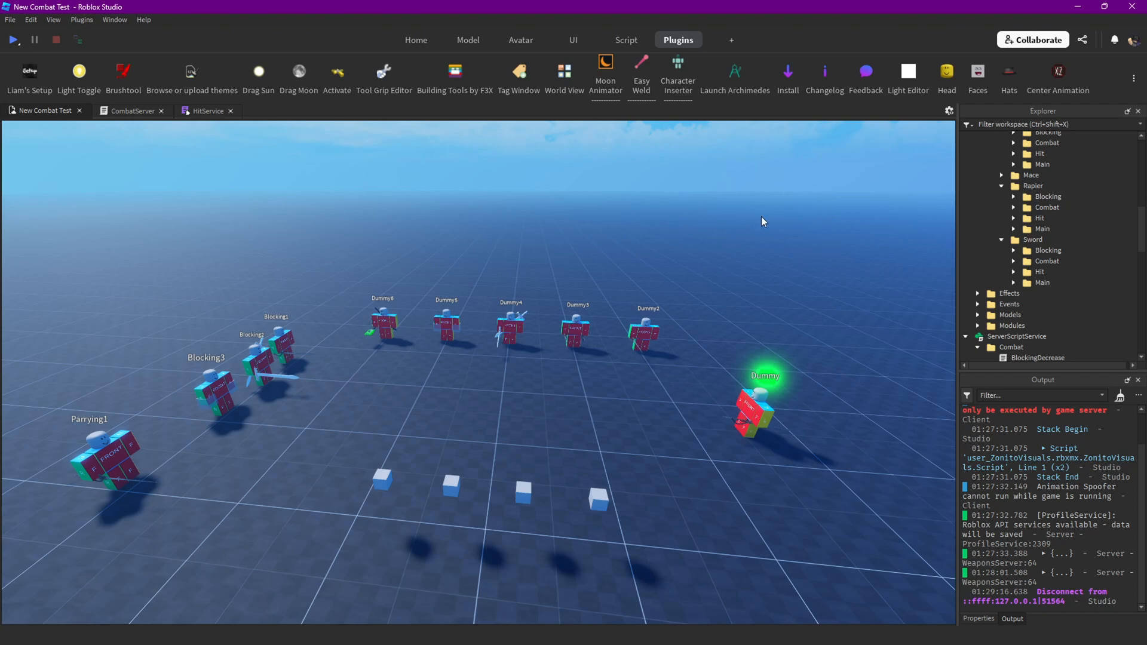
mouse_move(760, 229)
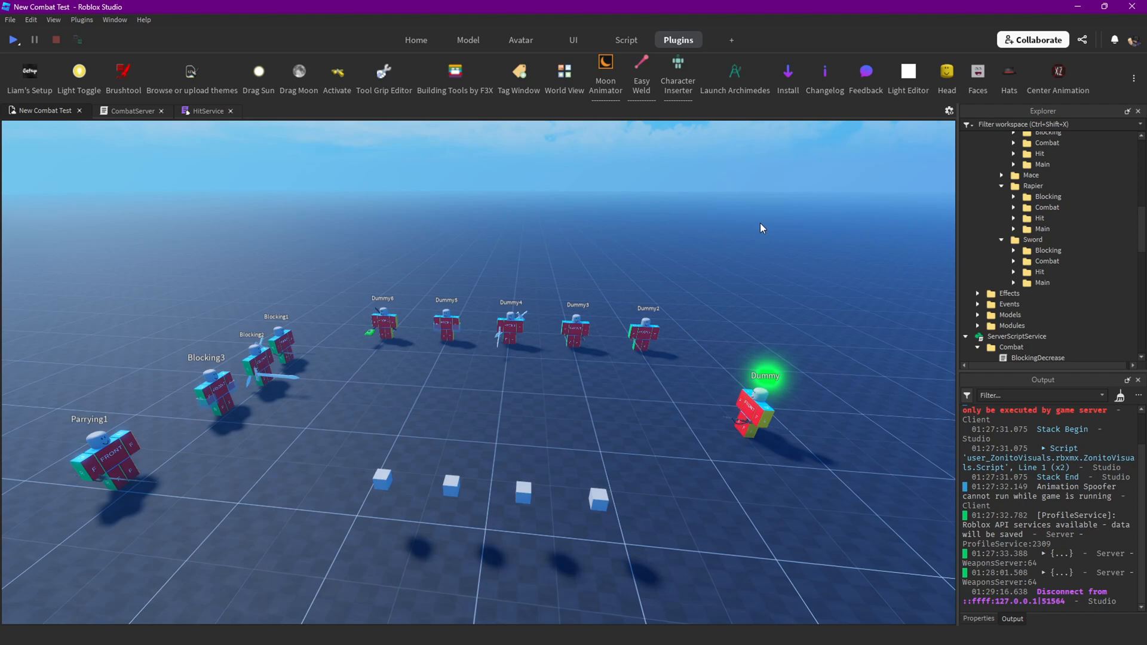